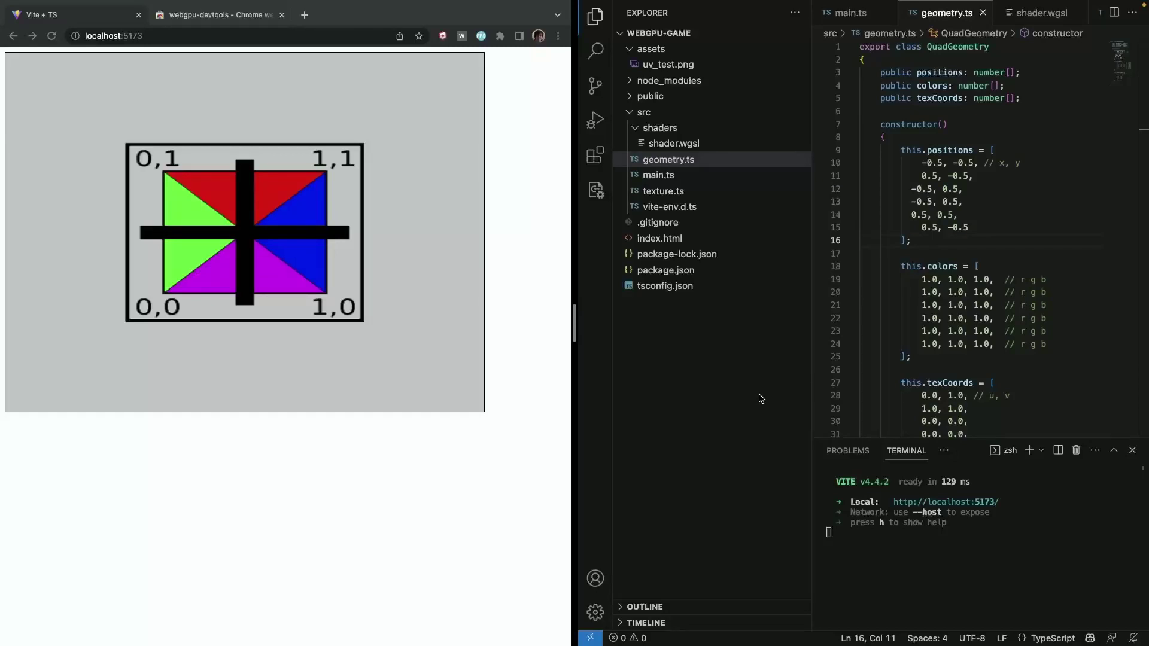
mouse_move(552, 351)
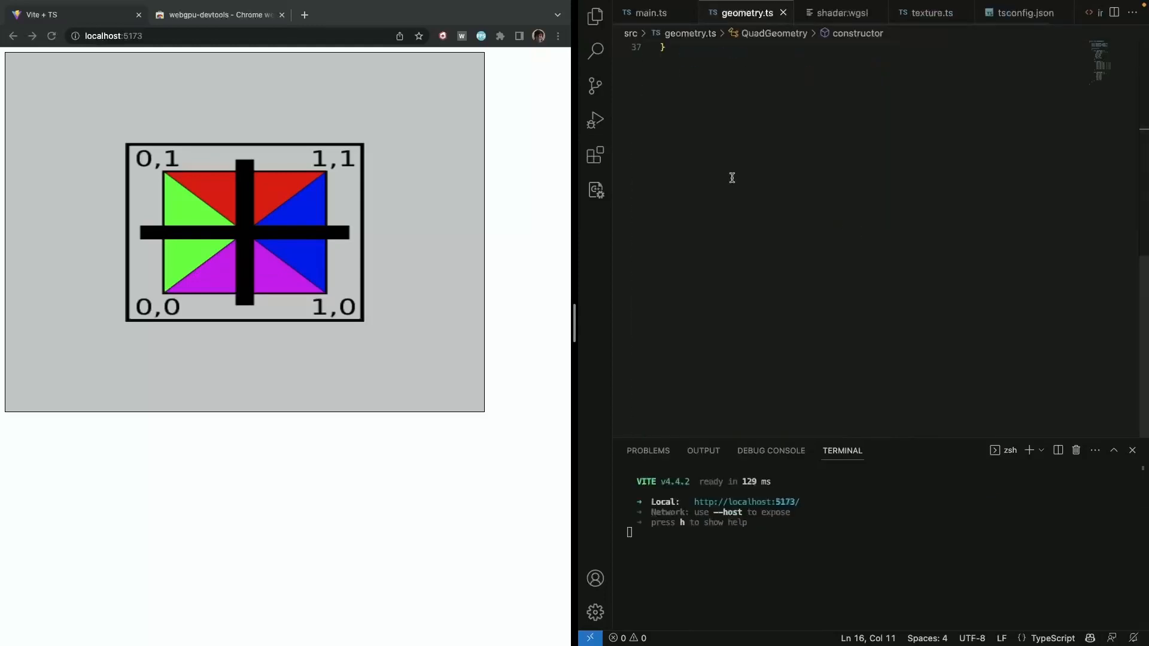
Step: Review the bind group code in main.ts and the project file tree before editing geometry.ts
click(595, 15)
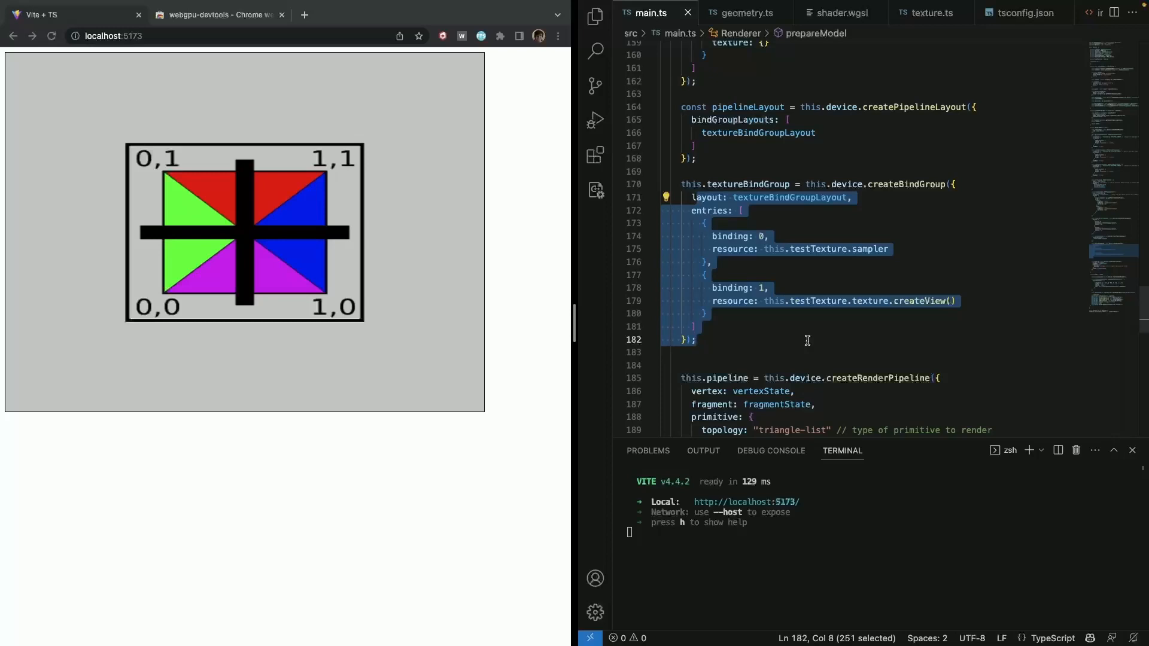
mouse_move(595, 16)
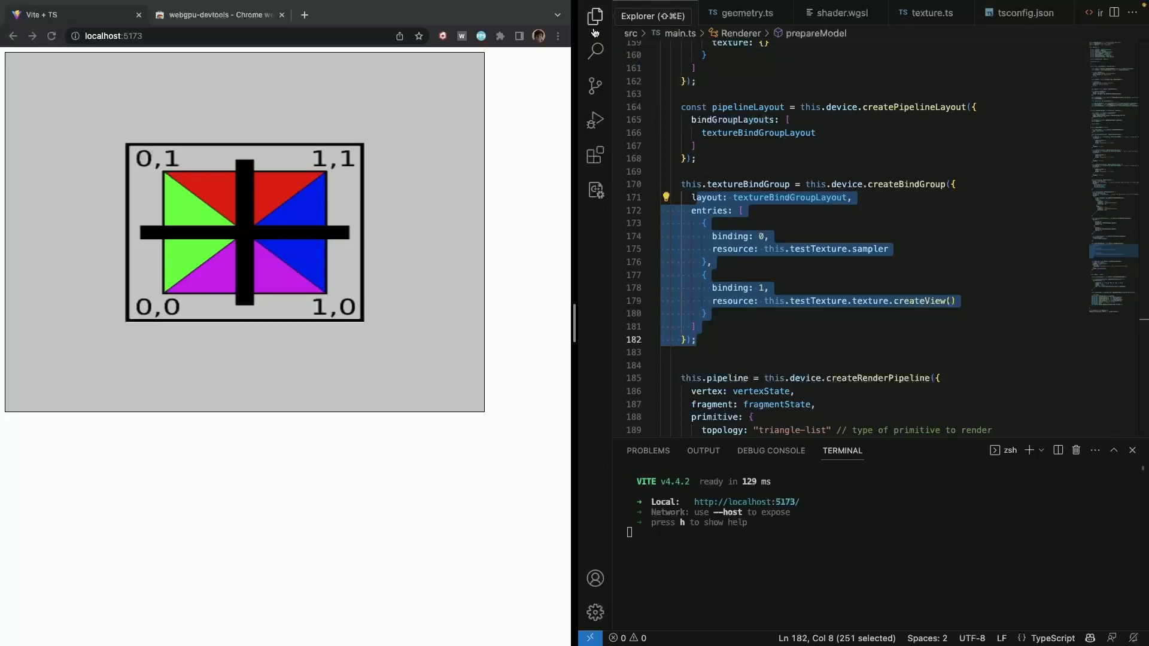
click(595, 16)
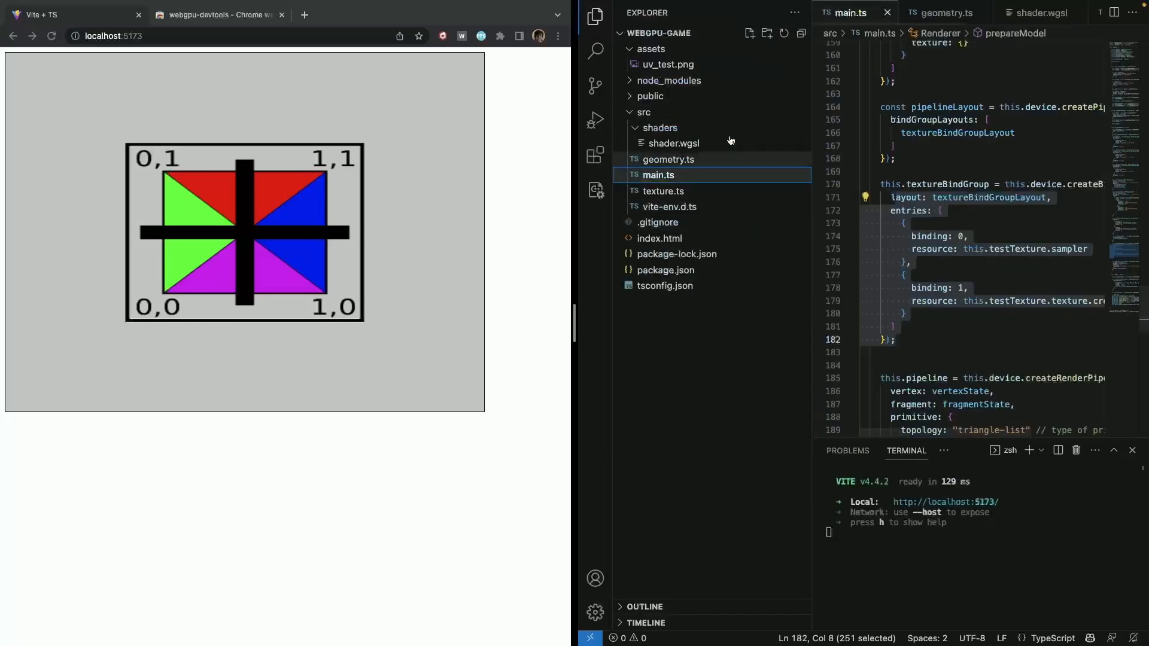
mouse_move(810, 143)
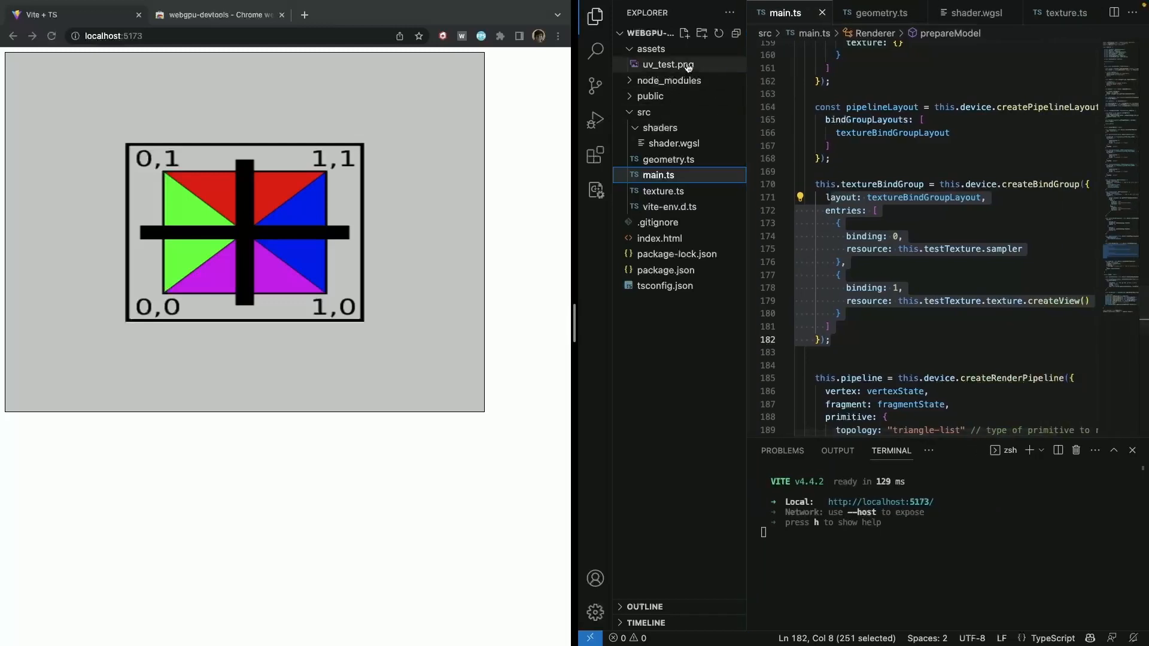
mouse_move(595, 15)
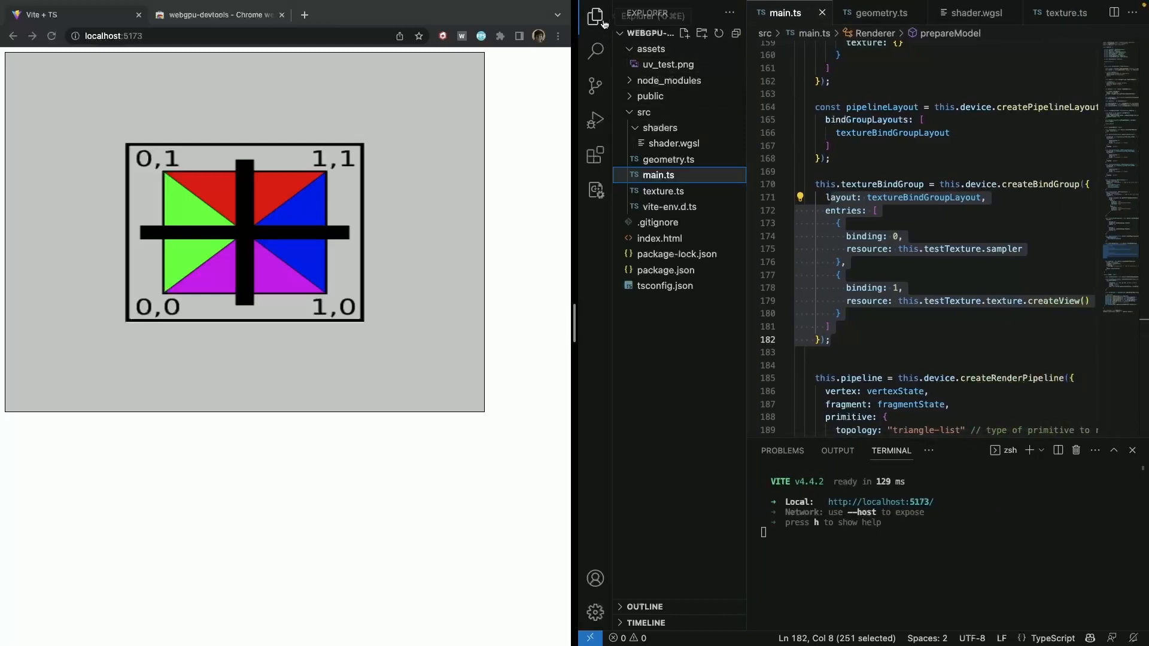
click(595, 15)
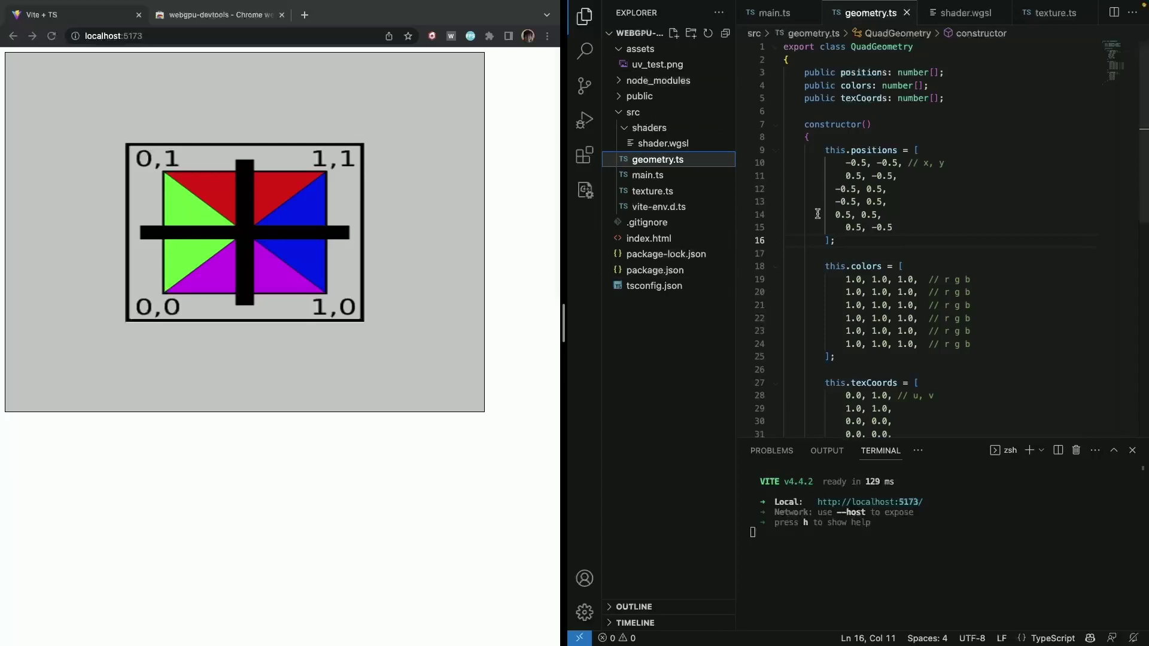
click(876, 228)
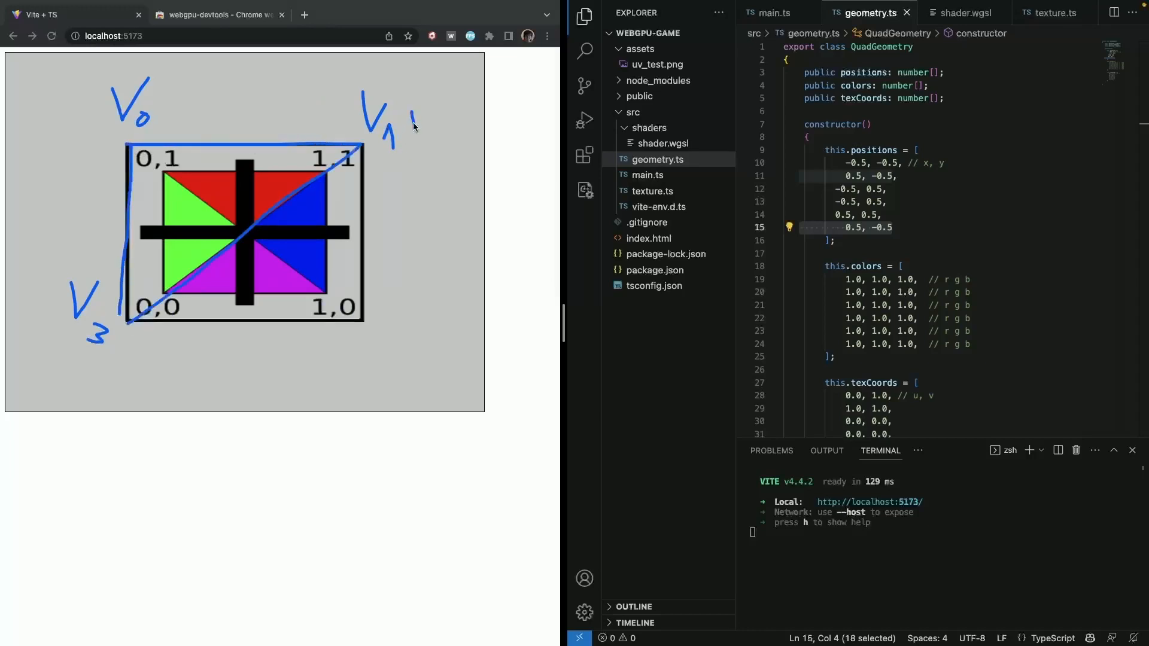
drag(410, 96, 432, 155)
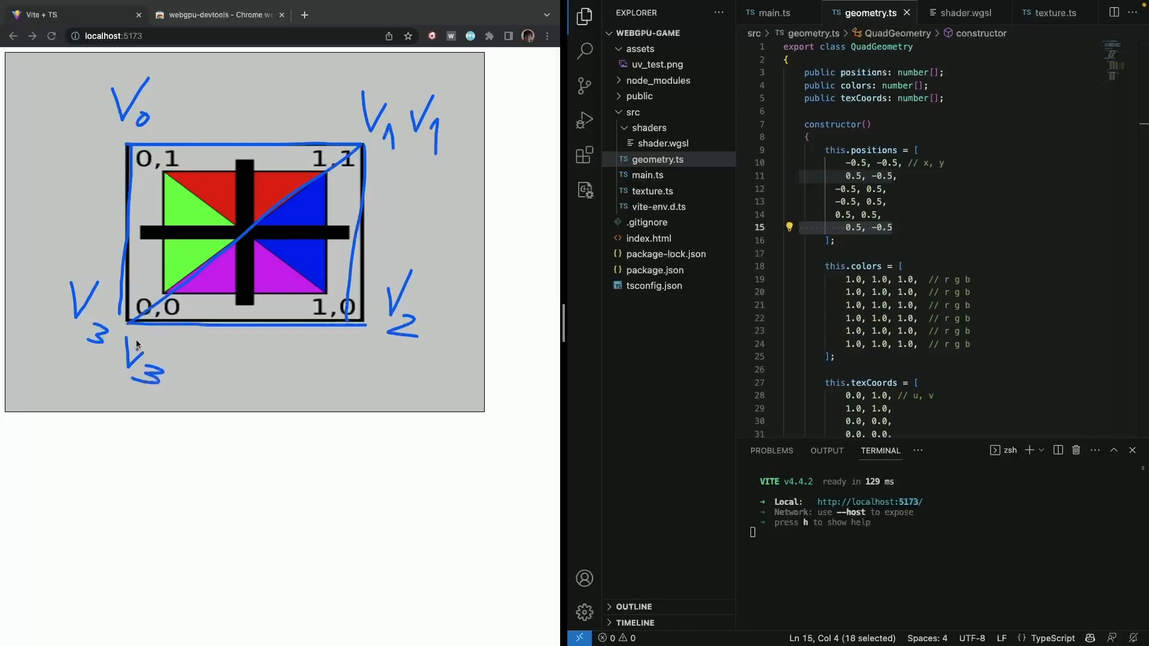
mouse_move(167, 170)
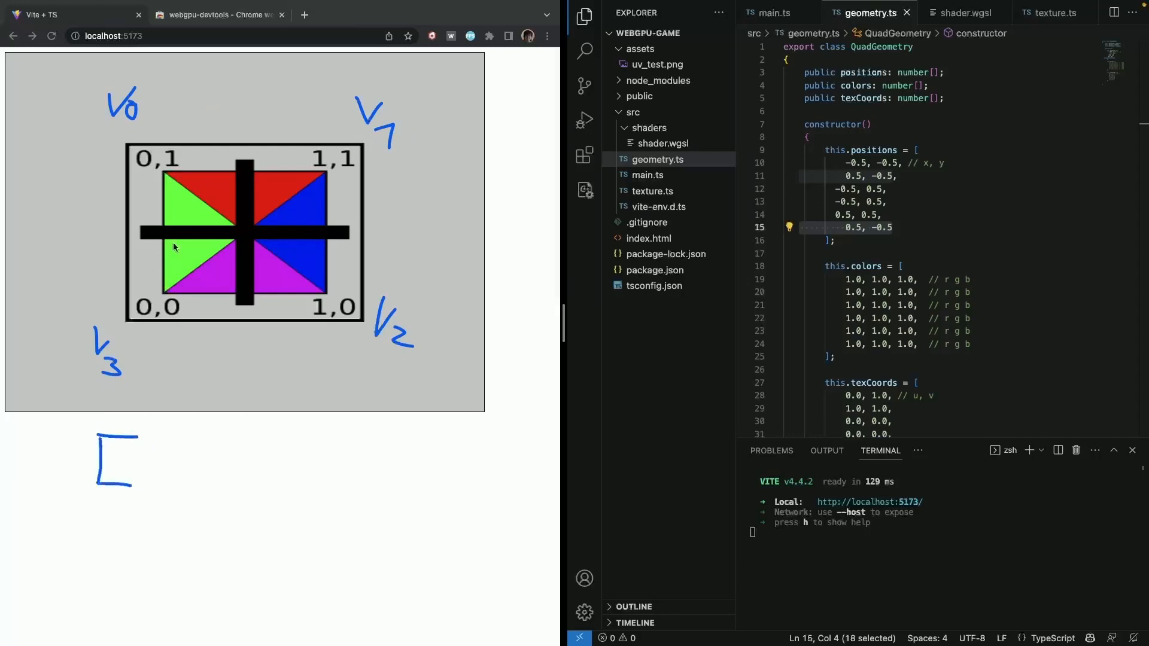
mouse_move(146, 99)
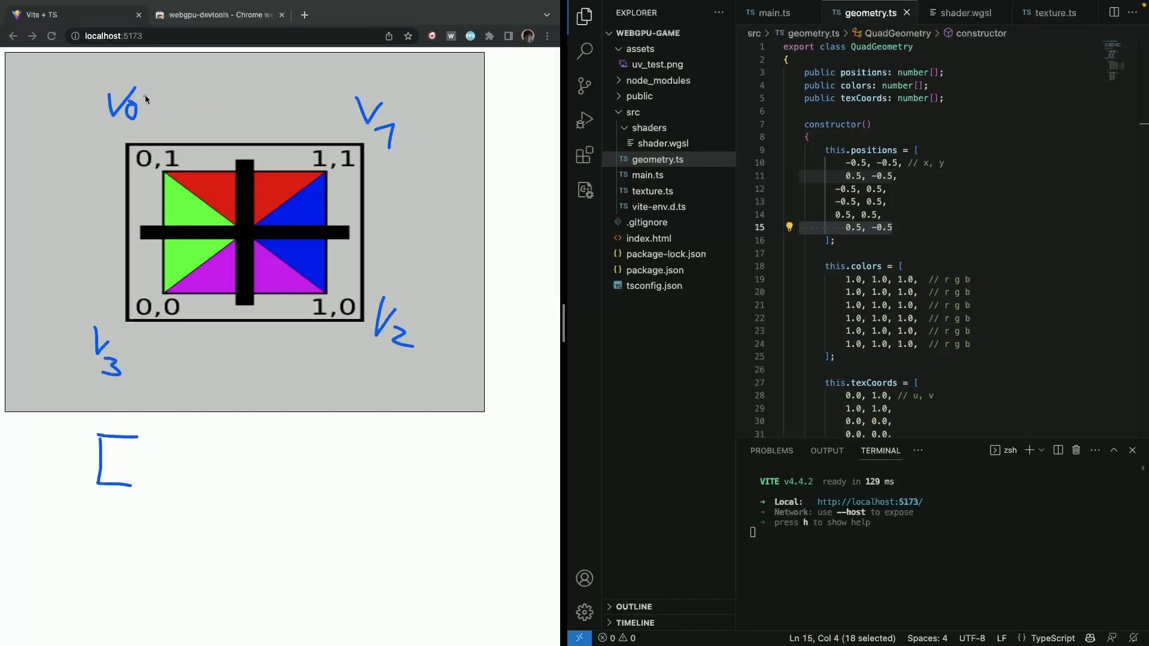
mouse_move(131, 291)
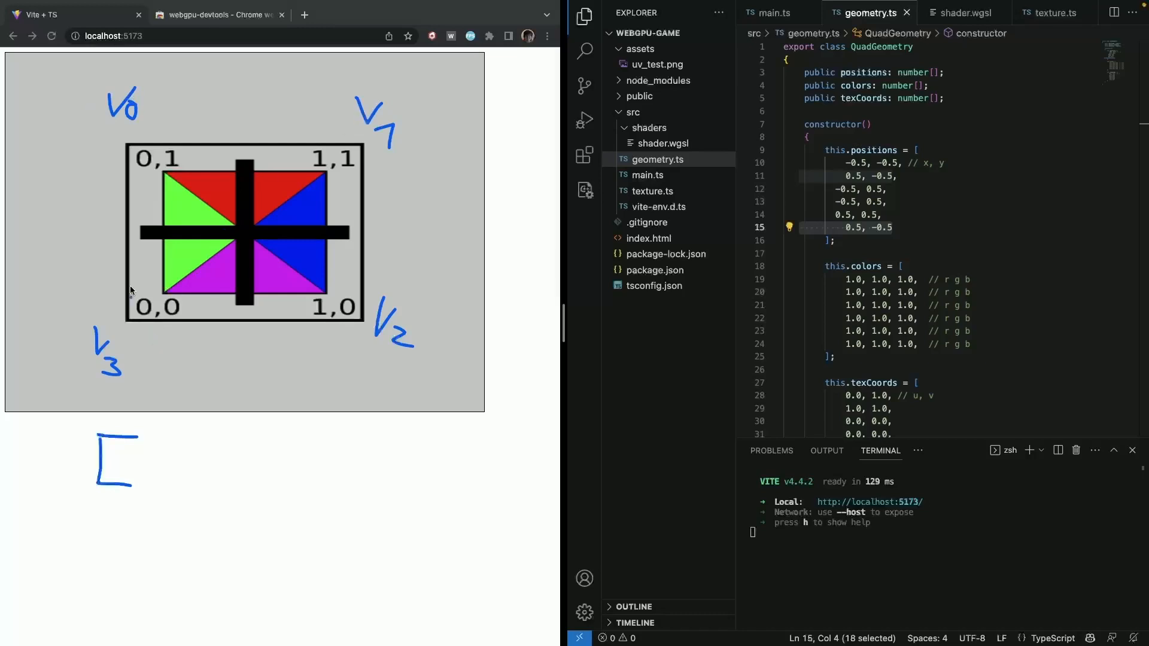
mouse_move(159, 145)
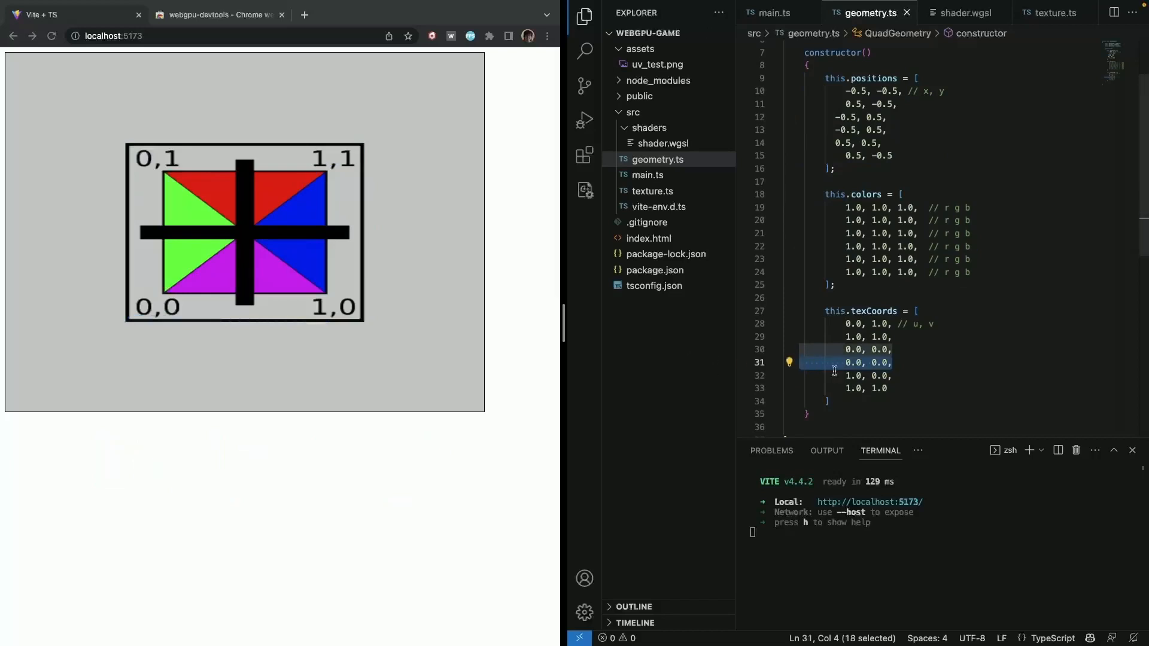
mouse_move(922, 379)
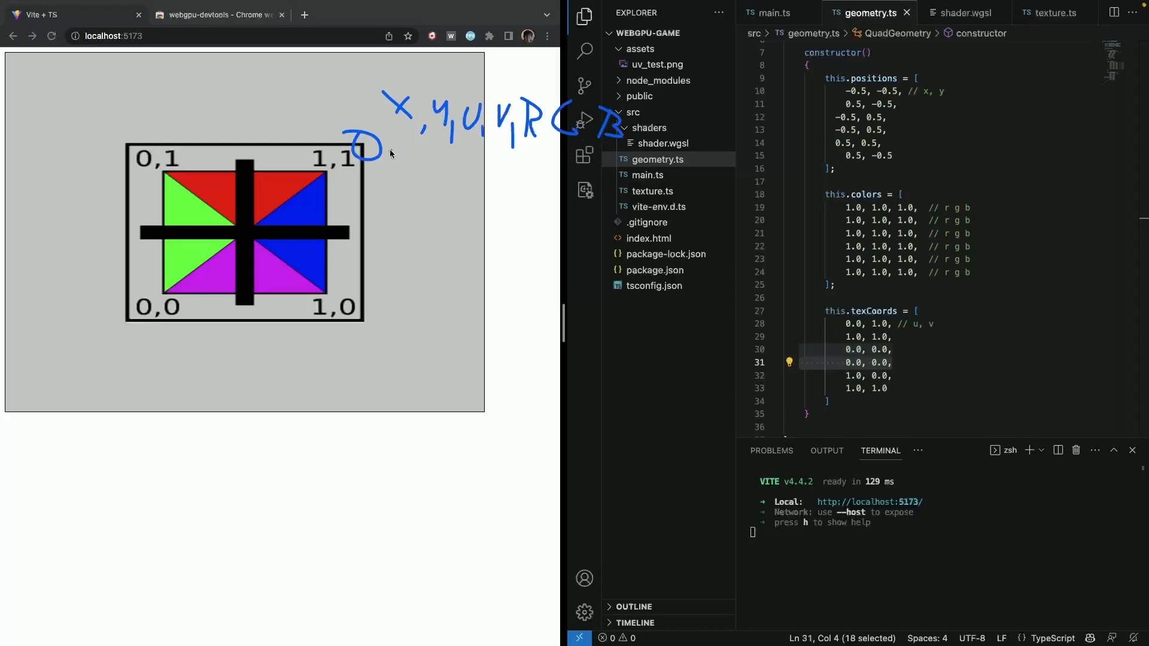
drag(380, 158, 443, 180)
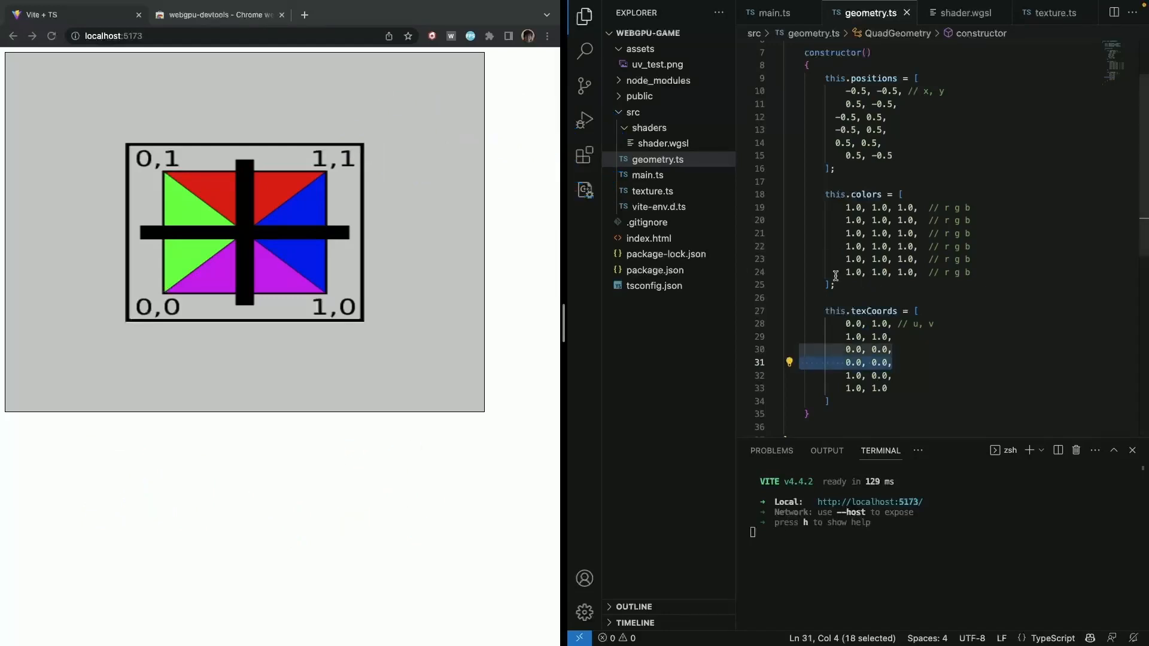
Step: Declare 'public inidices: number[];' under texCoords, dropping the stray globalThis autocomplete
scroll(up, 3)
text(public)
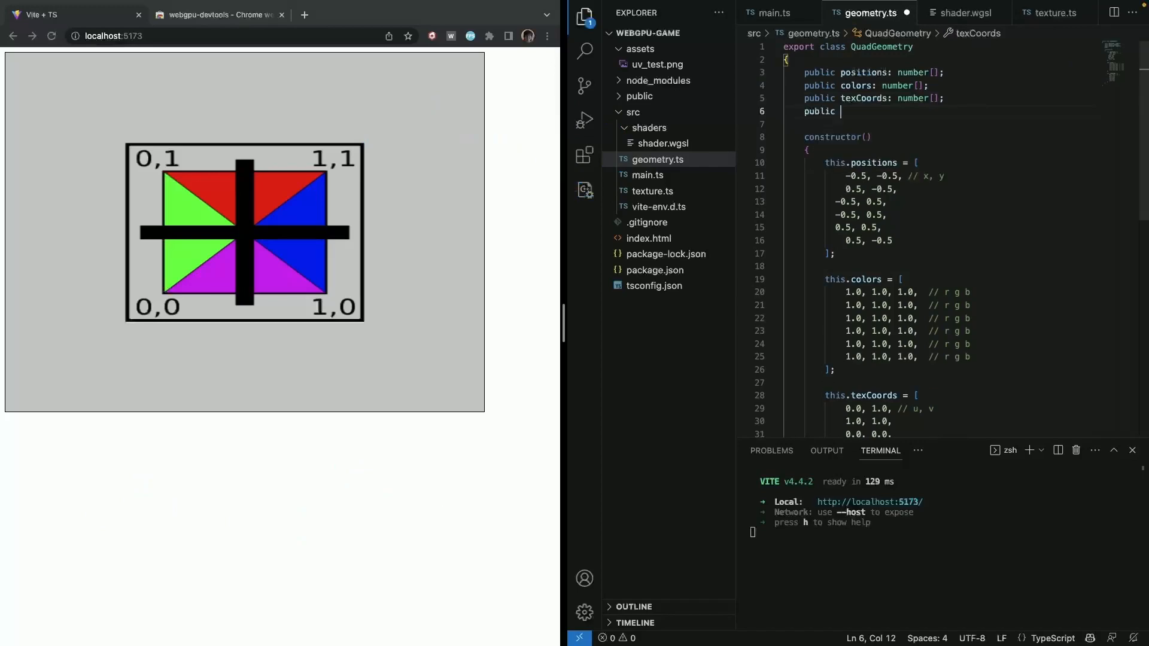
text(inidices: number)
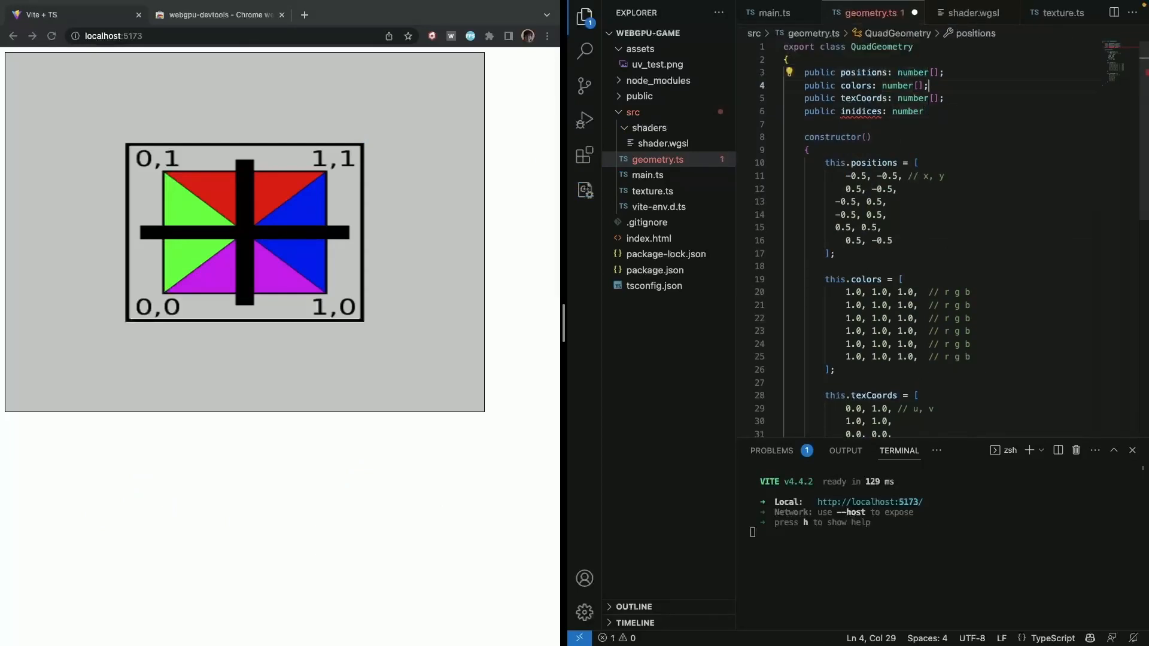
text([g)
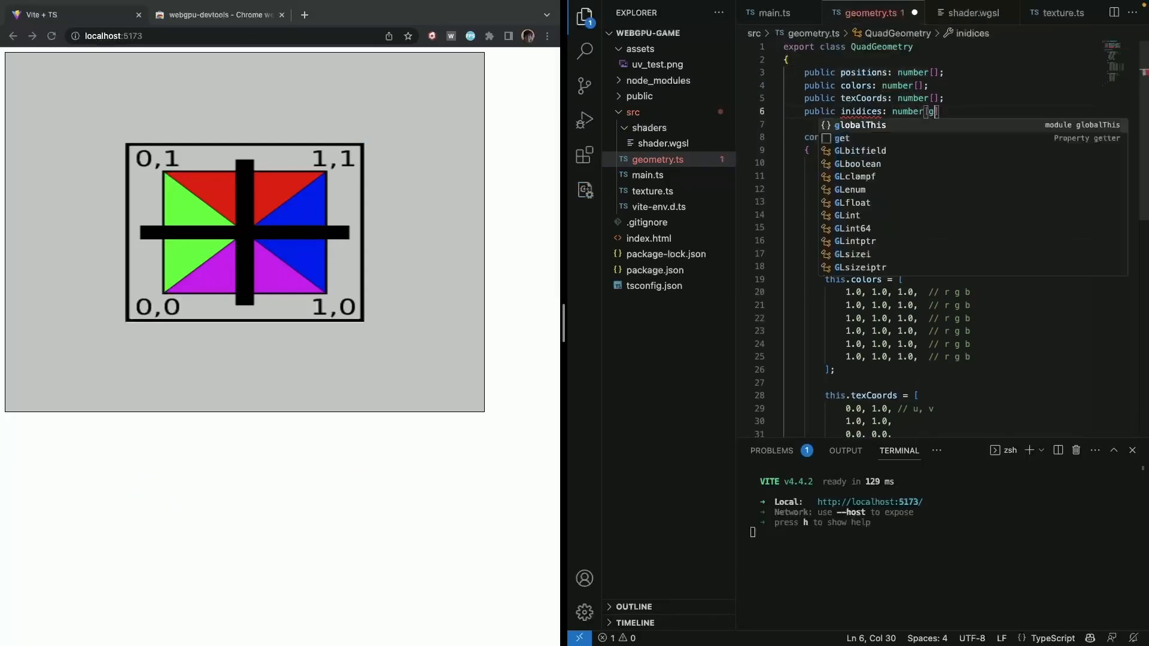
text(globalThis)
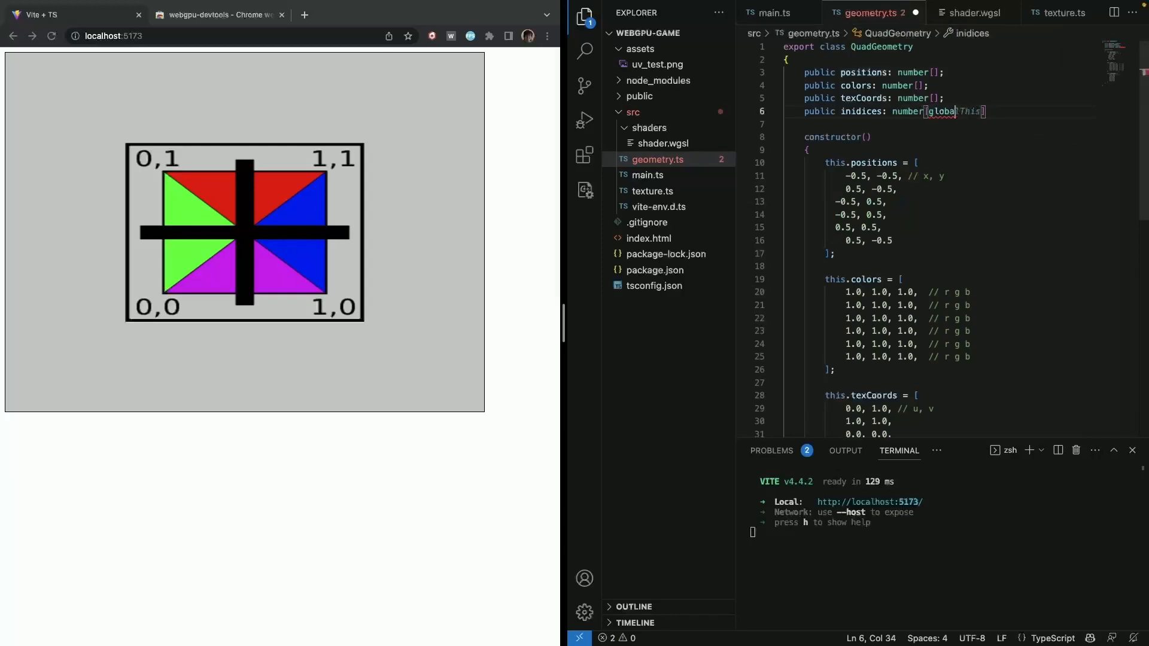
key(Backspace)
text(;)
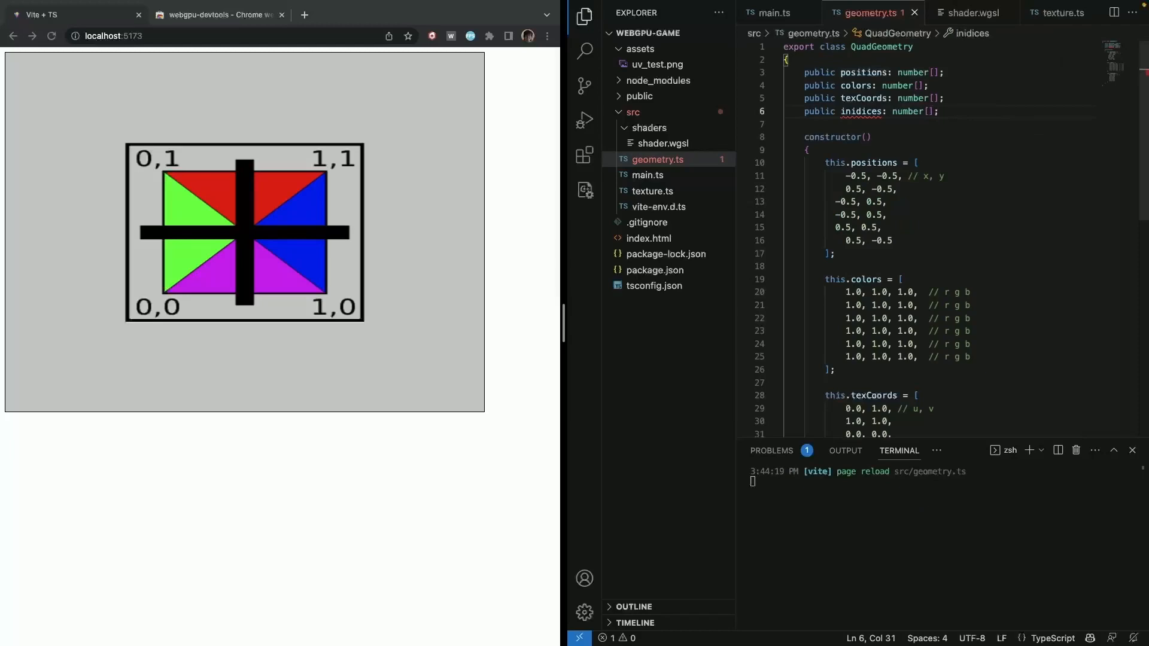
click(898, 189)
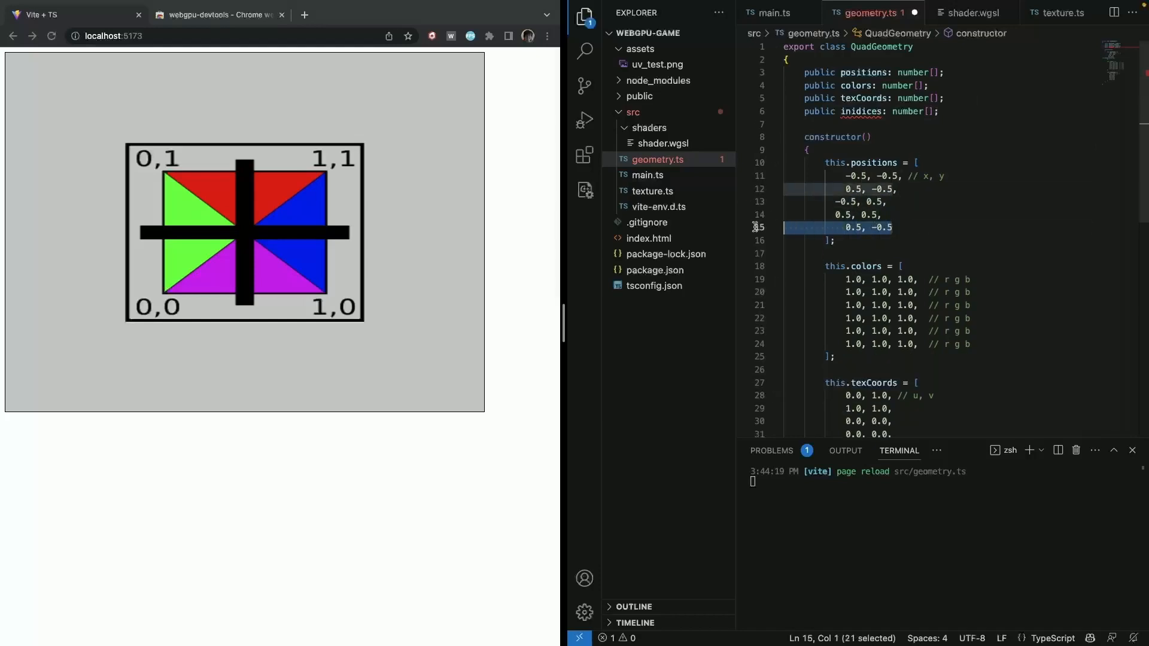
Step: Format geometry.ts and trim the colour and texCoord arrays down to four vertices
right_click(835, 137)
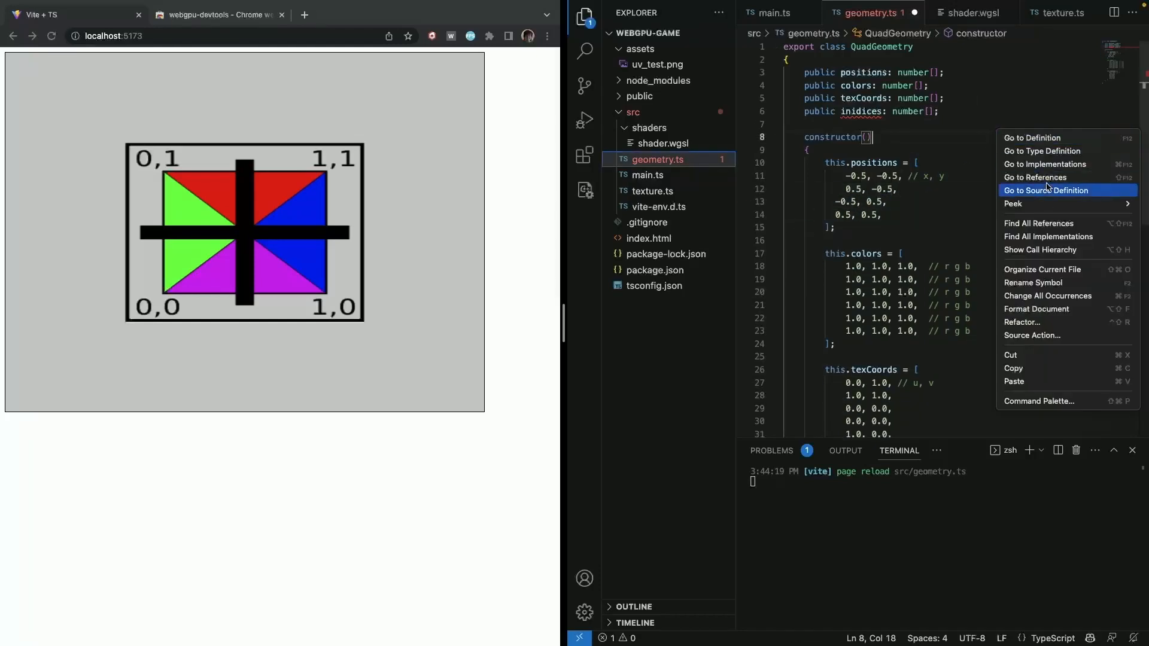
mouse_move(1035, 309)
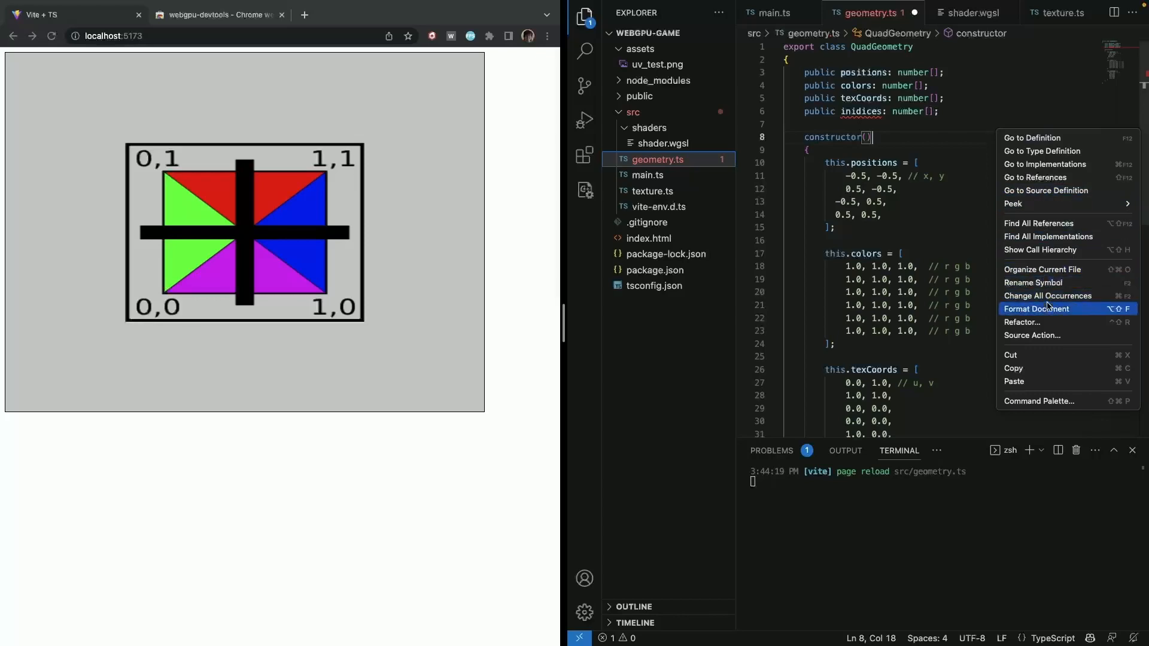
click(1037, 309)
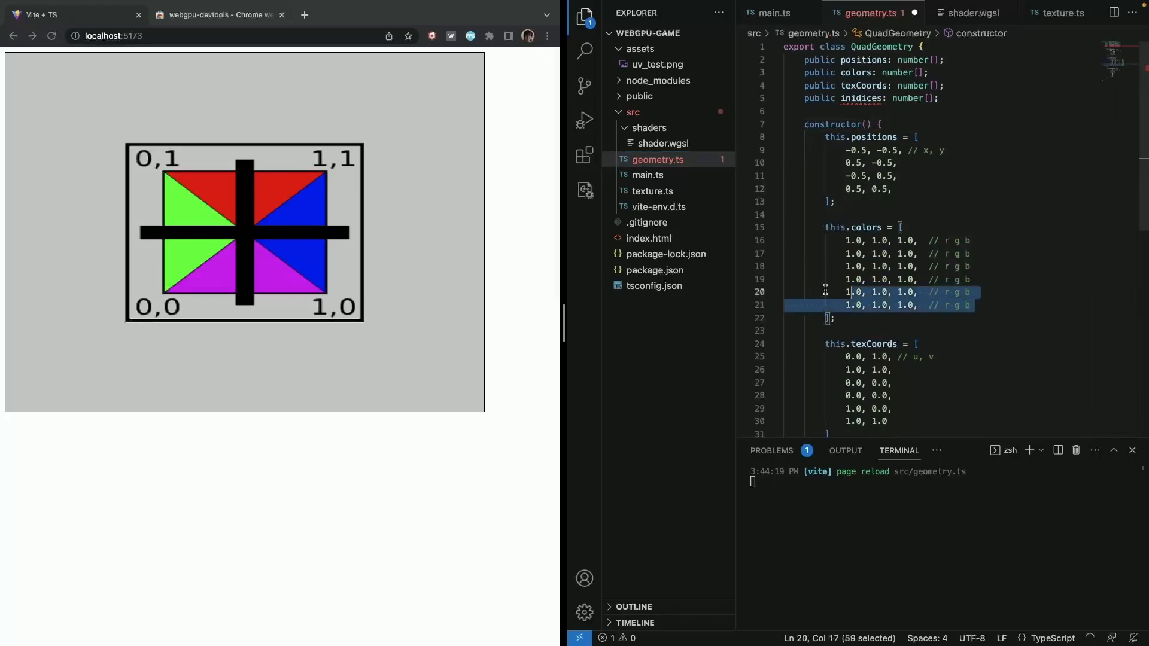
key(Delete)
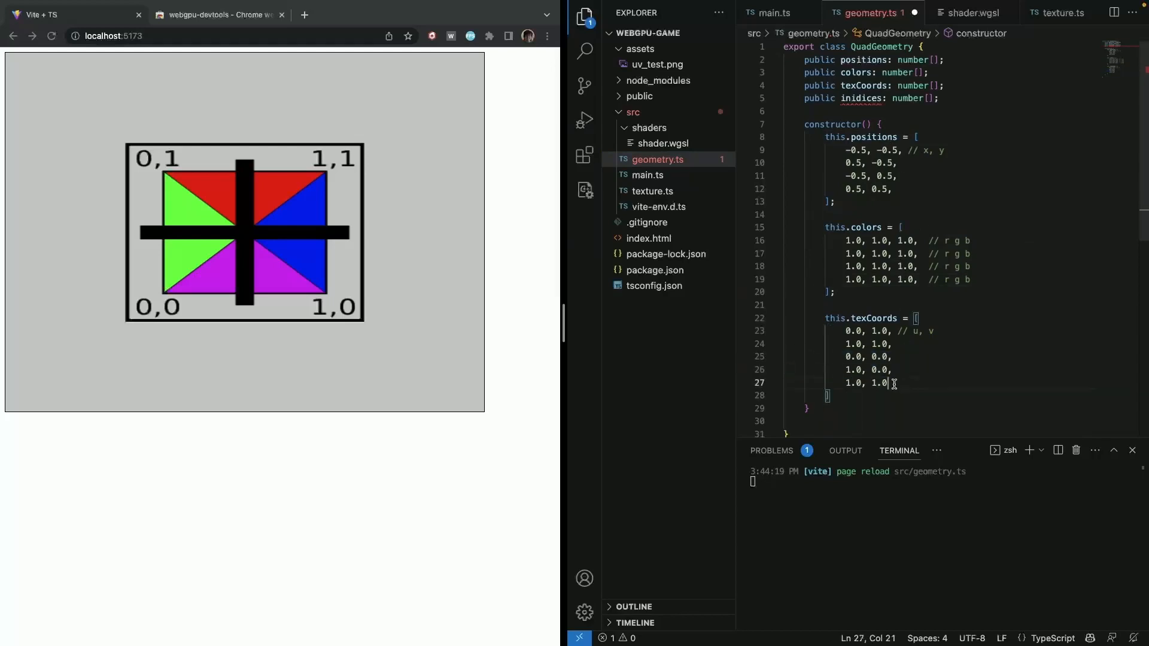
key(Backspace)
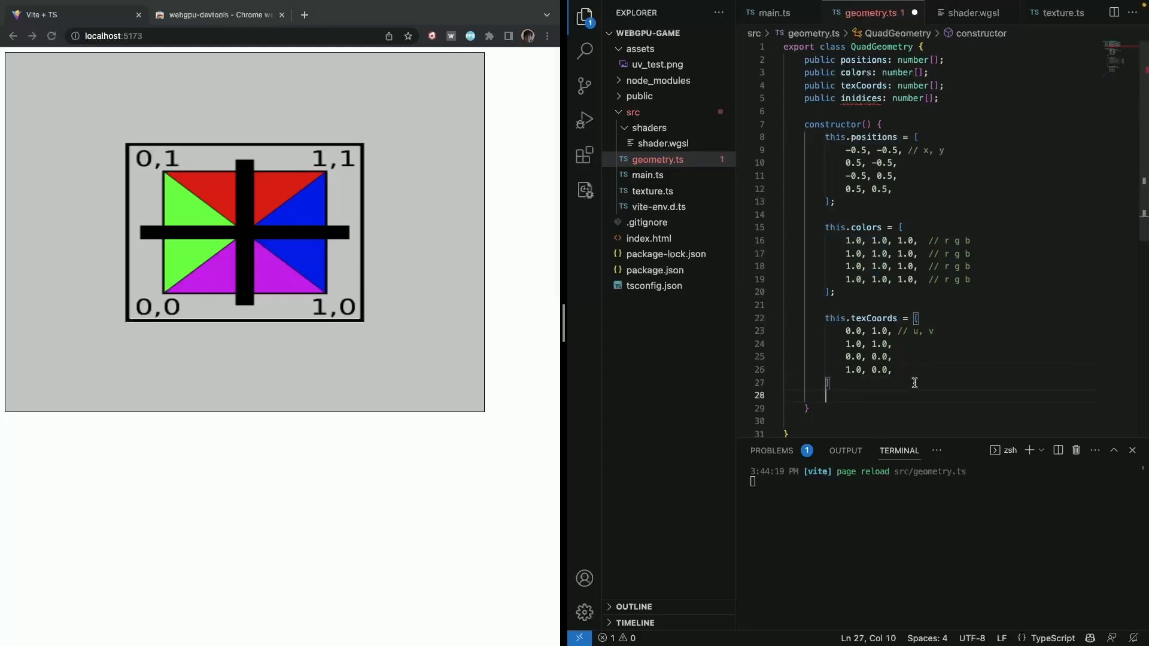
scroll(down, 3)
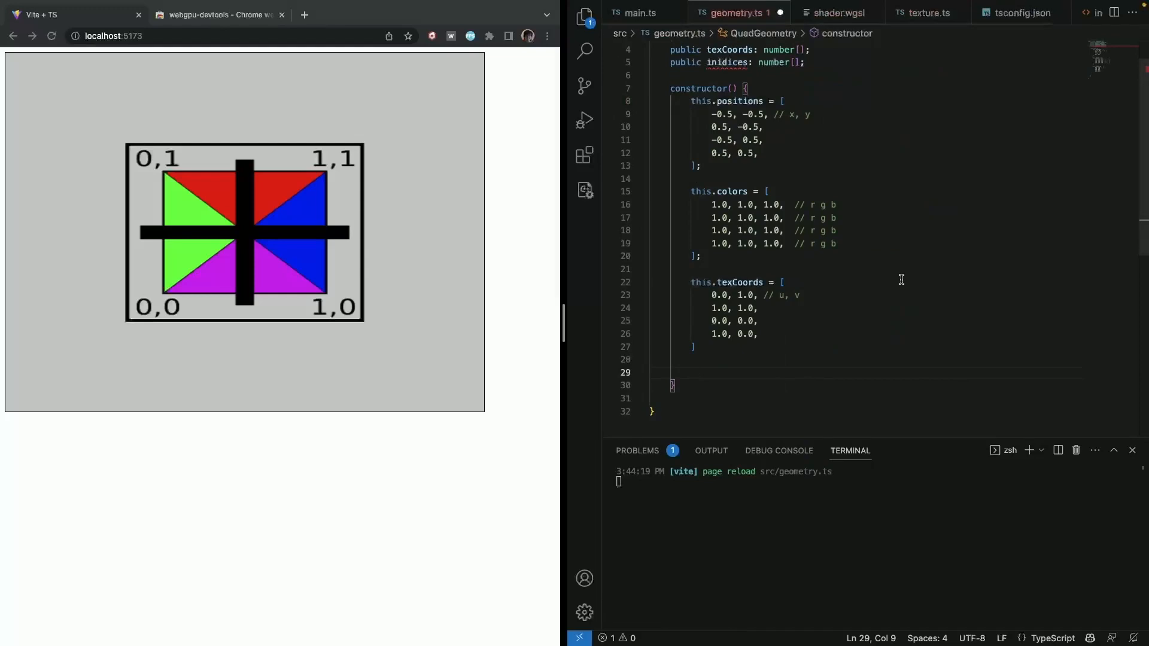
Step: Fill this.inidices with the two triangles 0, 1, 2 and 1, 2, 3 and reopen geometry.ts
text(this.inidices = [)
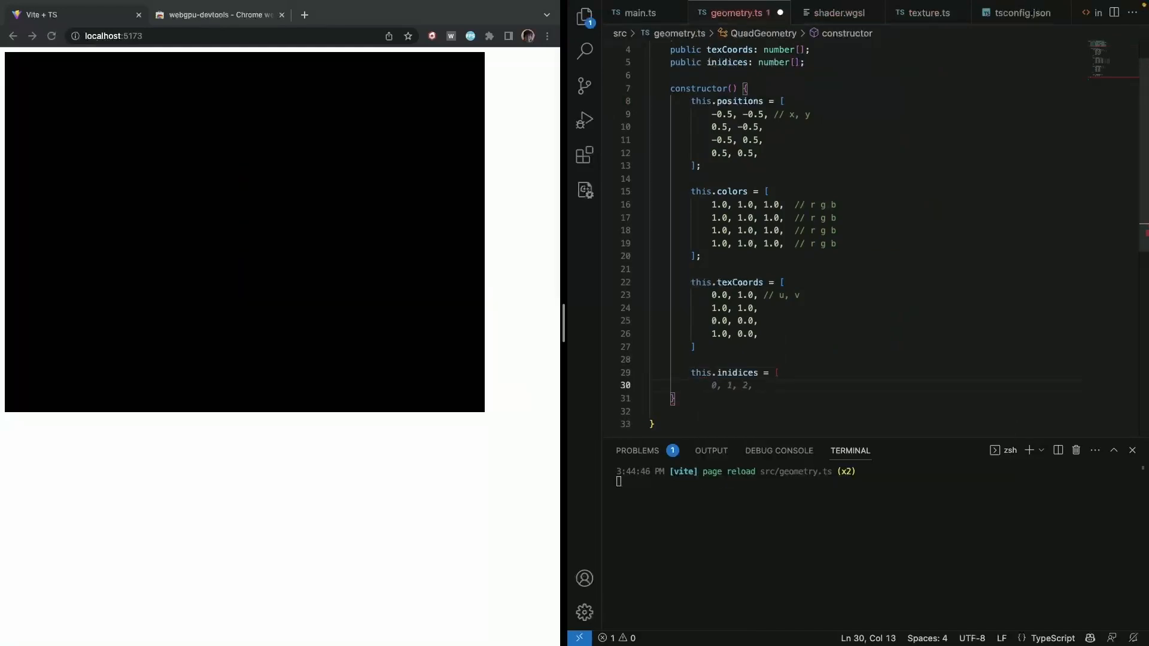
text(1, 2, 3,)
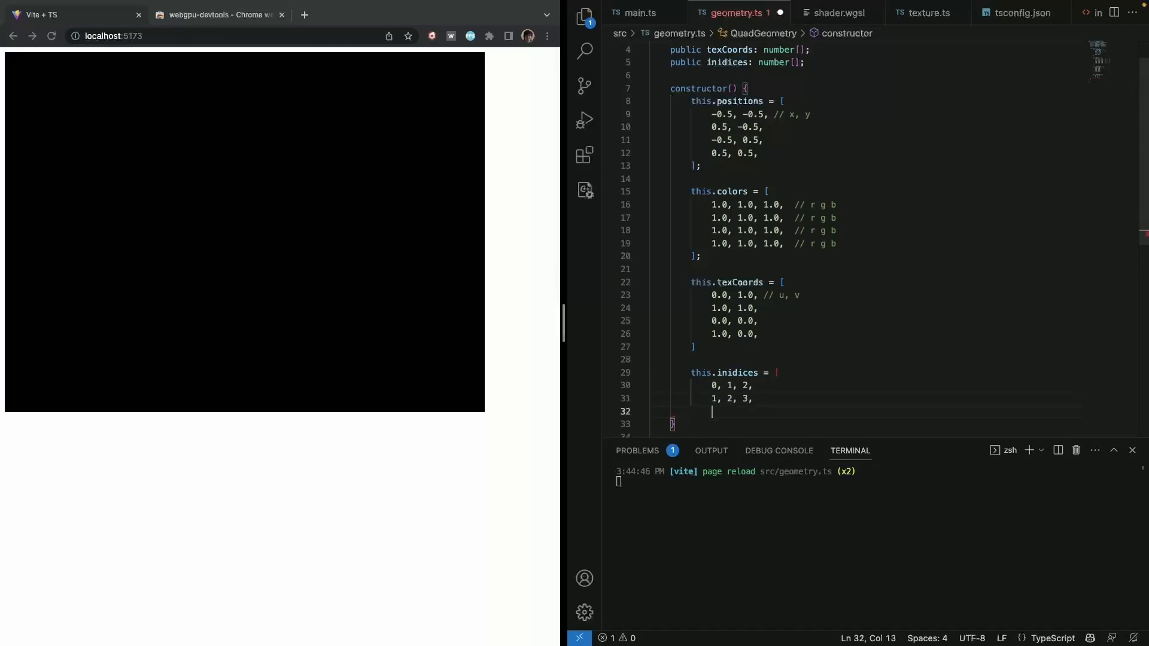
text(];)
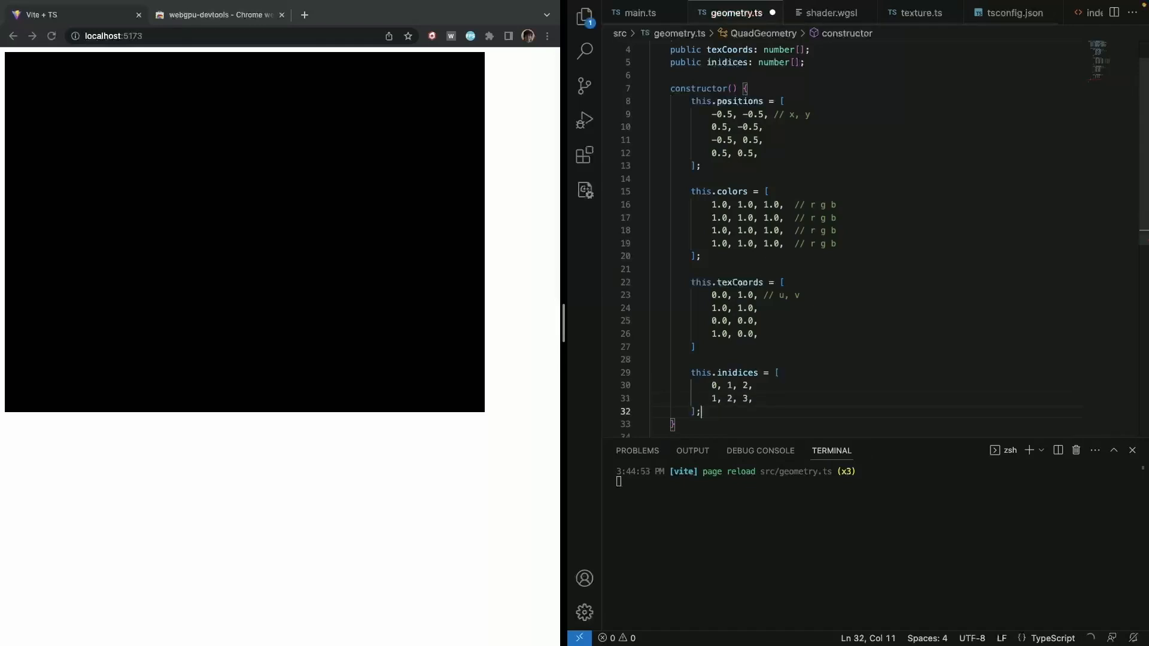
click(584, 16)
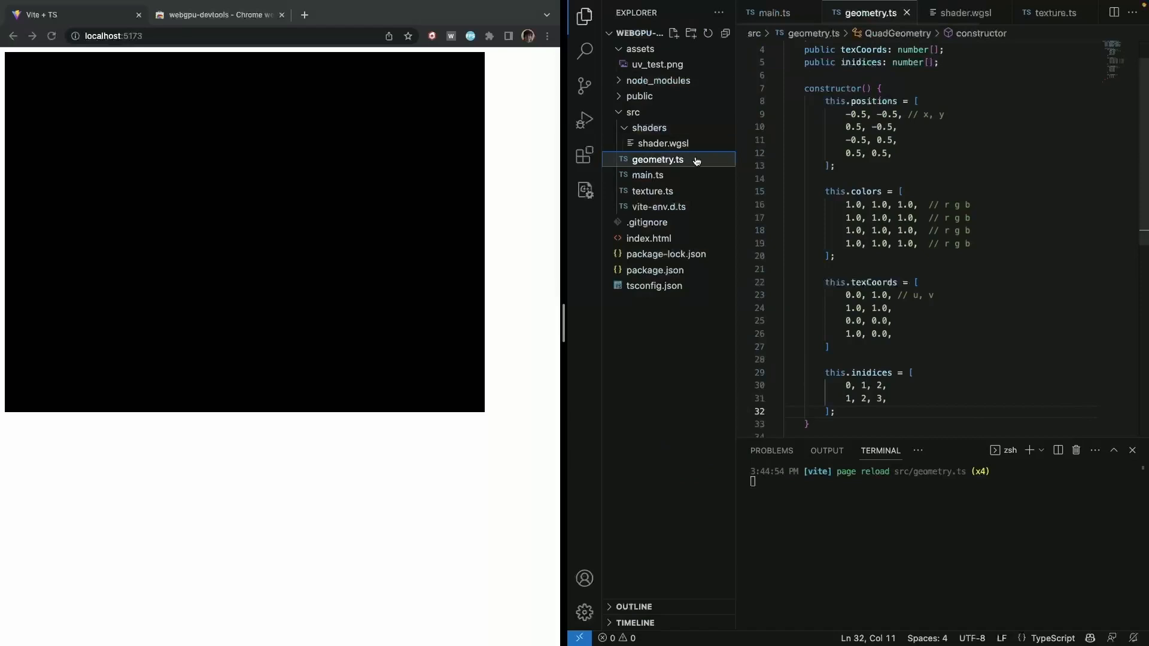
mouse_move(700, 182)
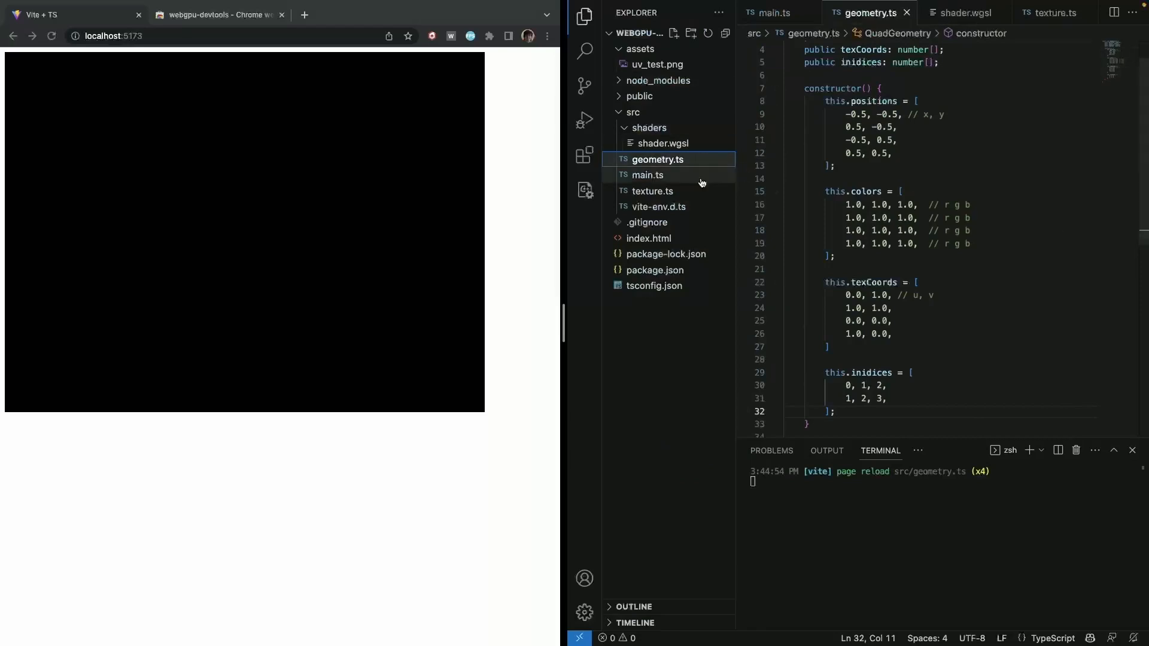
mouse_move(691, 182)
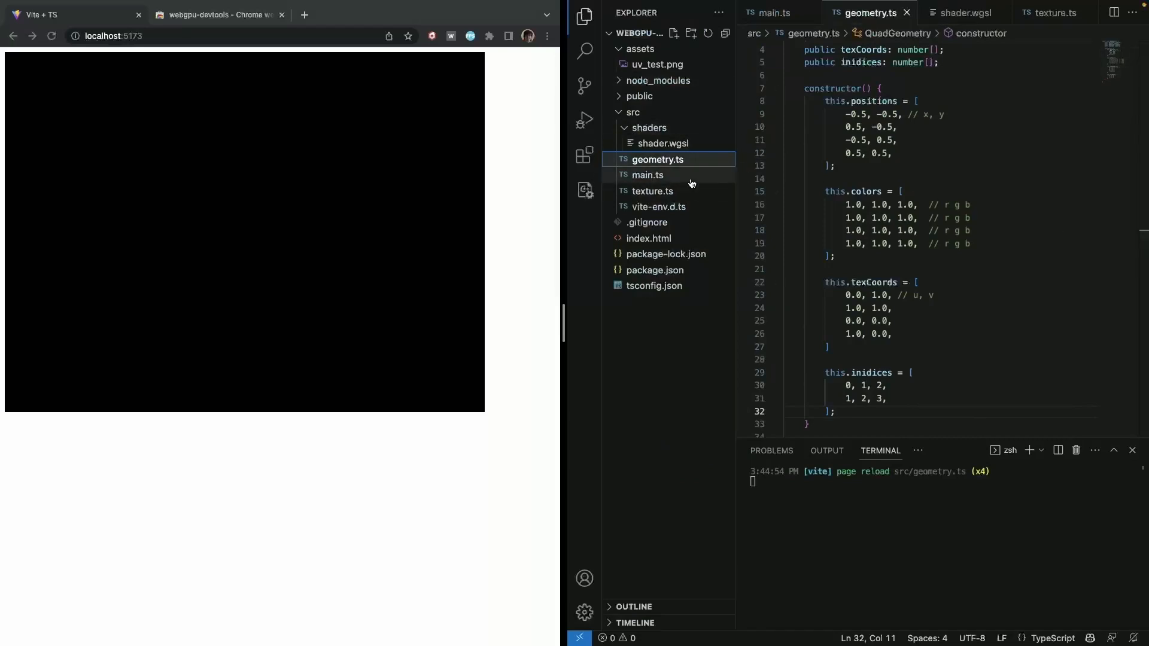
Step: Cut the private createBuffer method out of main.ts and return to the file tree
click(648, 175)
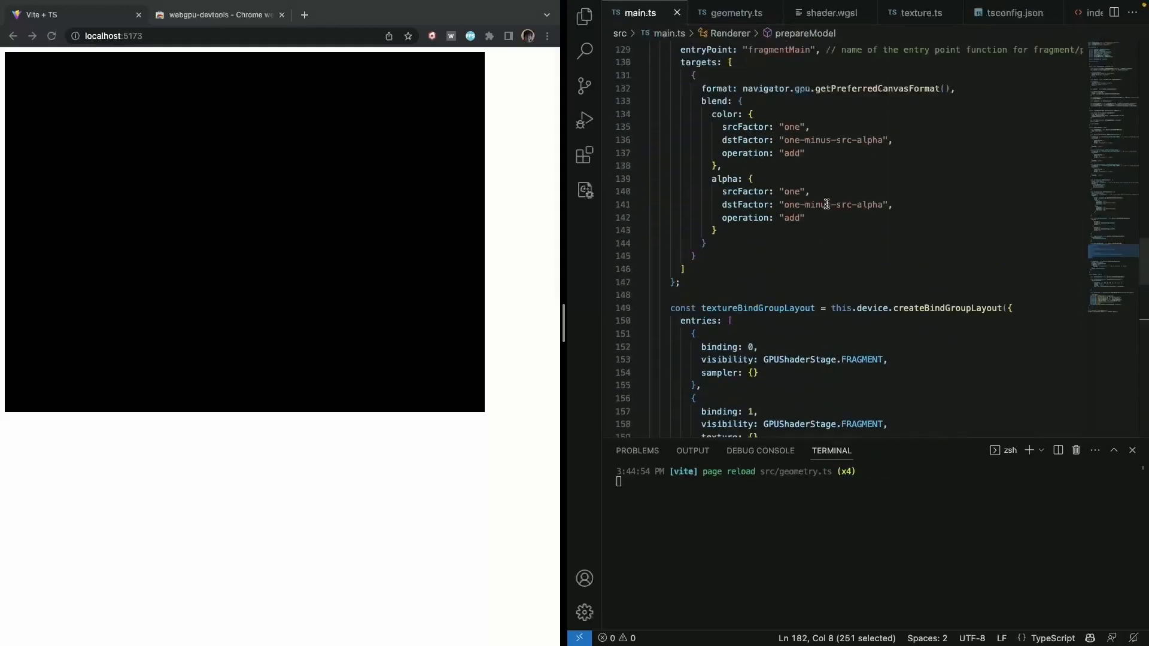
scroll(up, 3)
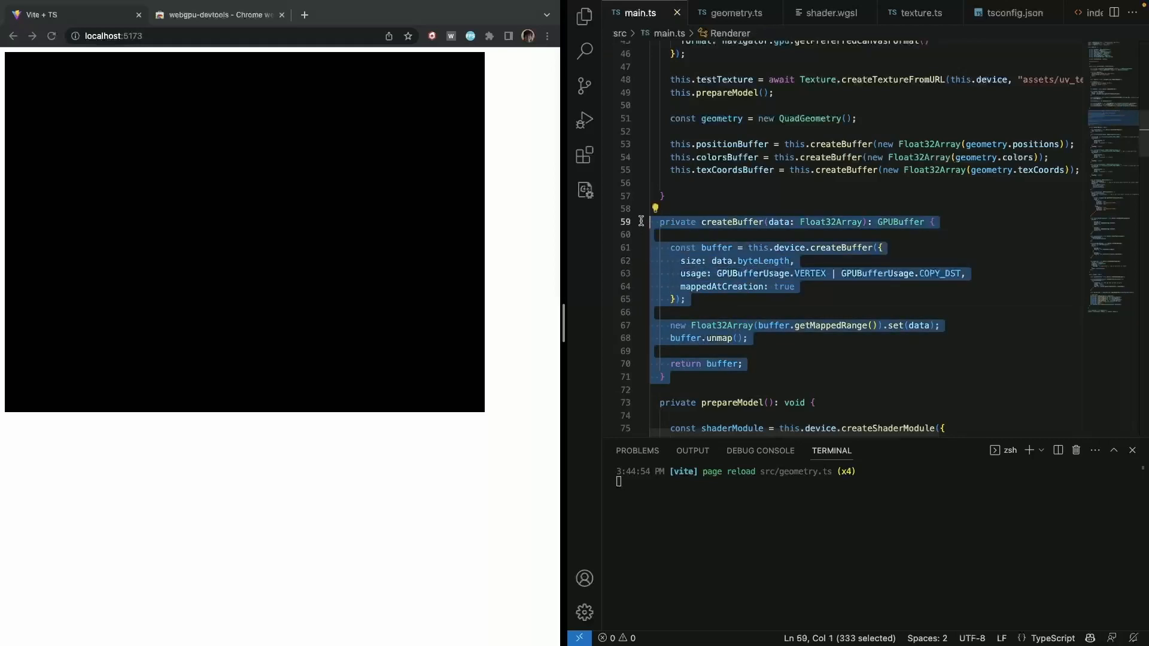
click(585, 16)
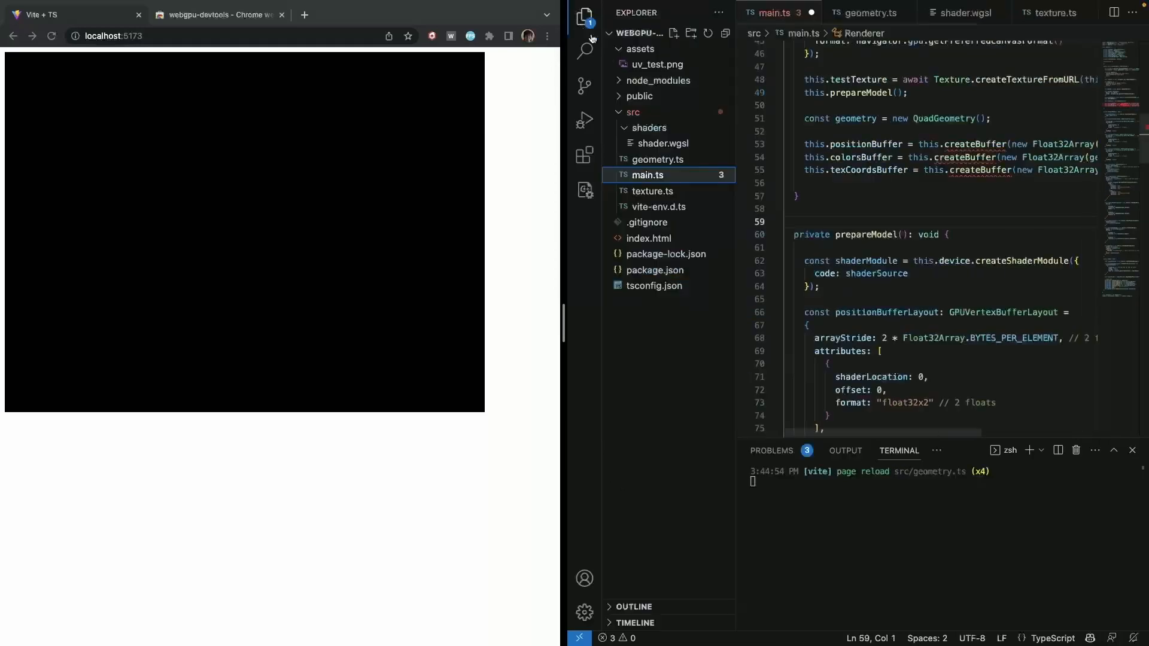
Step: Create buffer-util.ts in src with a BufferUtil class wrapping the pasted createBuffer code
right_click(632, 112)
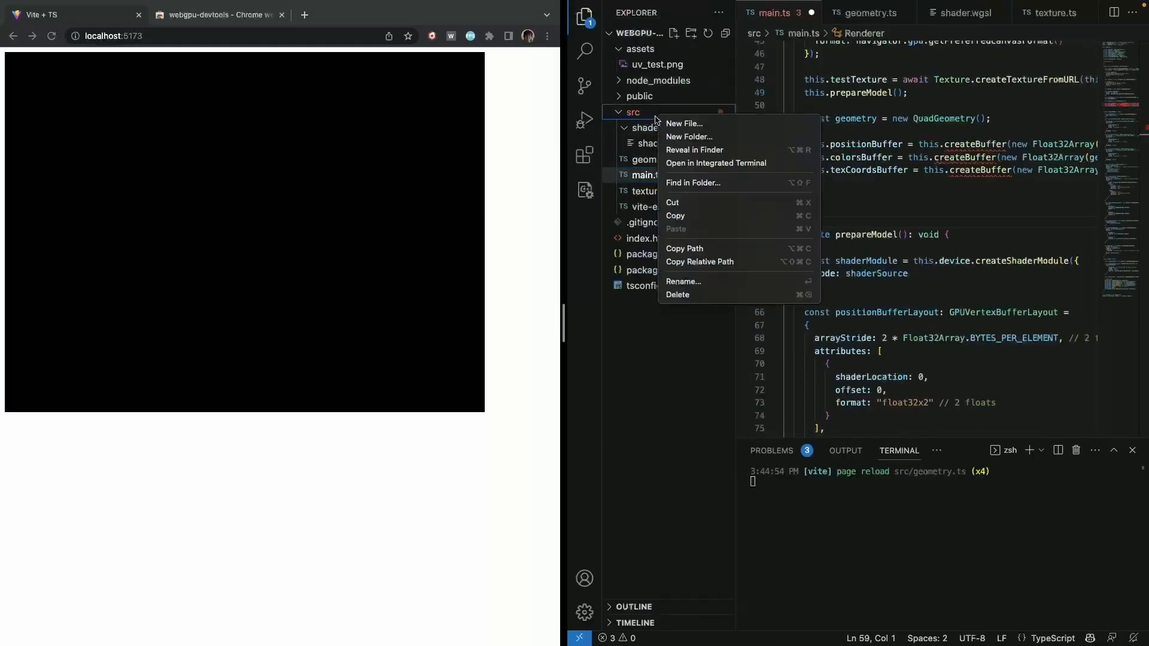
click(684, 123)
text(buffer-)
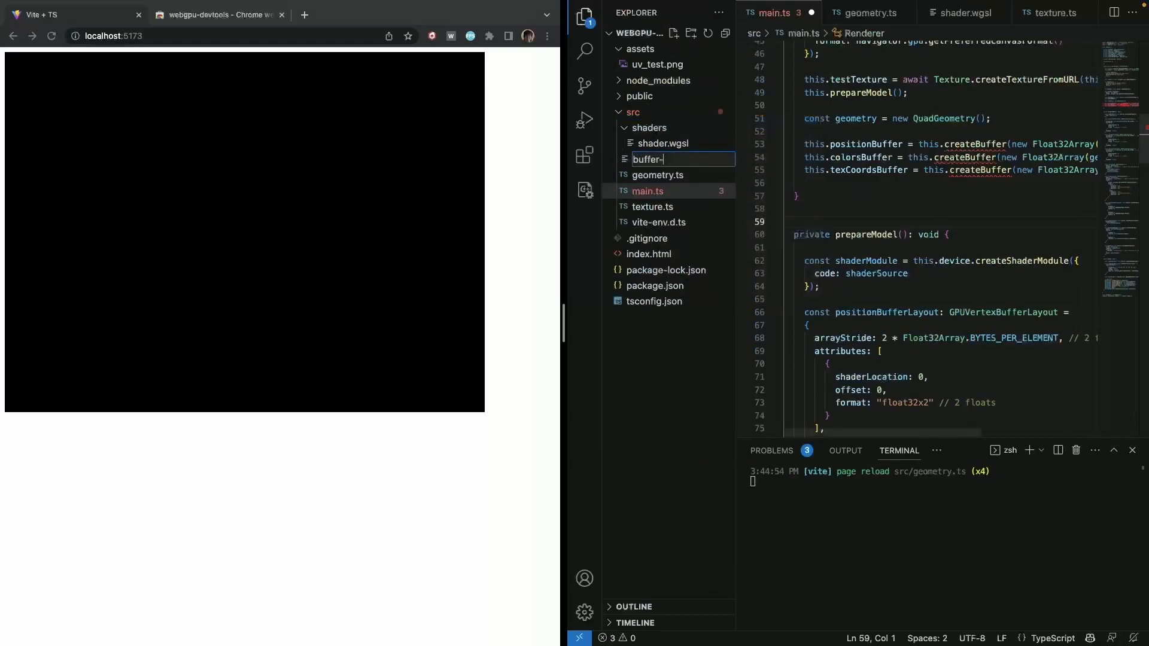
text(util.ts)
text(export class BufferUtil)
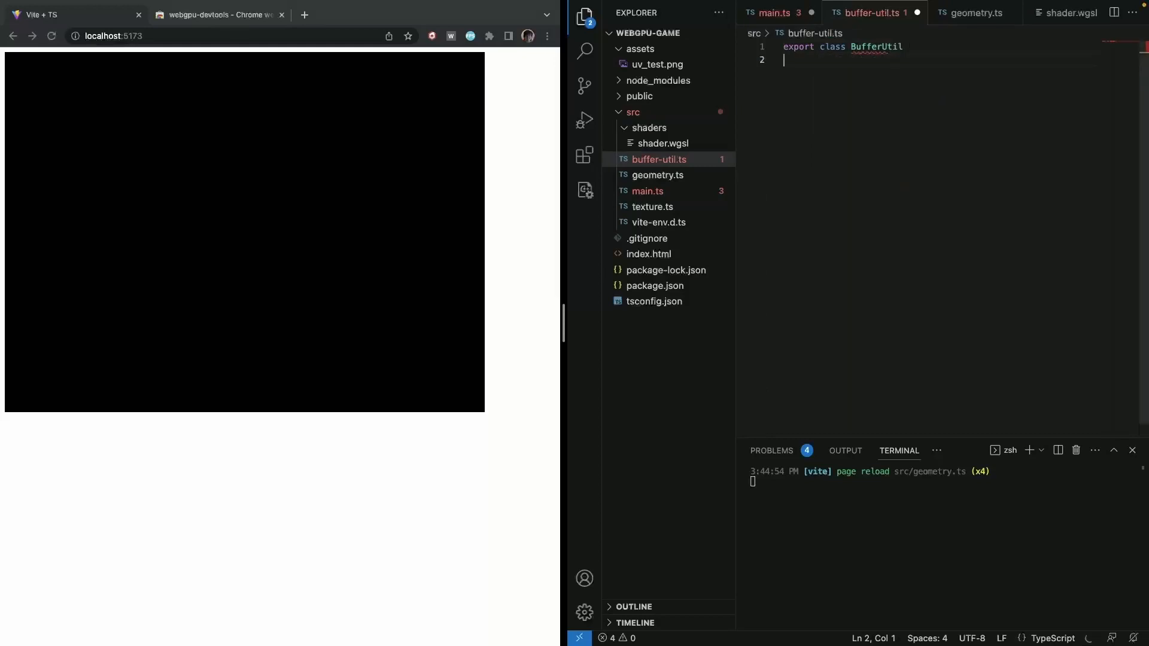
text({)
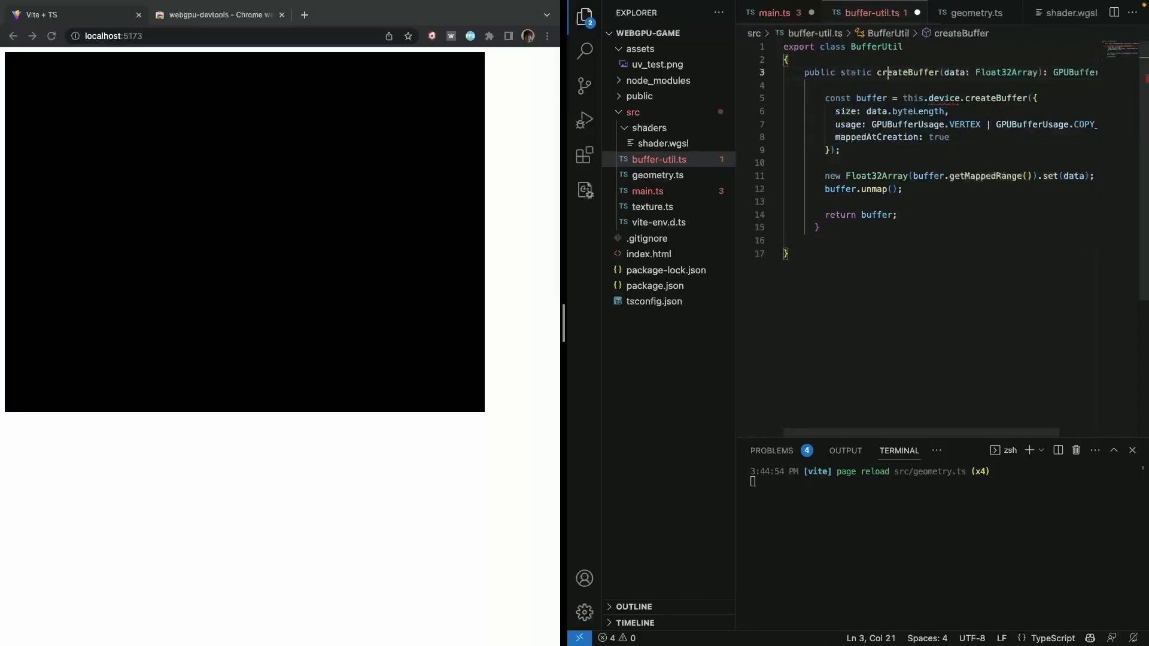
Step: Rename the method to public static createVertexBuffer taking a device parameter
click(584, 16)
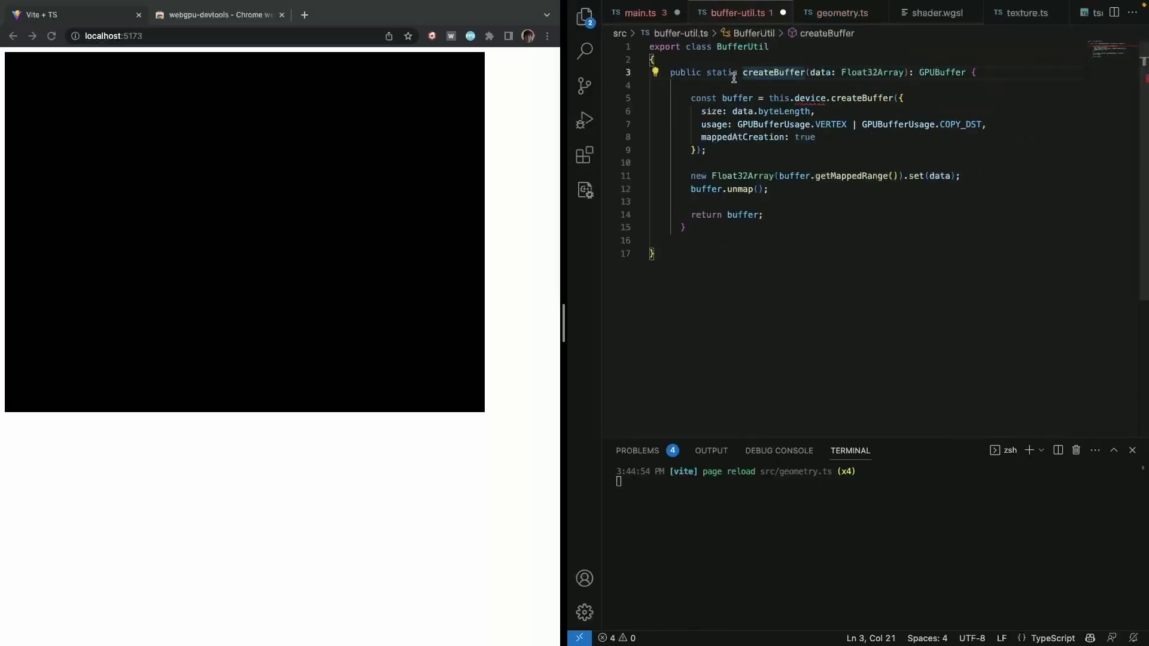
text(VEr)
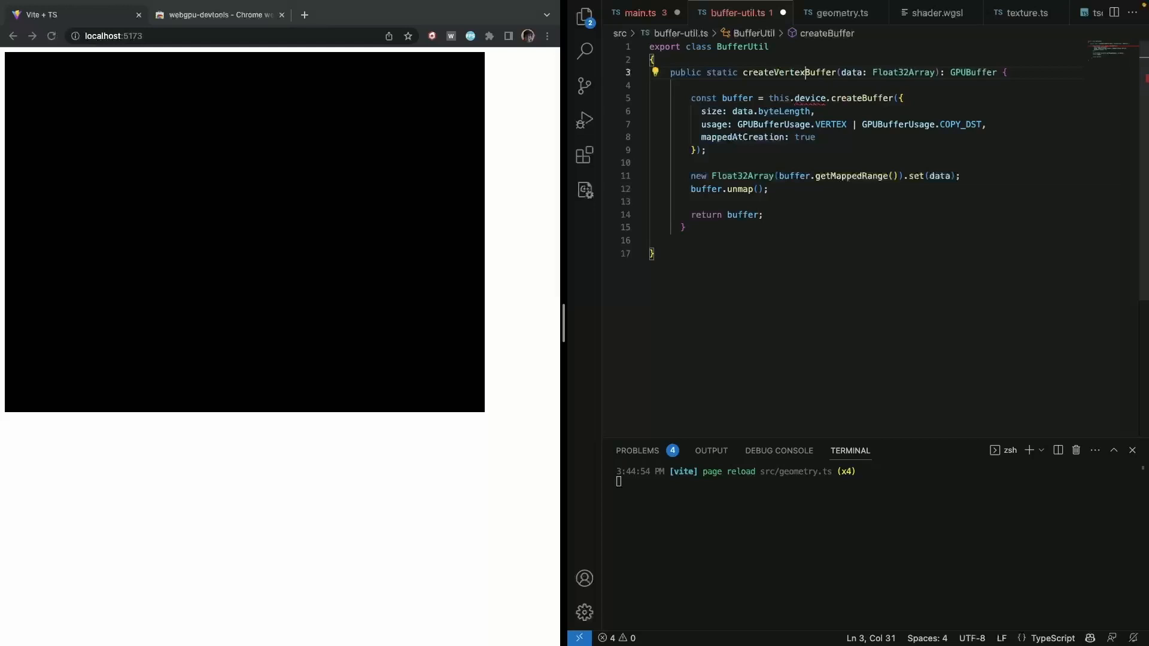
double_click(809, 98)
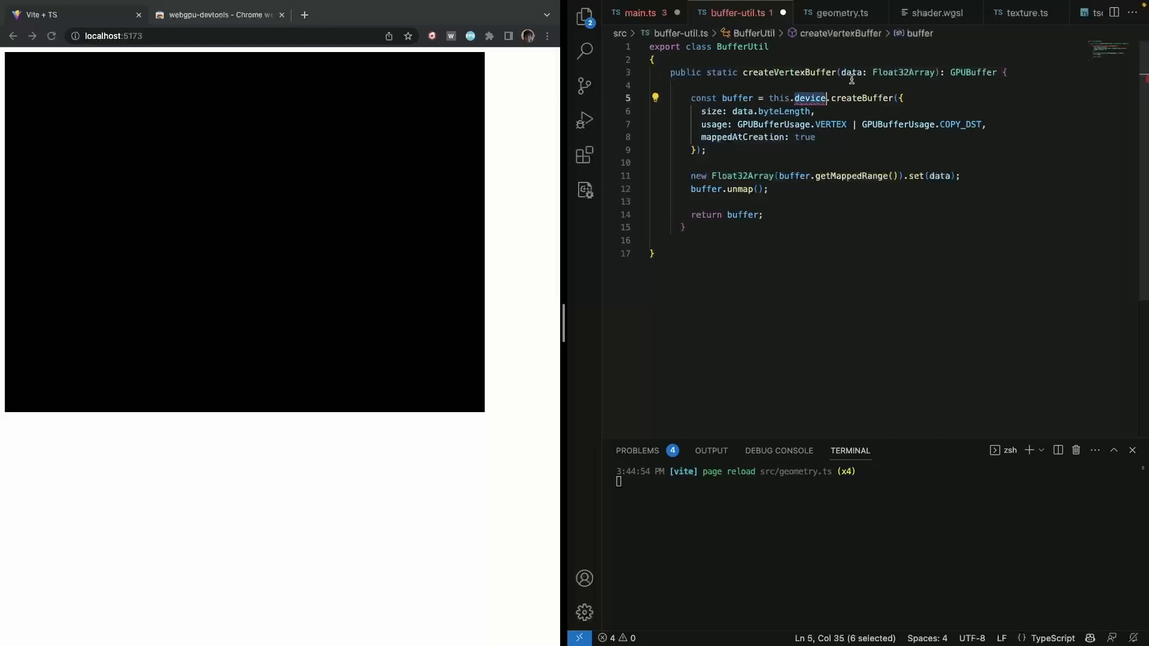
text(d)
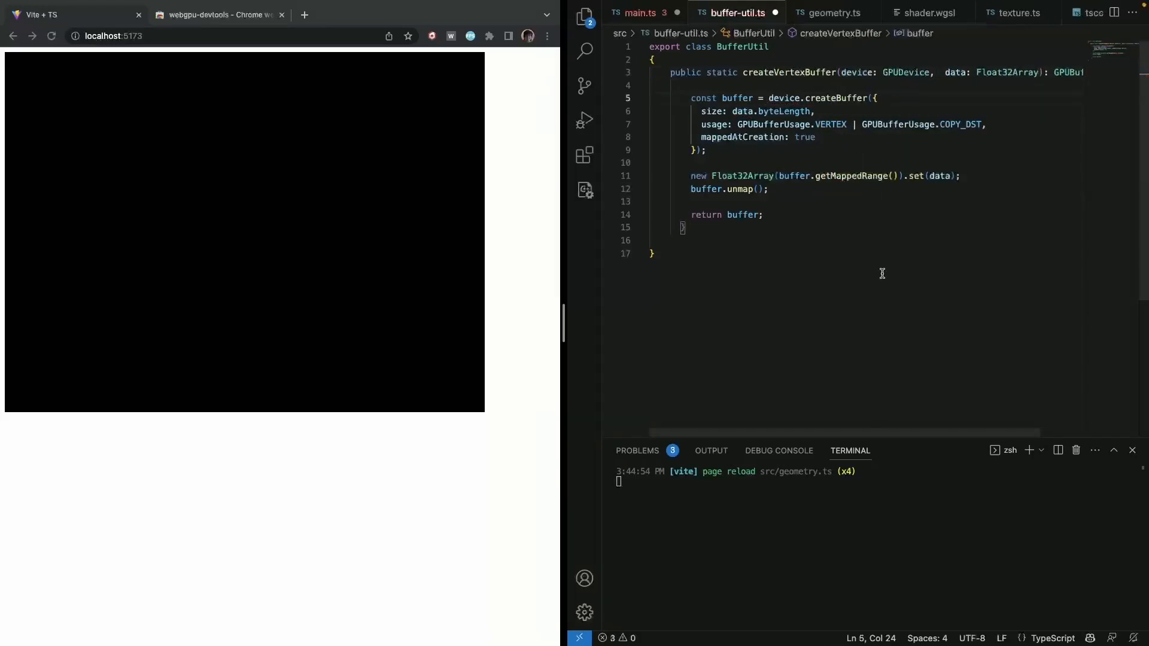
right_click(681, 228)
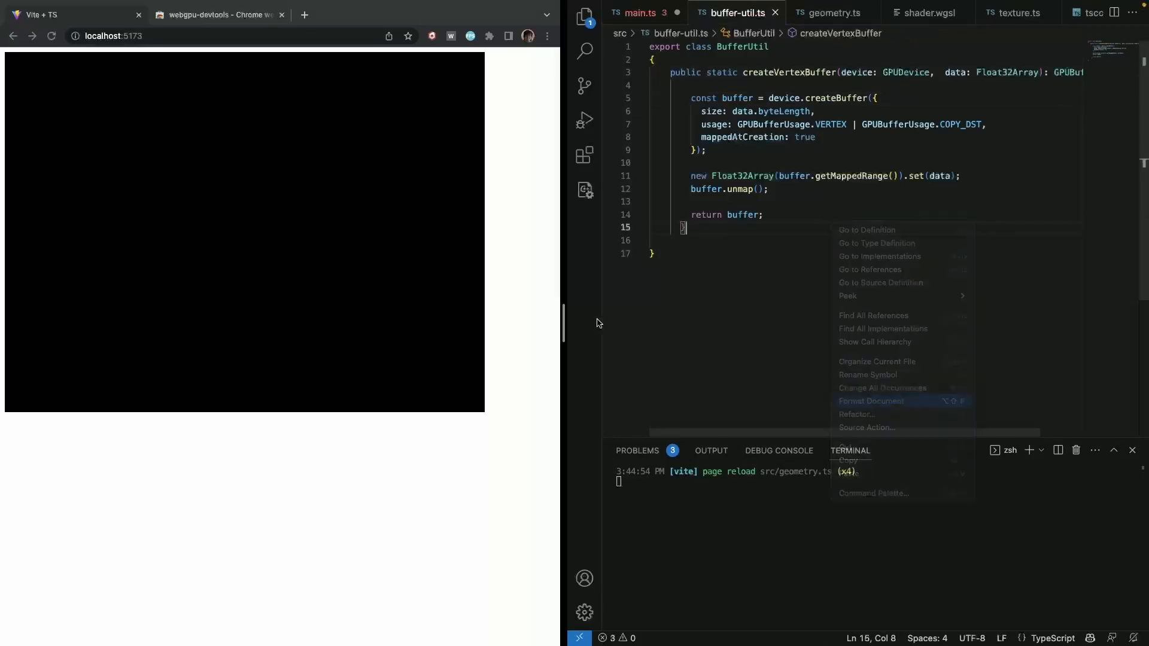
Step: Format buffer-util.ts and add the signature createIndexBuffer(device: GPUDevice, data: Uint16Array): GPUBuffer
click(870, 401)
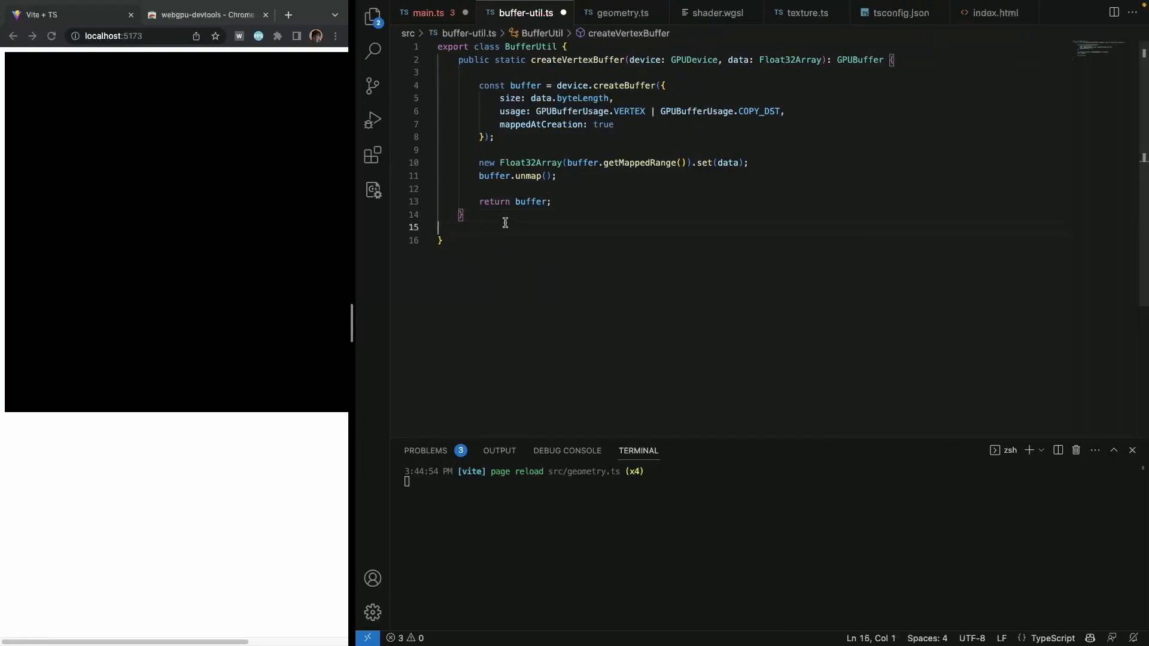
text(public)
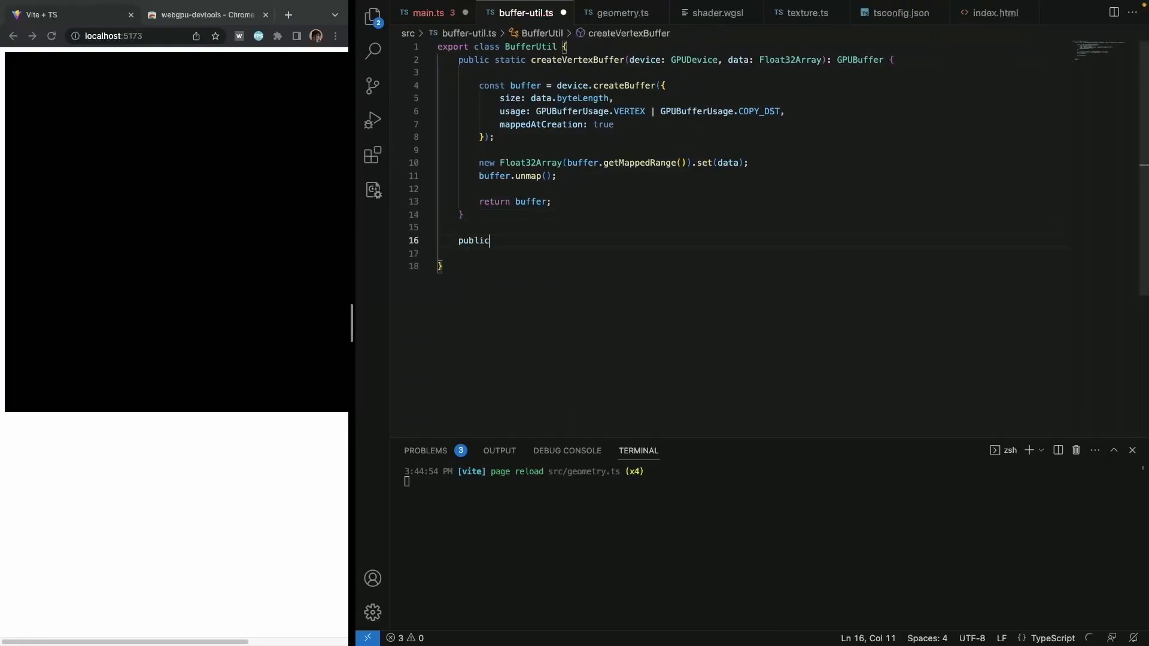
text(static create)
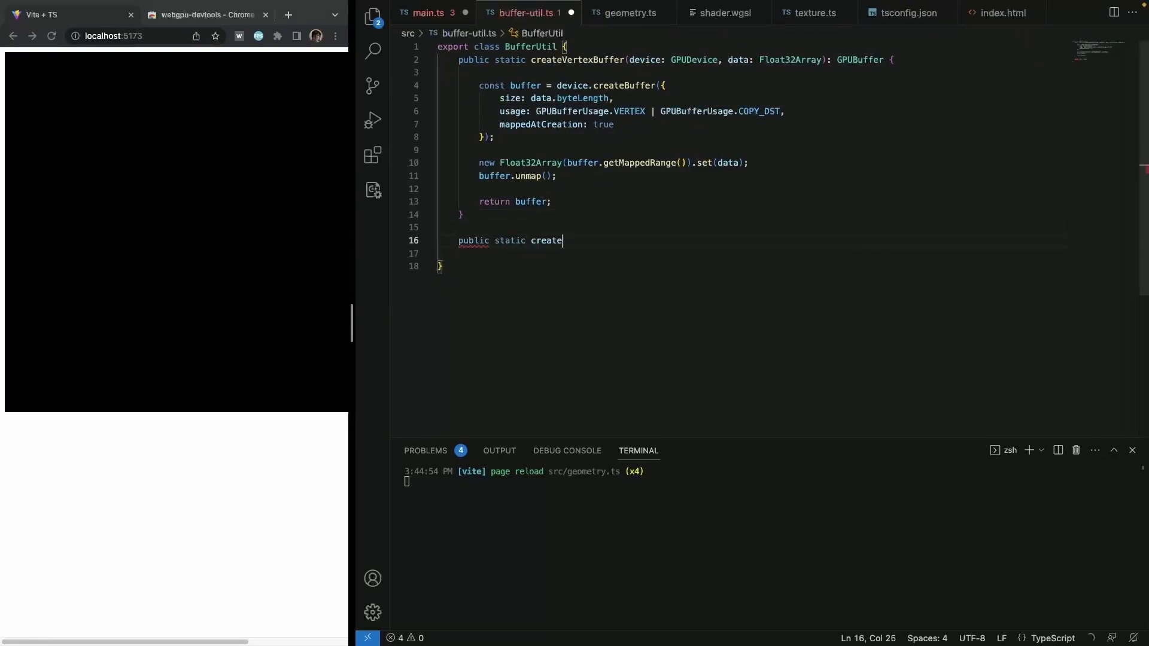
text(IndexBuffer(device: GPUDevice, data: Uint16Array): GPUBuffer {)
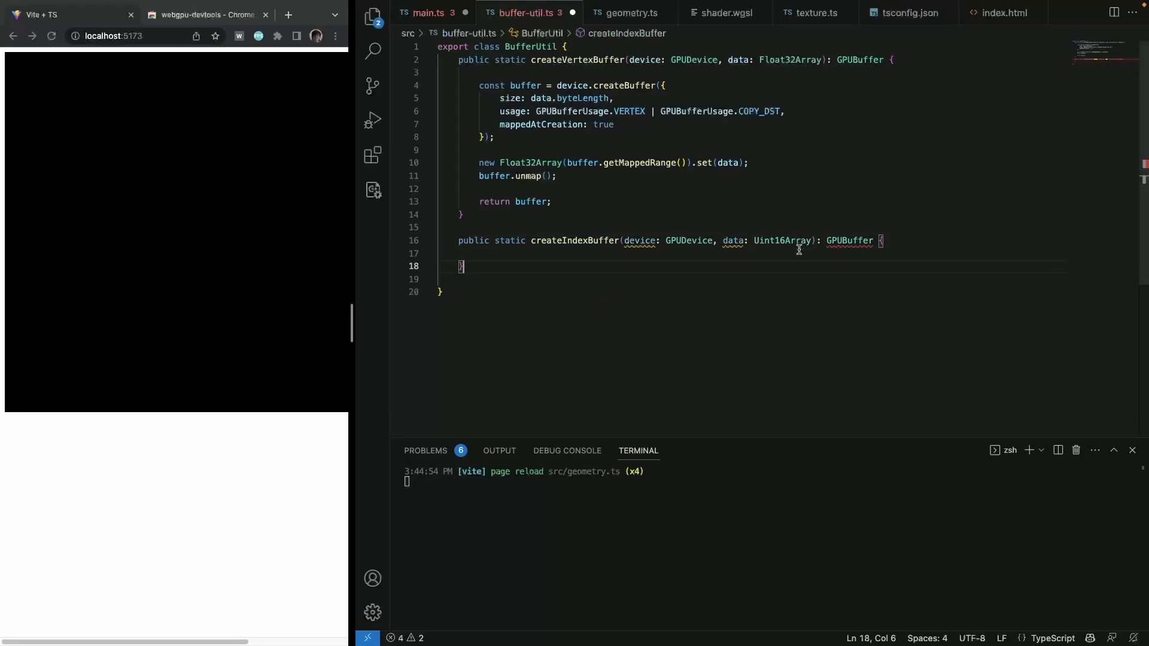
Step: Paste the buffer-creation body into createIndexBuffer and switch its usage flag to INDEX
click(439, 253)
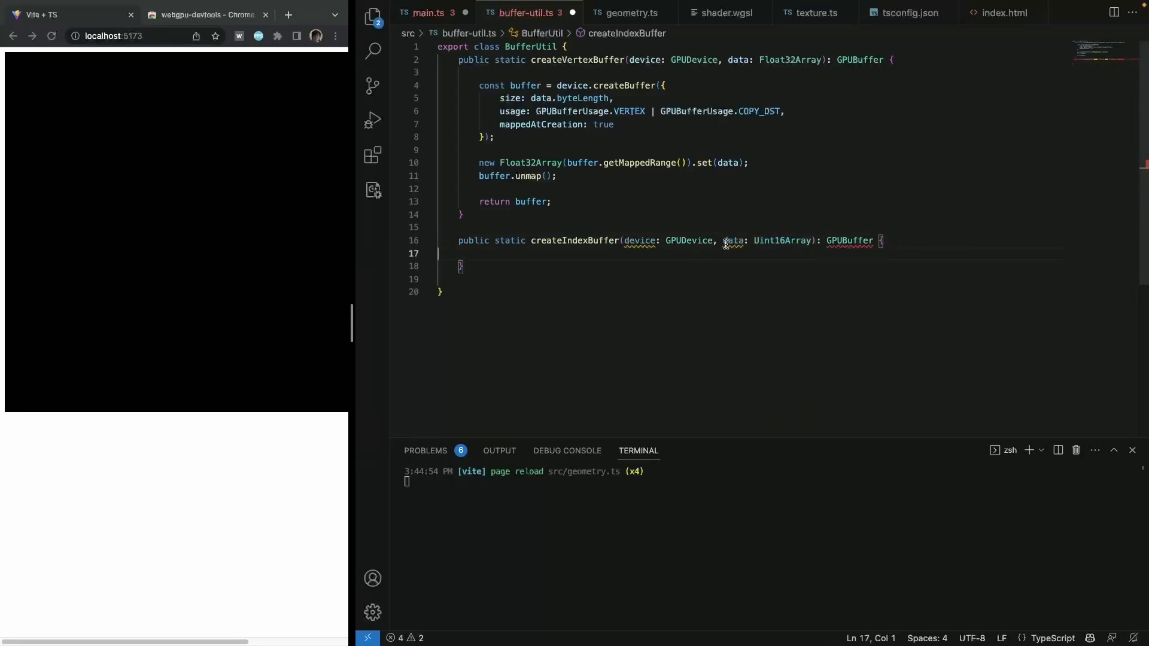
key(enter)
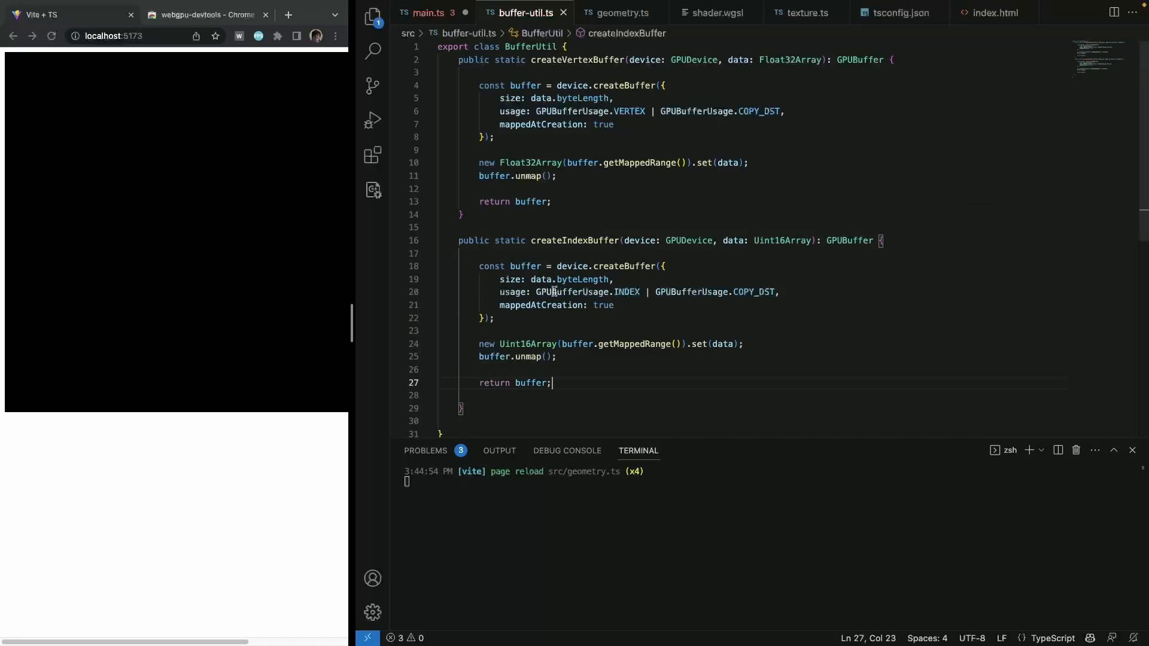
mouse_move(645, 303)
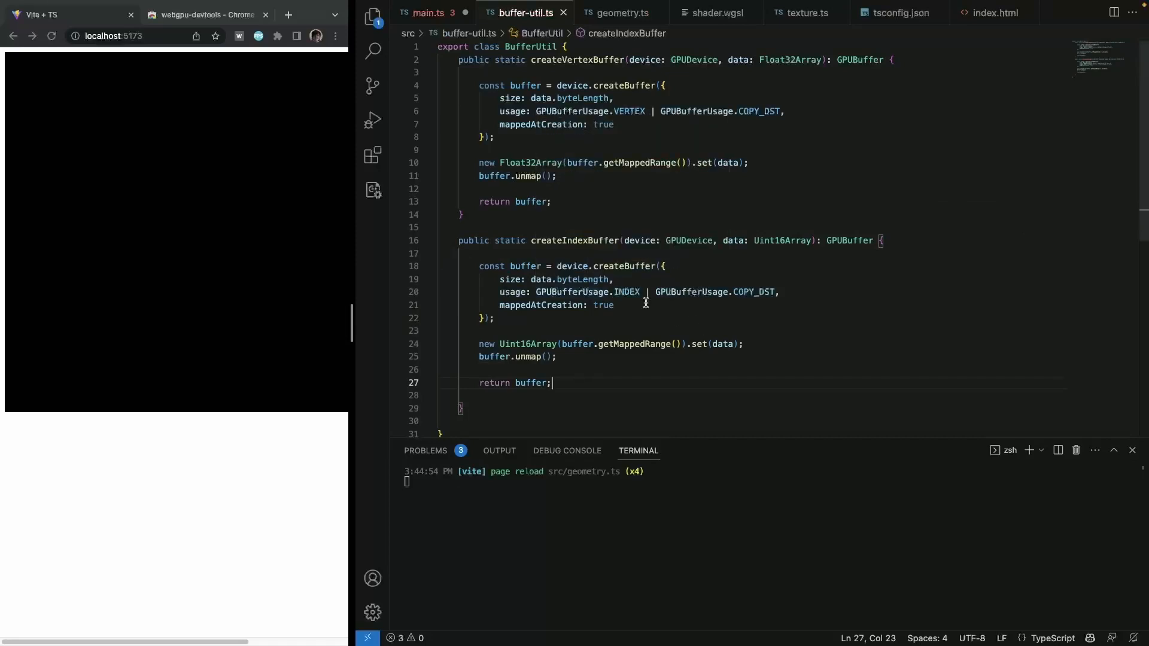
double_click(586, 292)
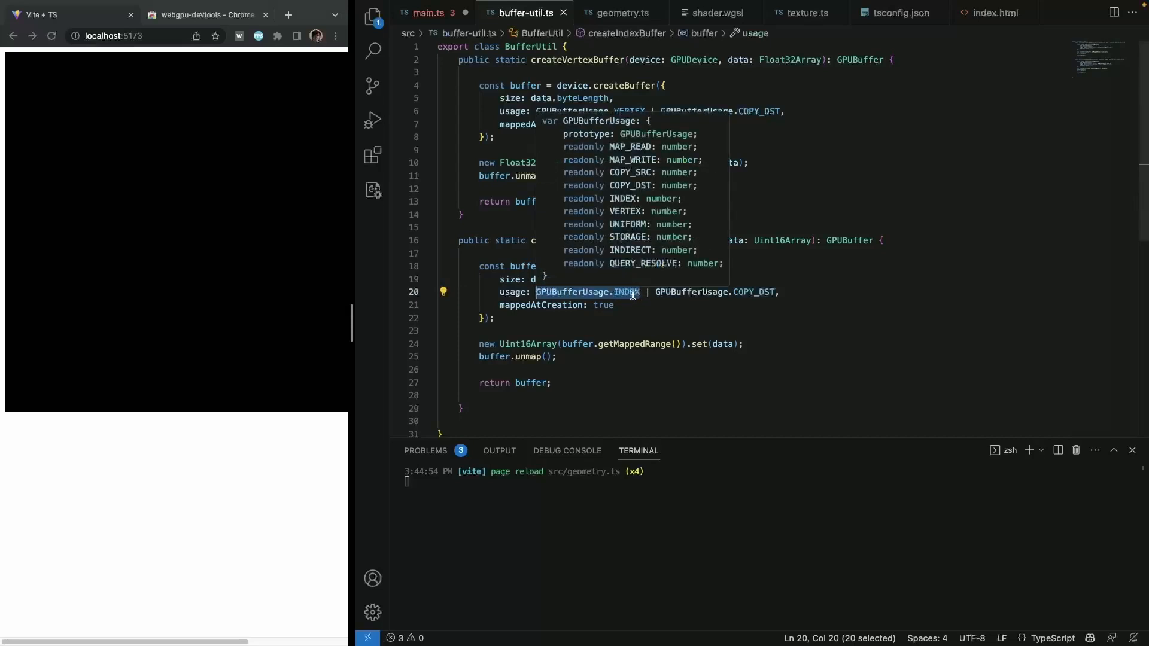
click(595, 362)
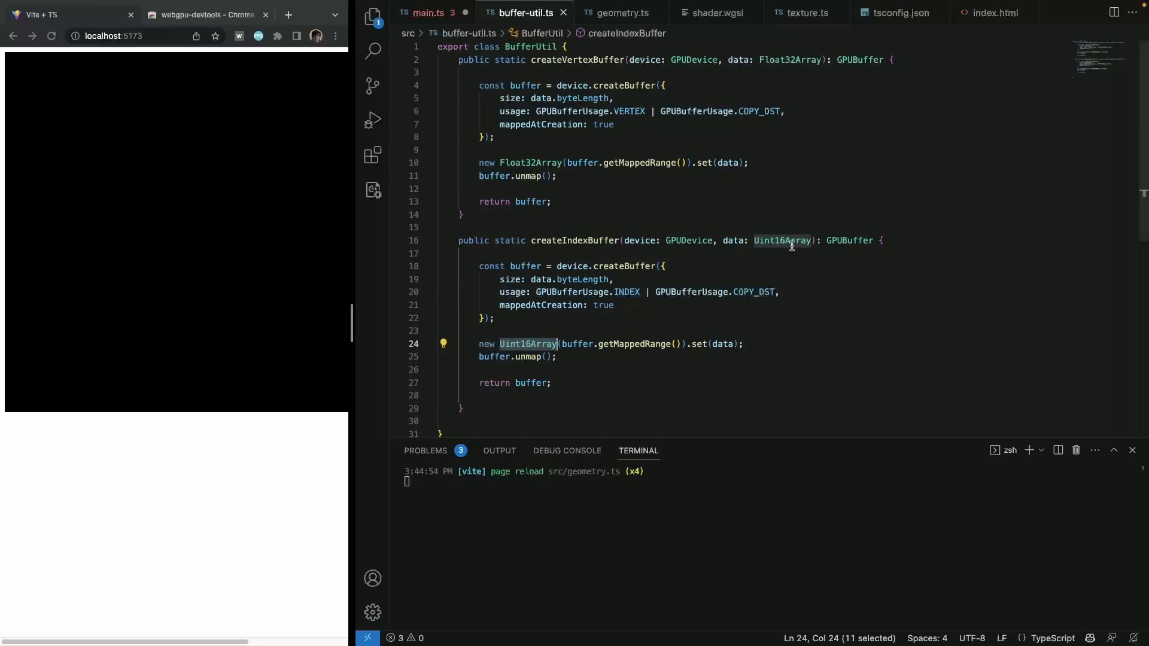
mouse_move(604, 356)
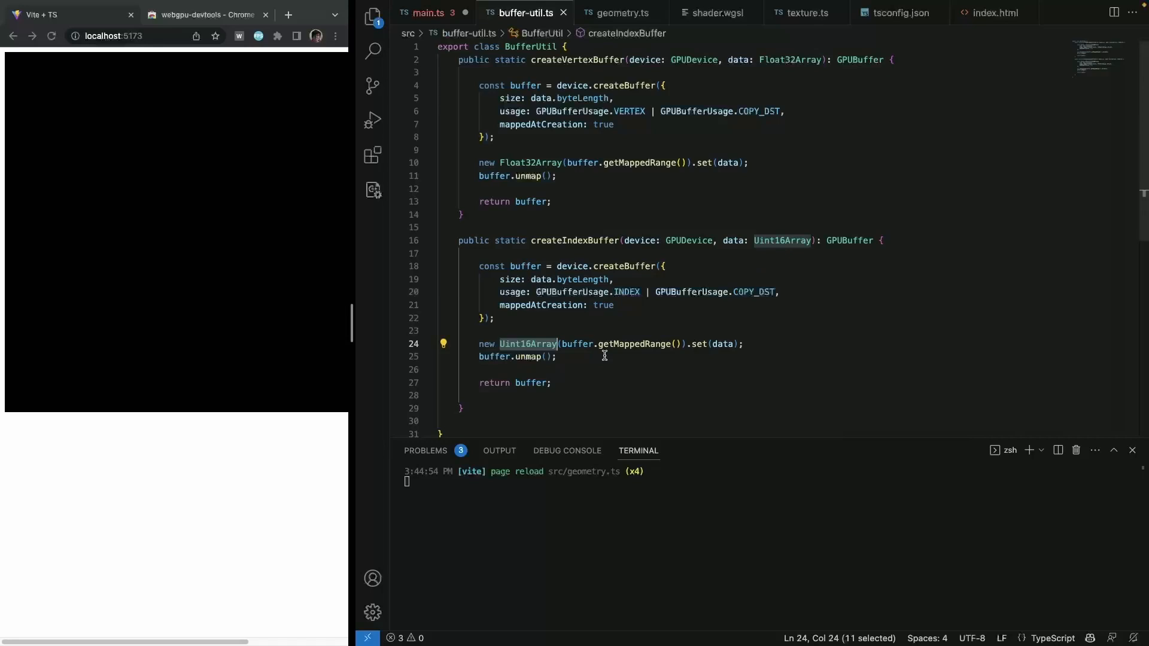
mouse_move(835, 276)
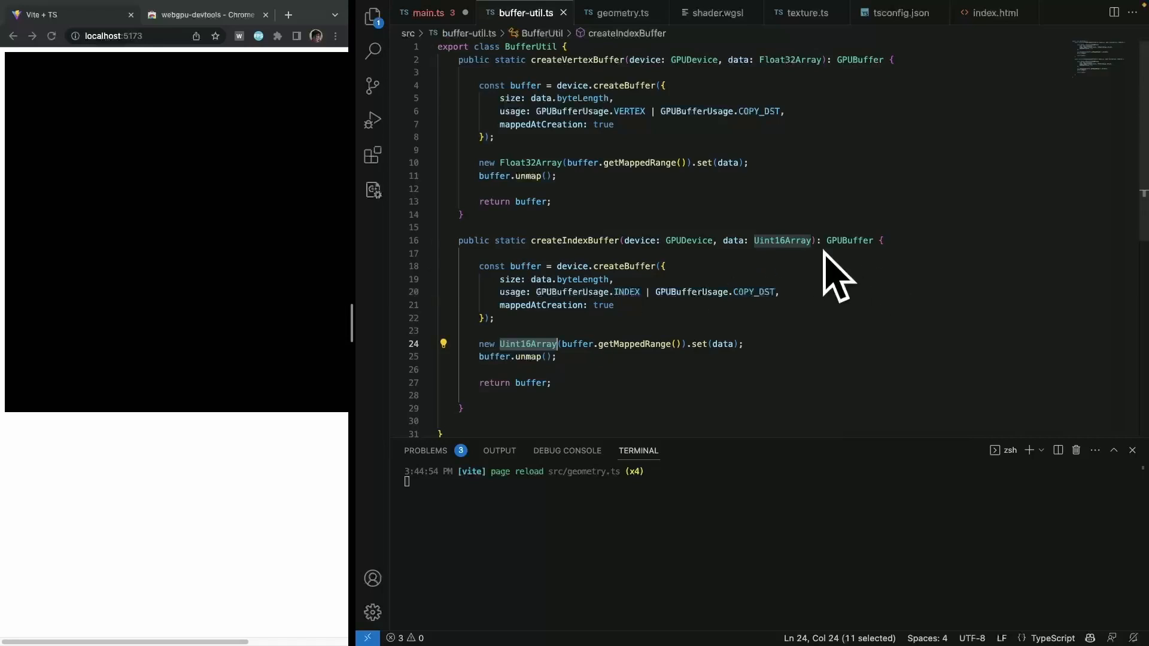
mouse_move(352, 337)
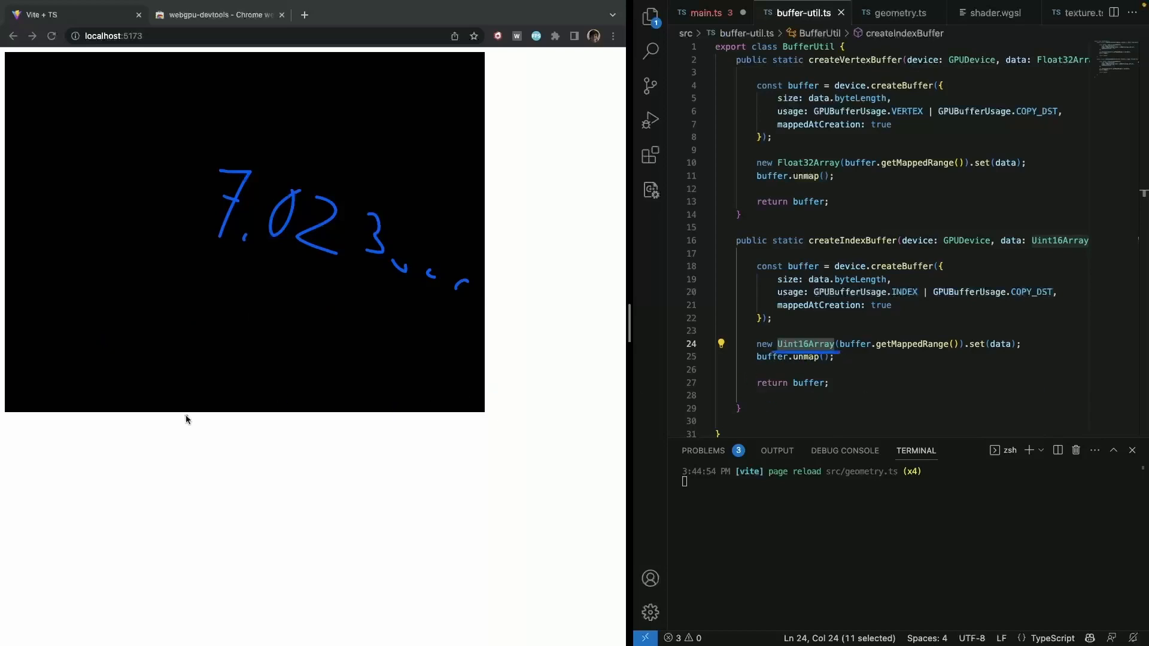
mouse_move(818, 356)
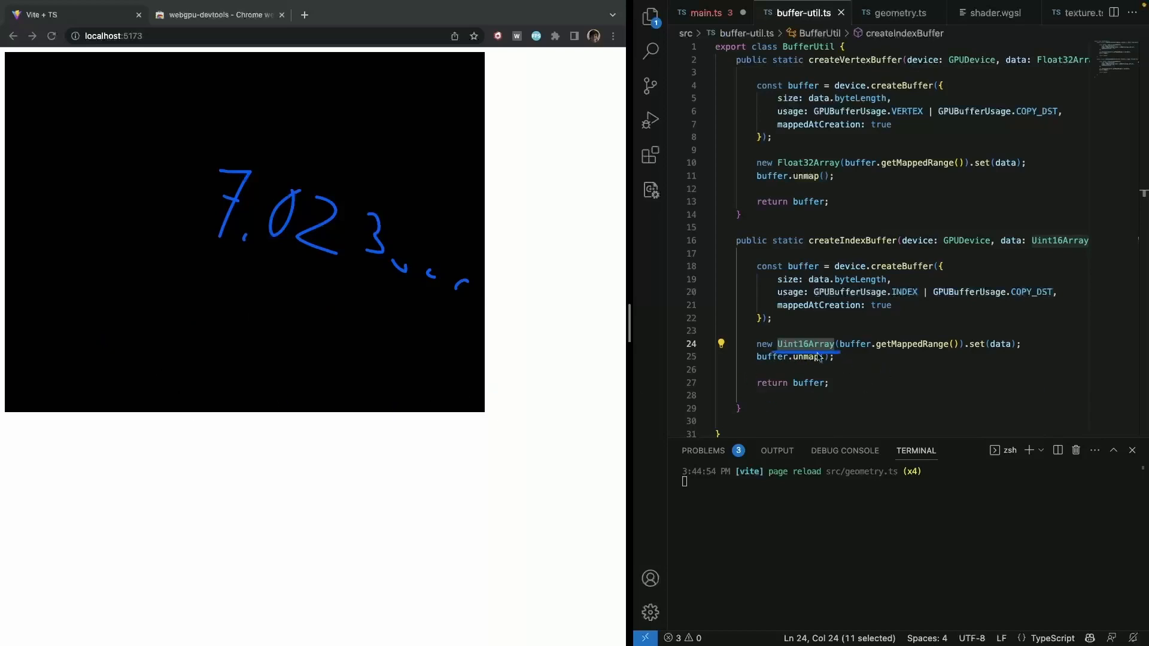
mouse_move(373, 418)
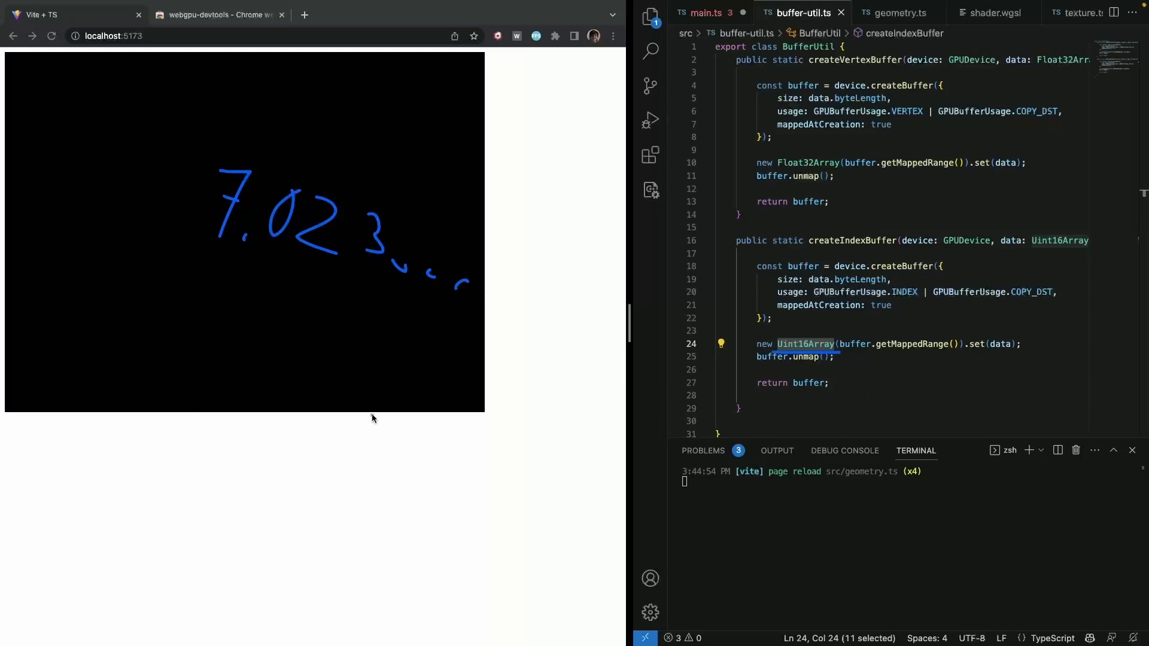
mouse_move(832, 355)
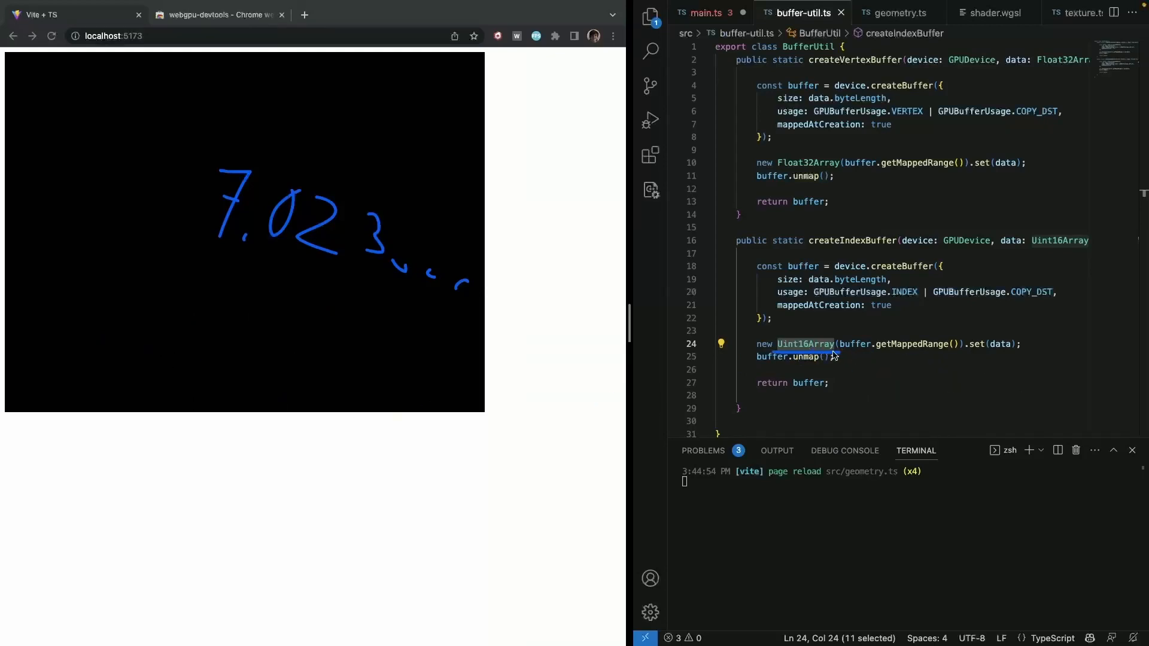
mouse_move(842, 357)
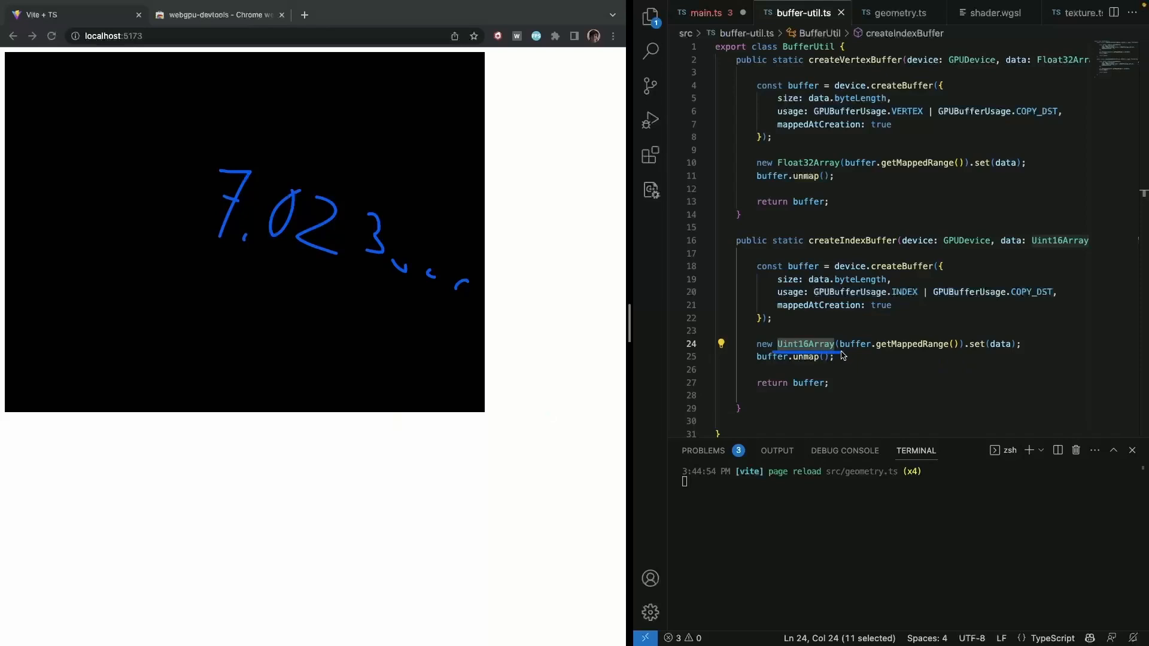
mouse_move(983, 366)
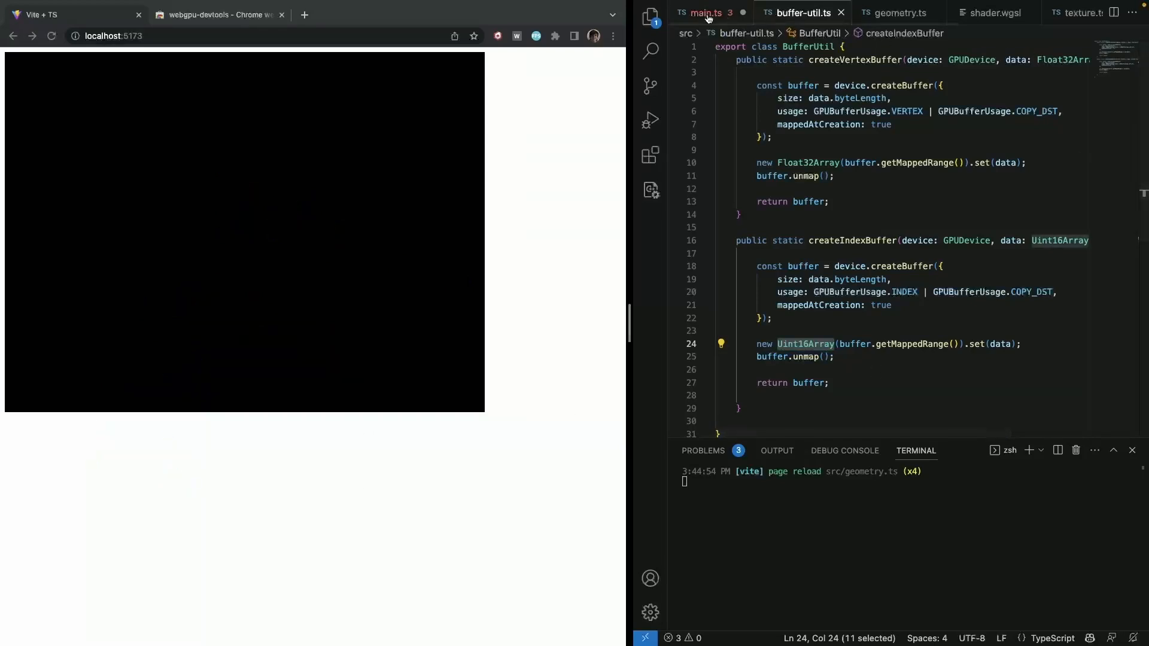
Step: Import { BufferUtil } from './buffer-util' in main.ts and build the vertex buffers with BufferUtil.createVertexBuffer
click(704, 14)
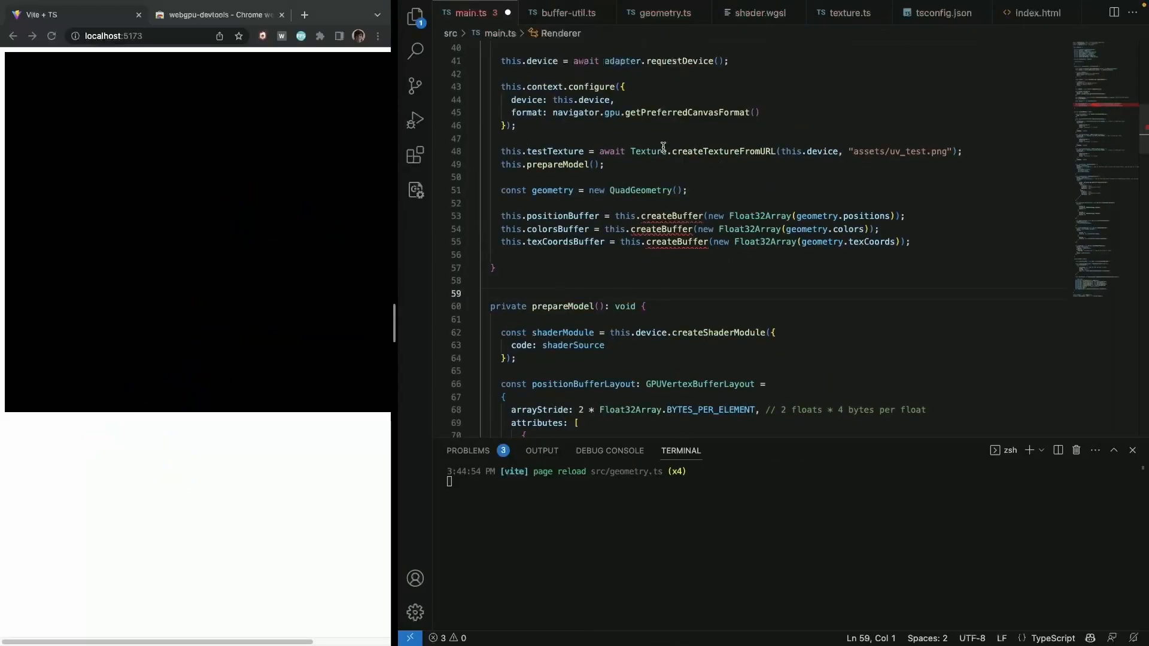
scroll(up, 3)
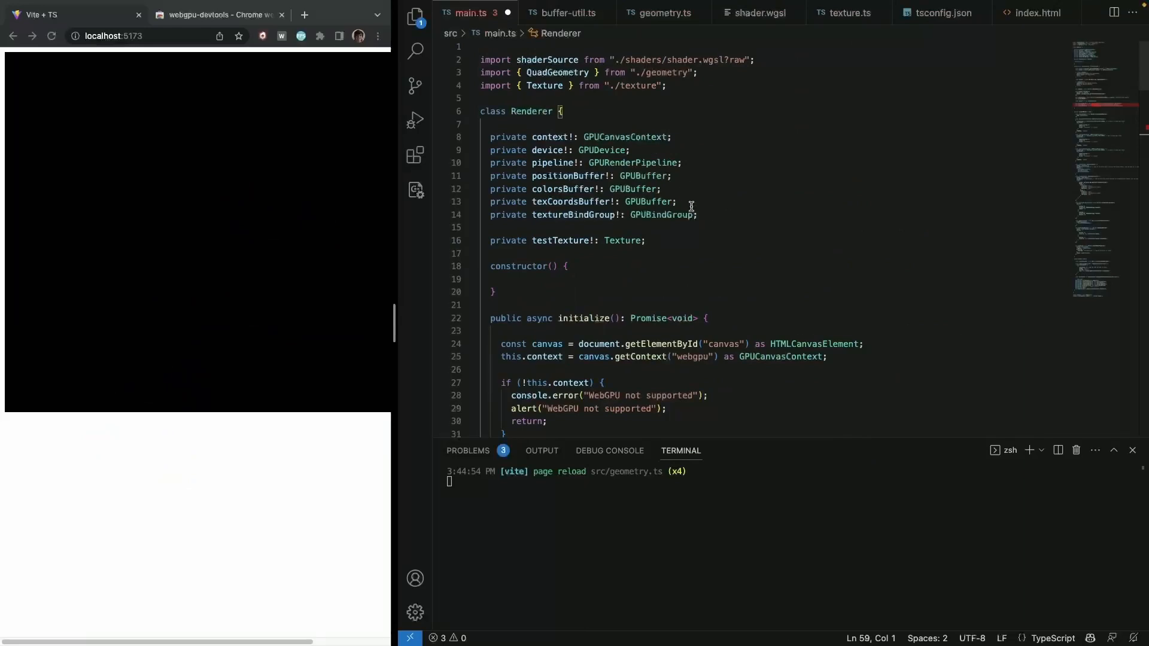
scroll(down, 3)
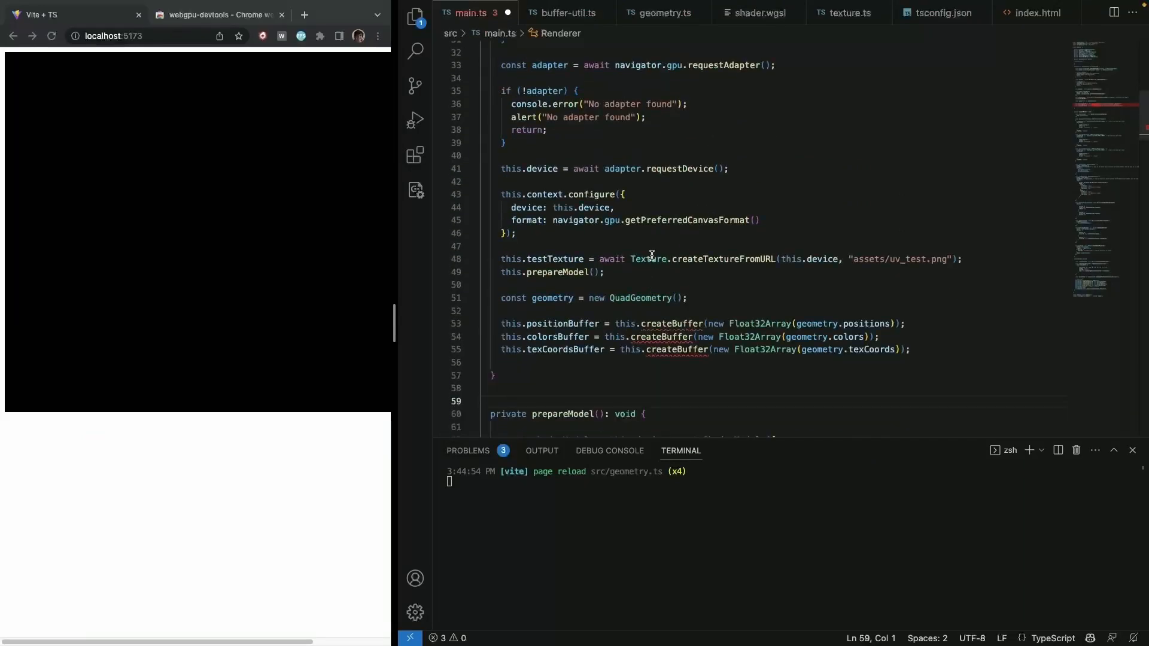
text(i)
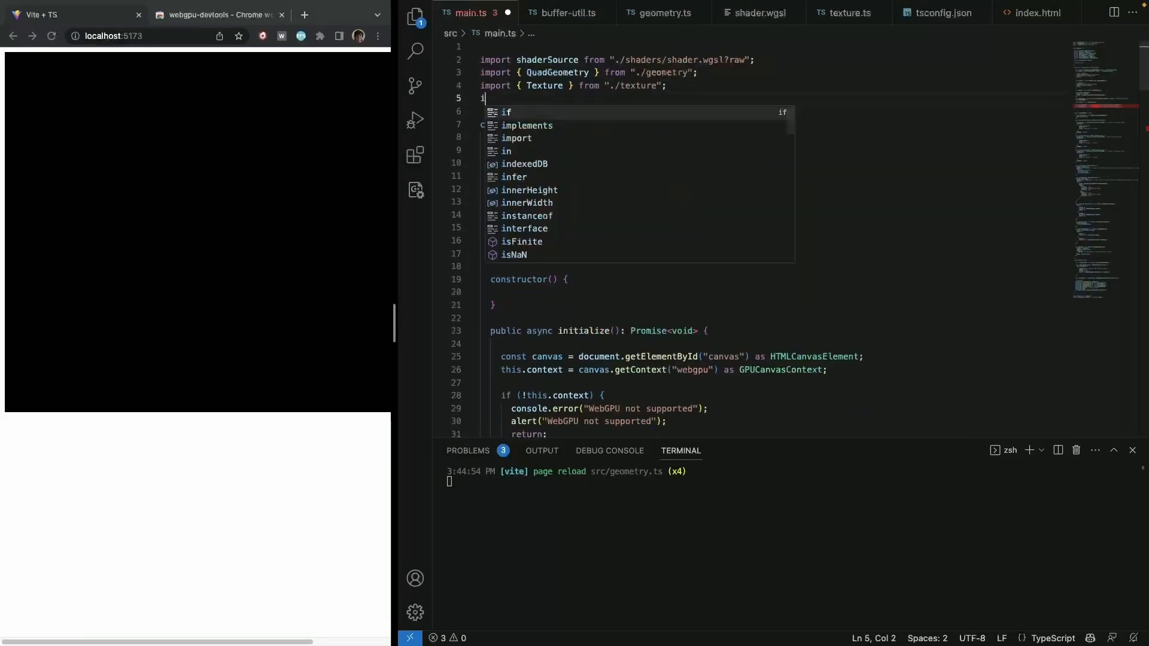
text(mport { })
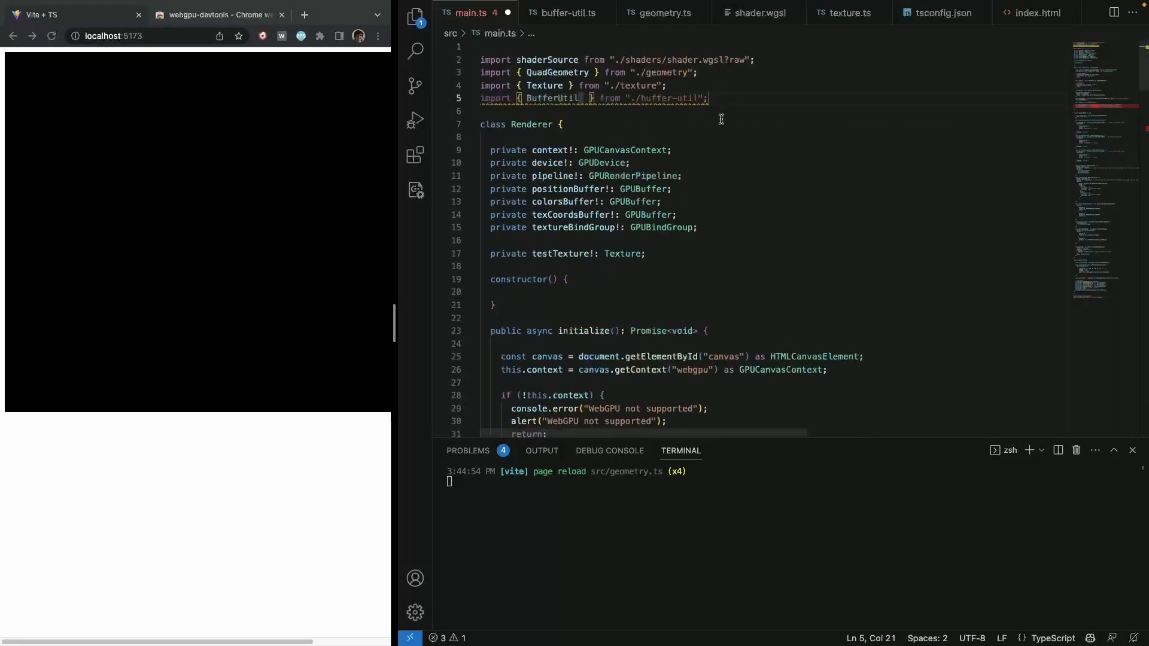
scroll(down, 3)
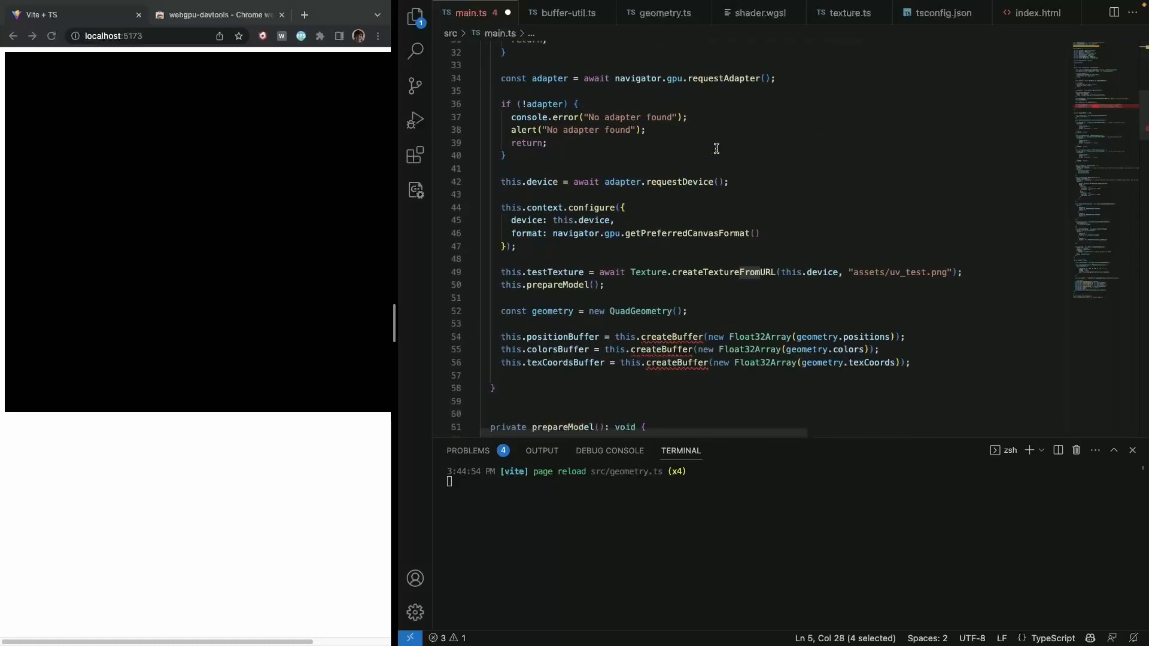
text(B)
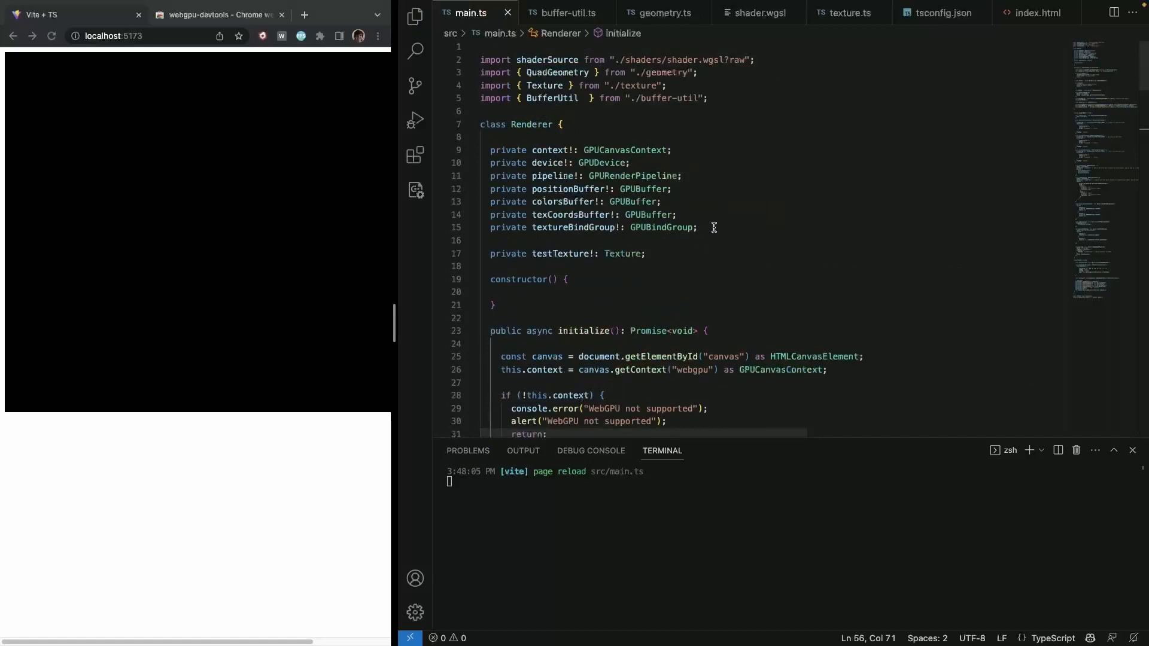
Step: Declare an indexBuffer!: GPUBuffer field after texCoordsBuffer in Renderer
key(enter)
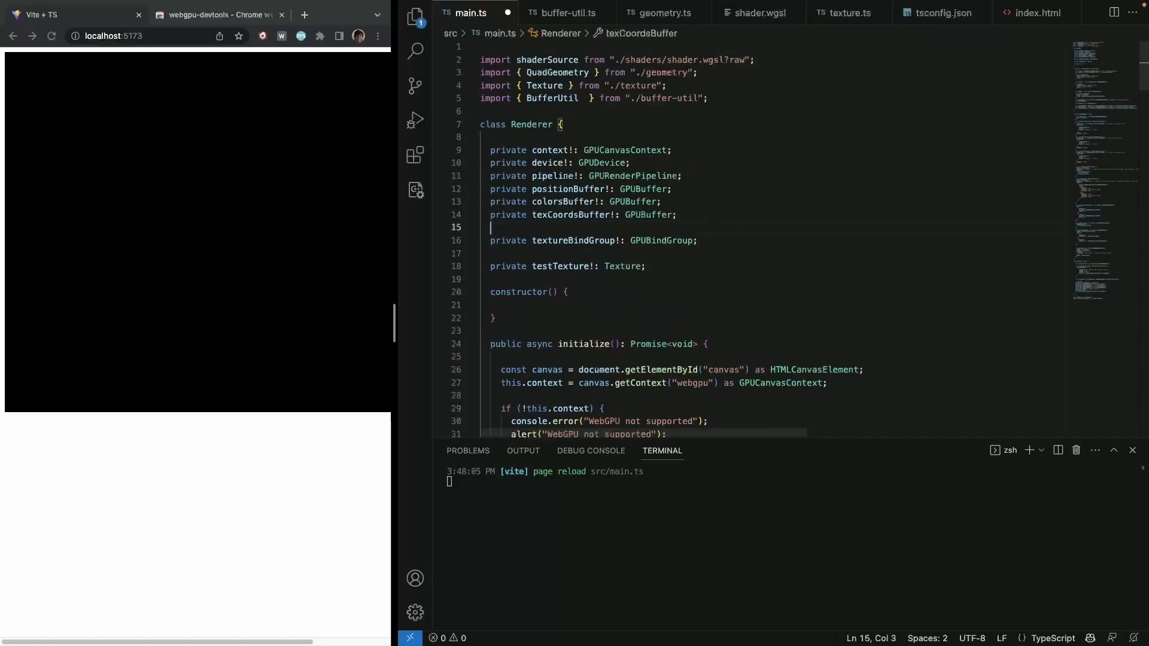
text(indexB)
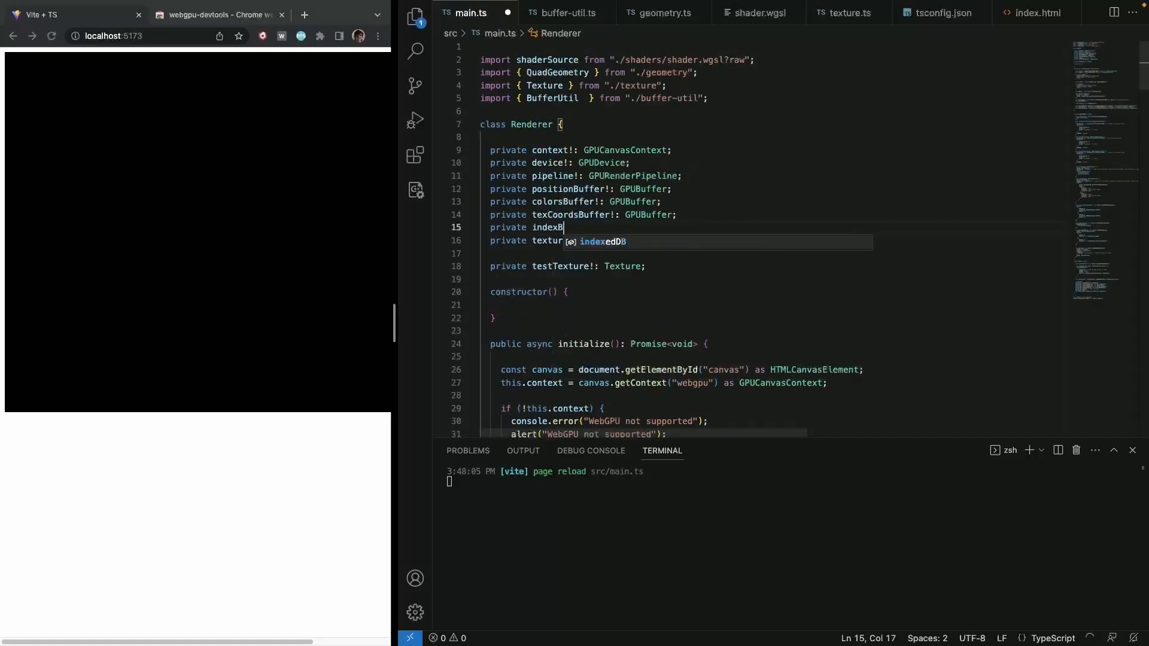
text(uffer!: GPUBuffer;)
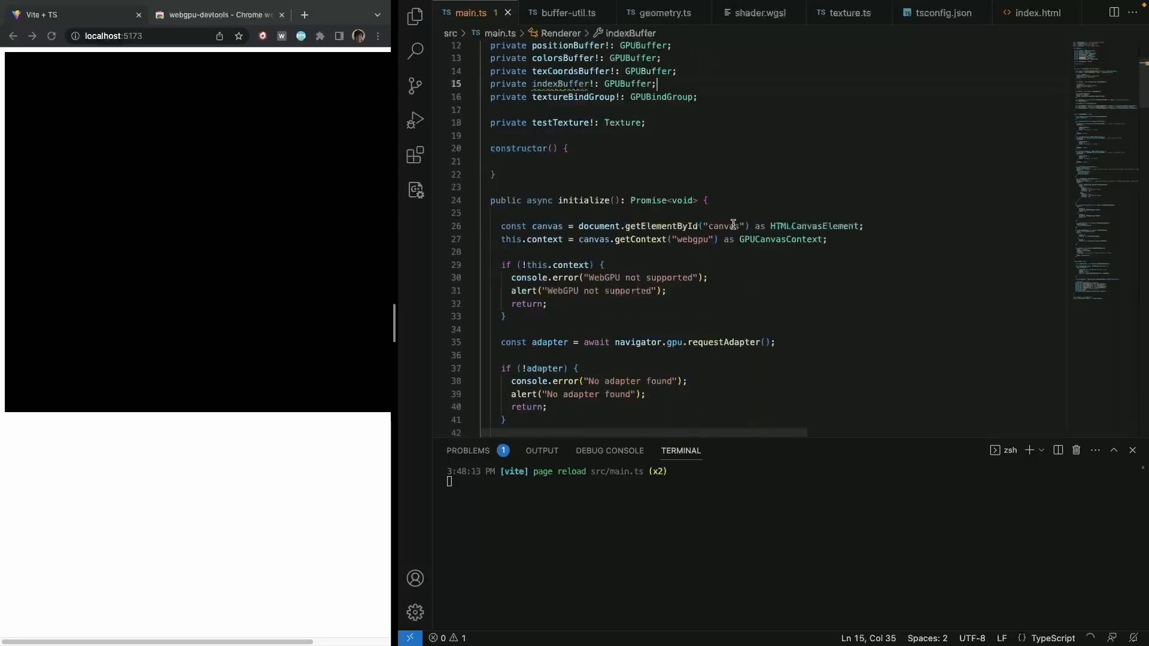
Step: Assign this.indexBuffer from BufferUtil.createIndexBuffer with a Uint16Array of geometry.inidices
scroll(down, 3)
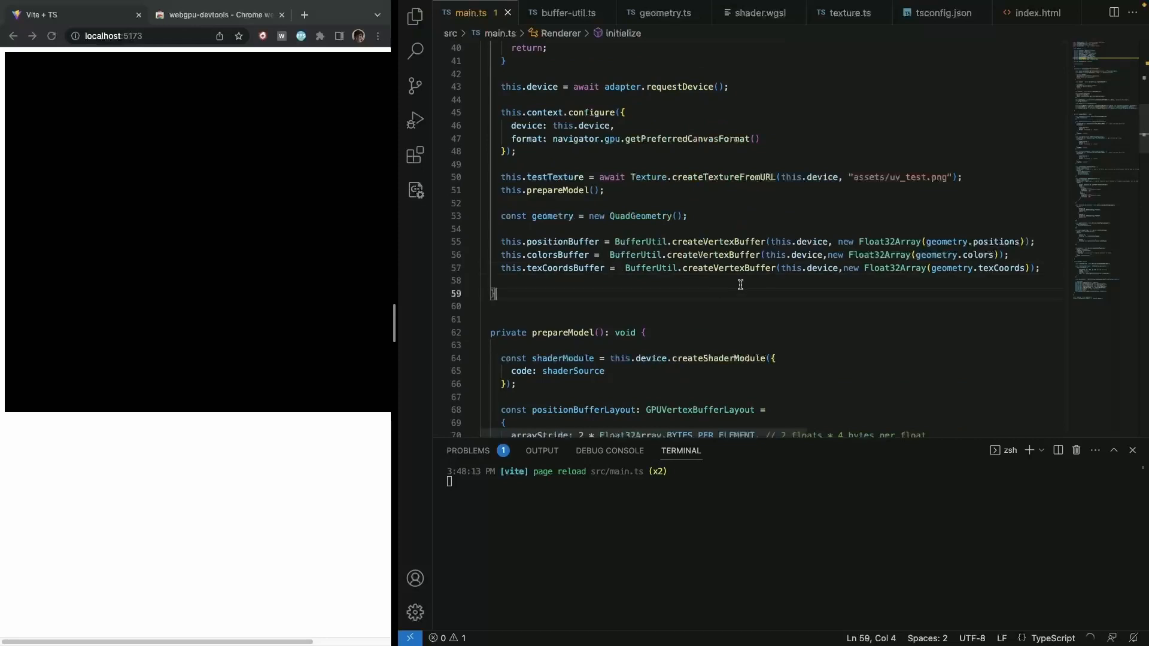
text(this.)
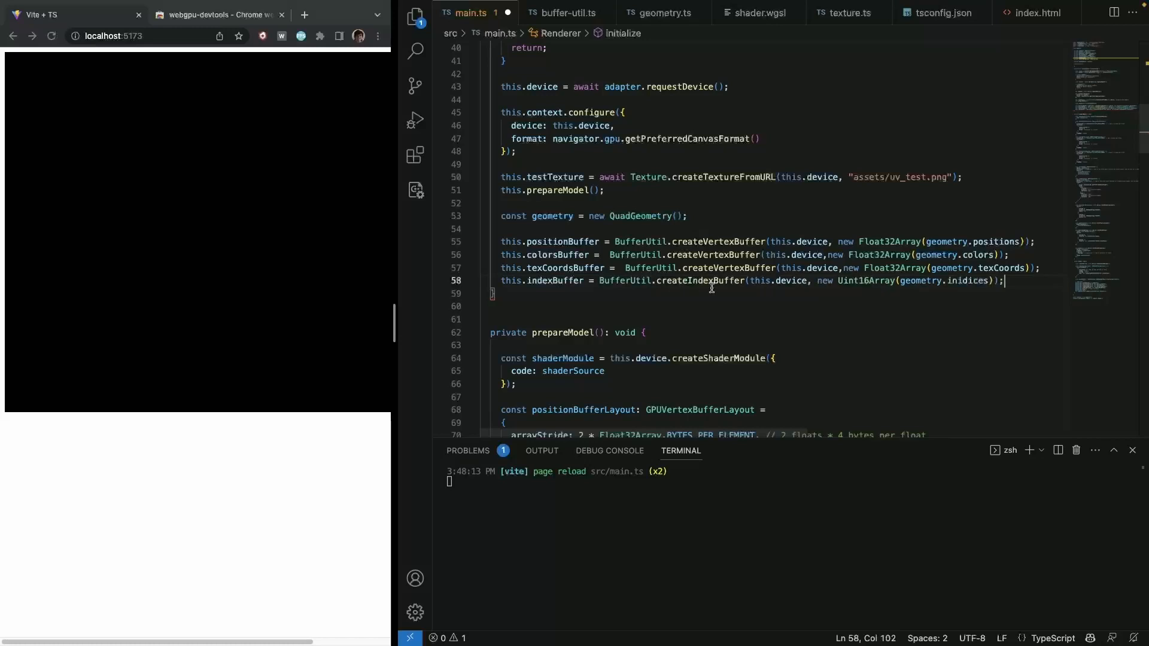
double_click(965, 281)
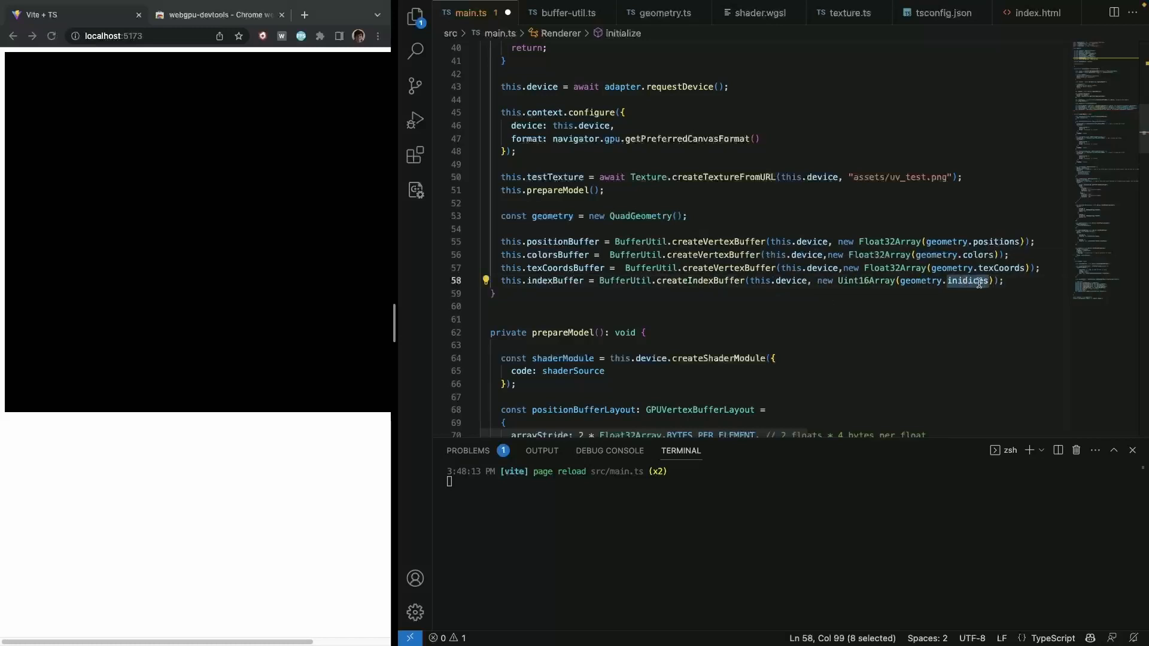
scroll(down, 3)
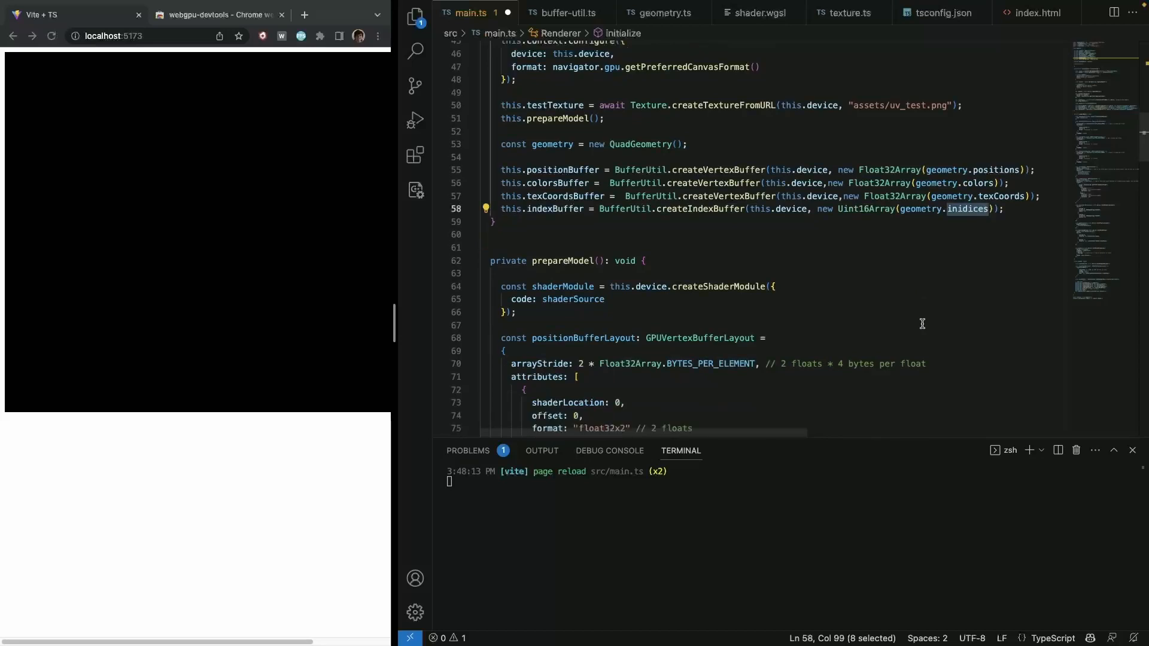
scroll(down, 3)
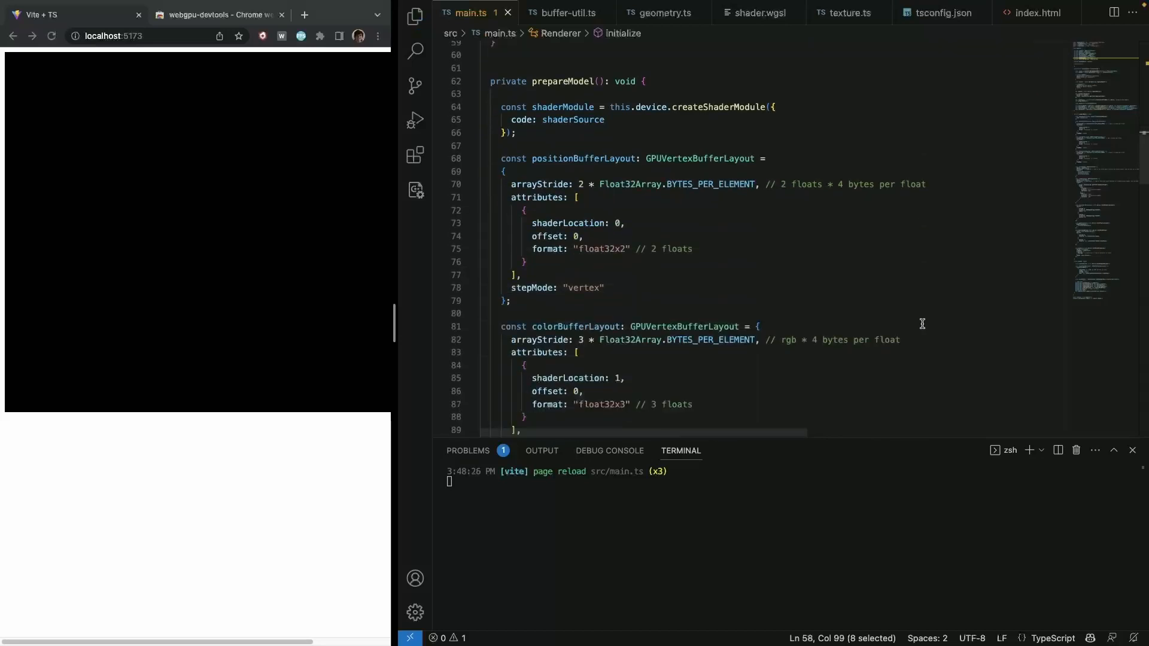
scroll(down, 3)
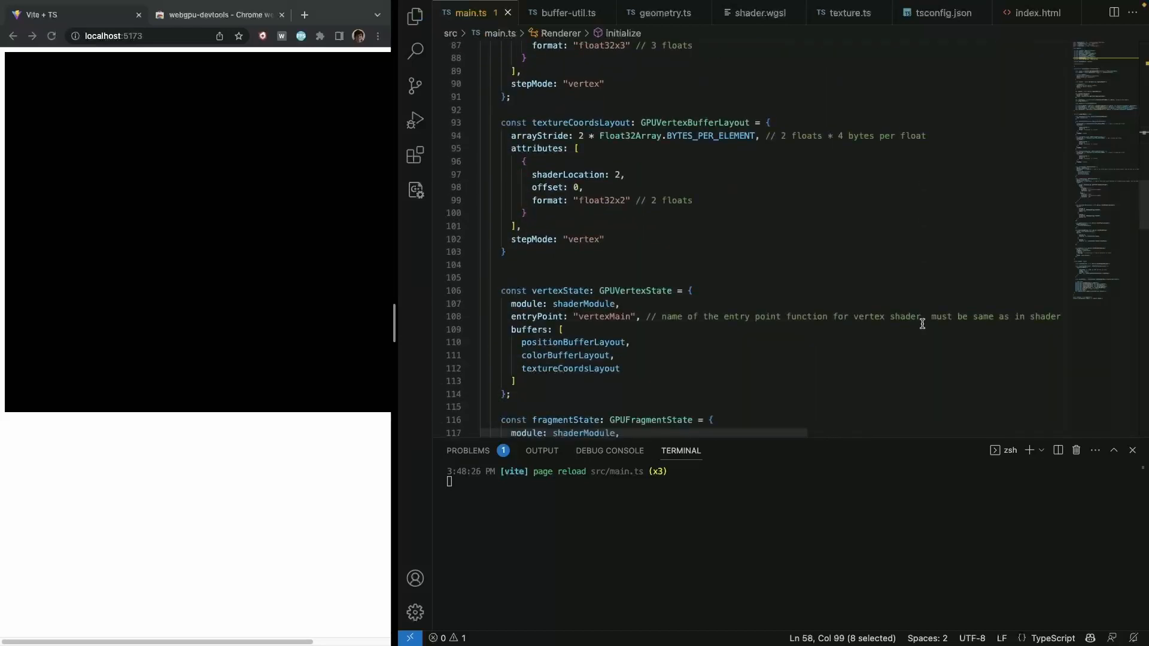
scroll(down, 3)
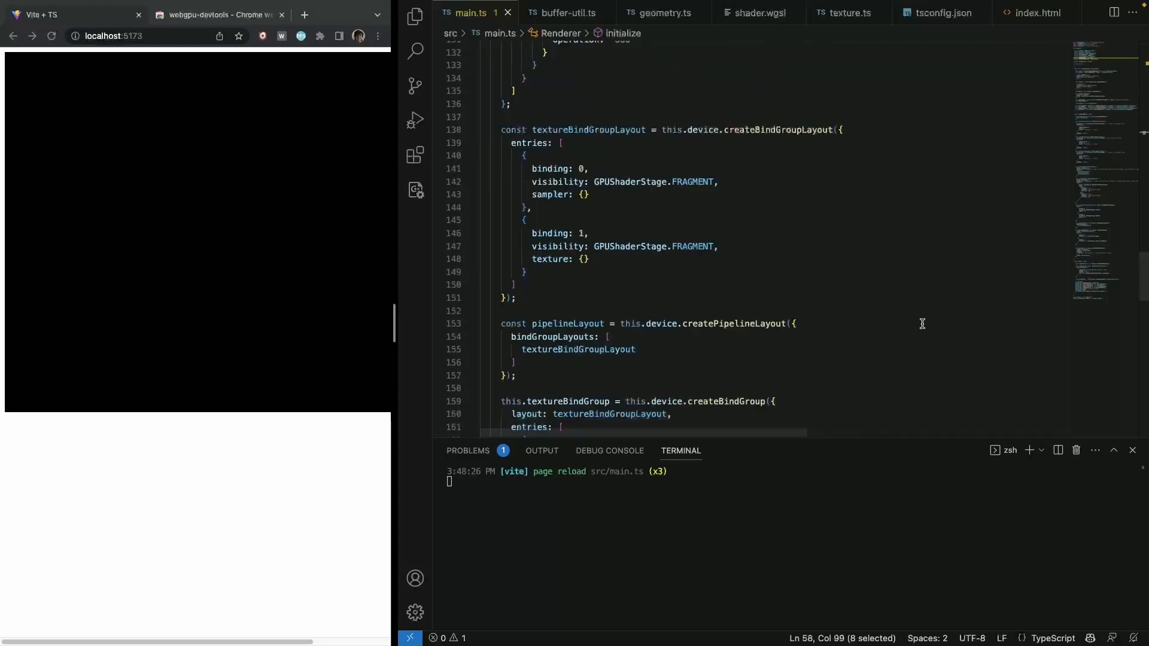
scroll(down, 3)
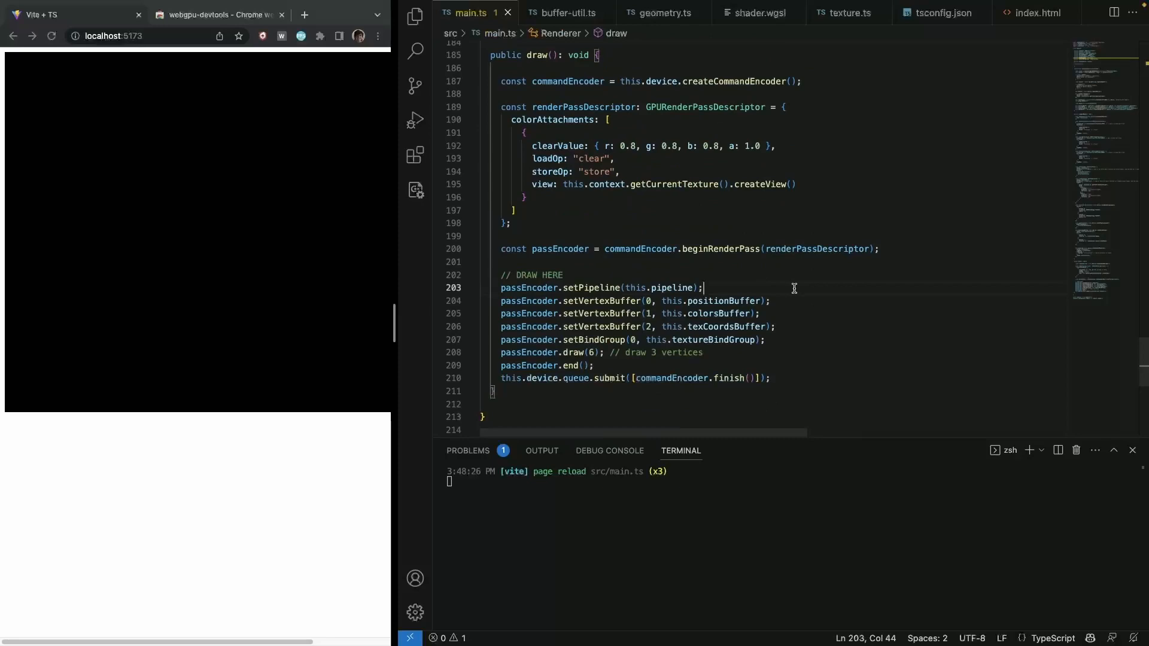
Step: Call passEncoder.setIndexBuffer(this.indexBuffer, "uint16") in draw()
text(passEncoder.ind)
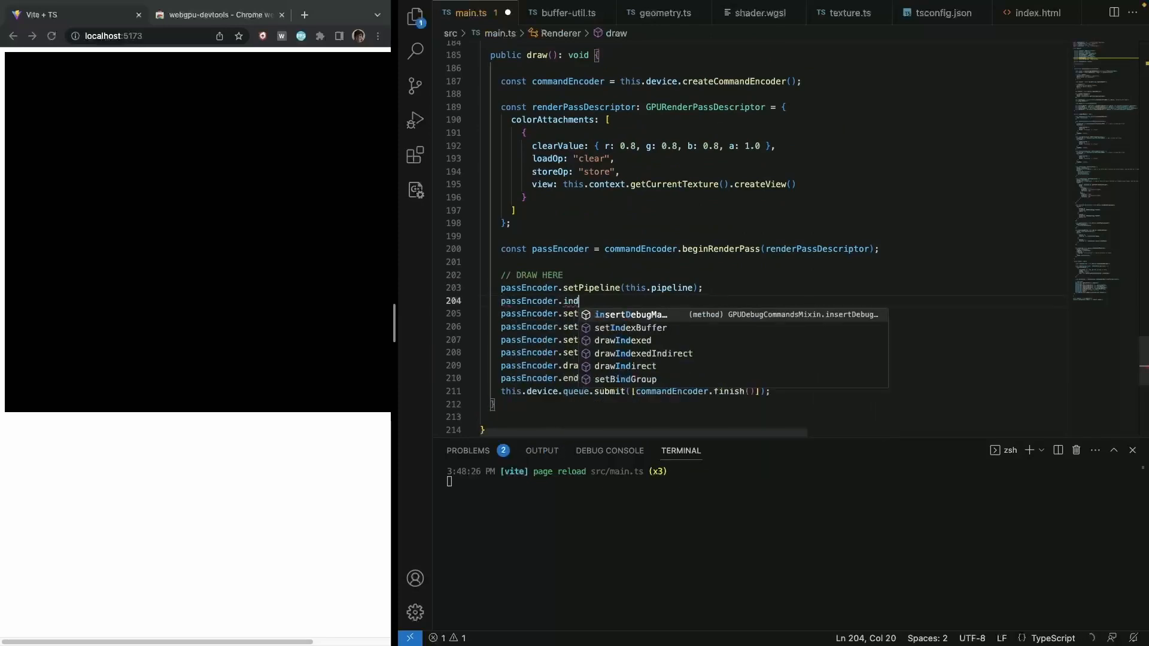
key(Backspace)
text(setIndexBuffer)
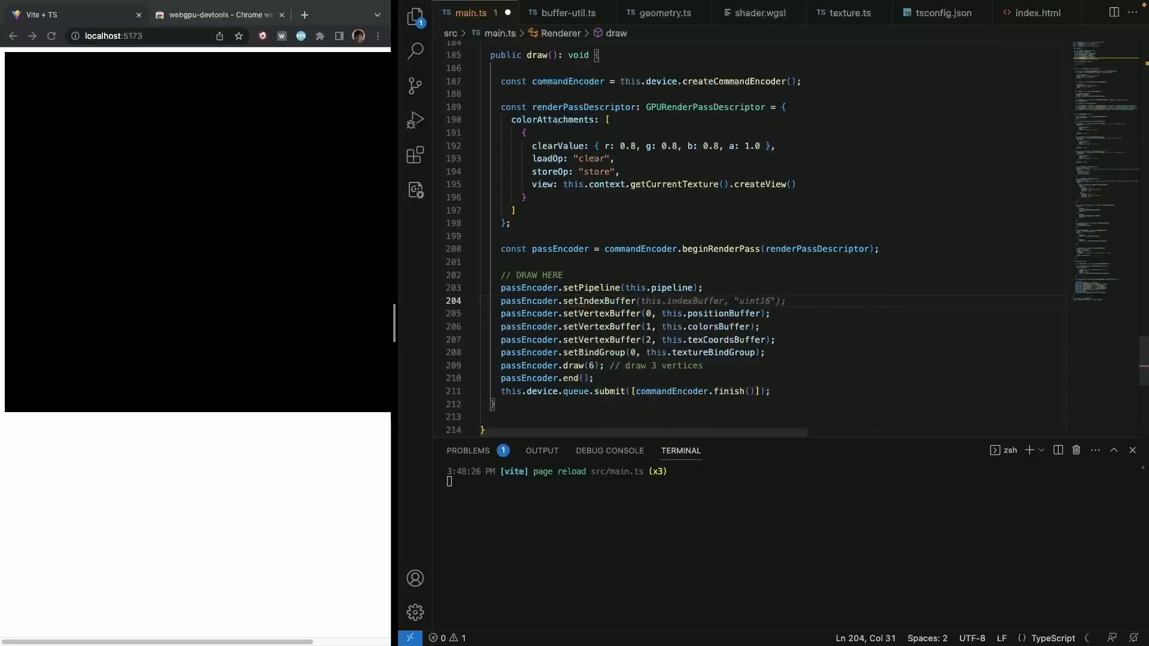
mouse_move(646, 307)
text(this.indexBuffer, "uint16");)
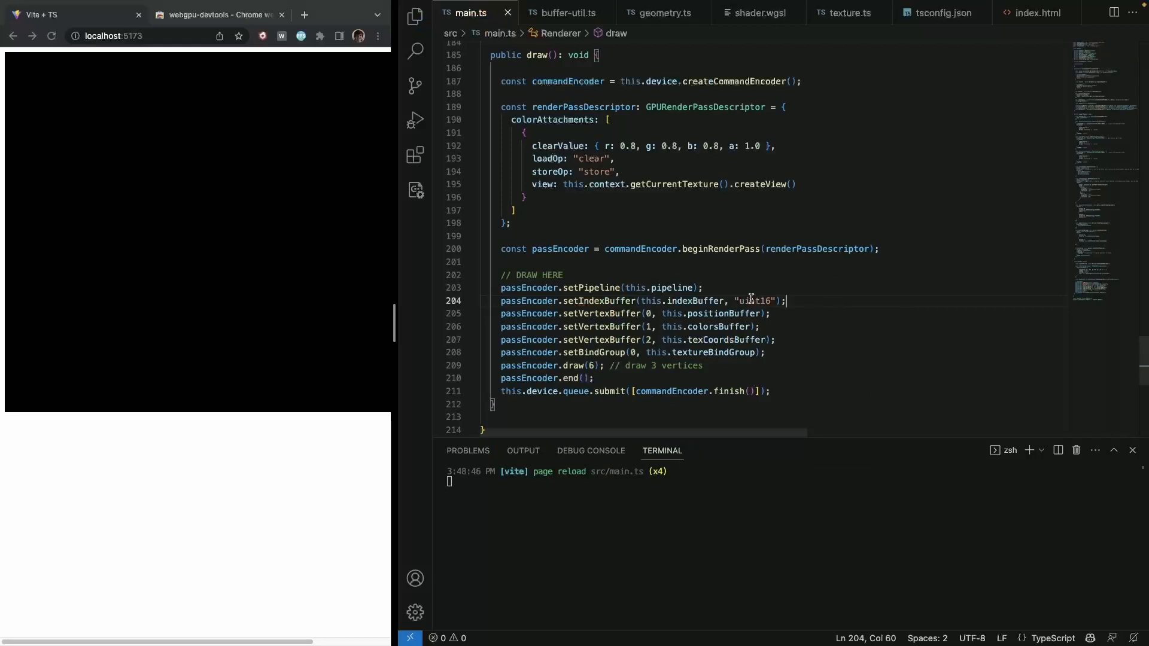
mouse_move(578, 366)
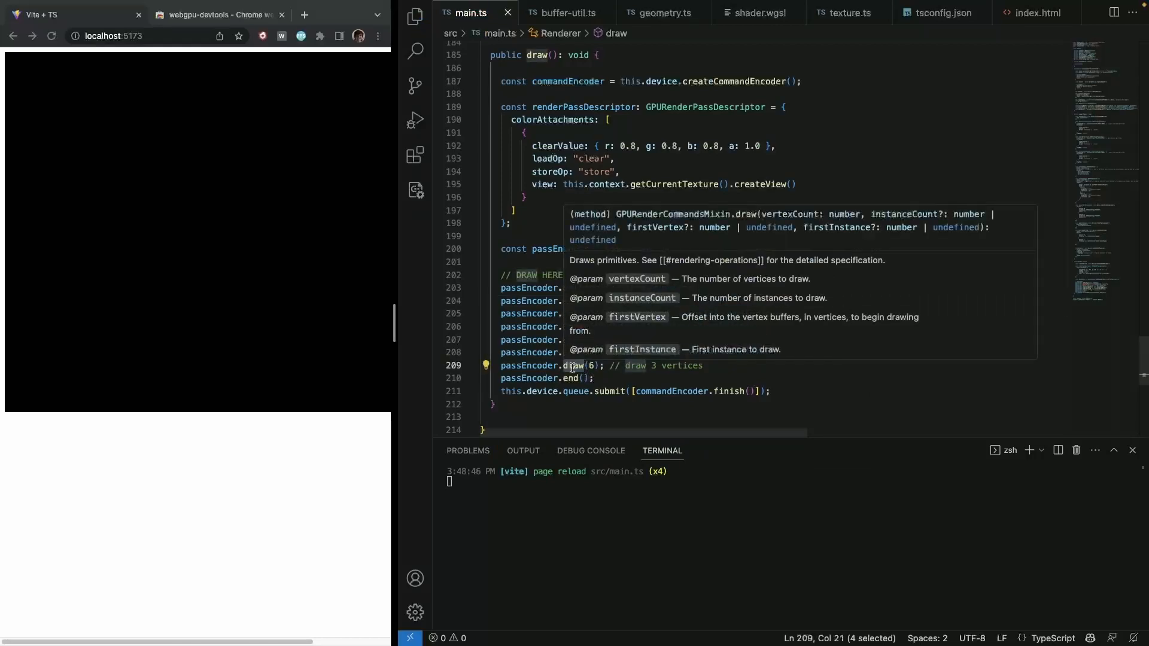
mouse_move(800, 366)
text(Indexed)
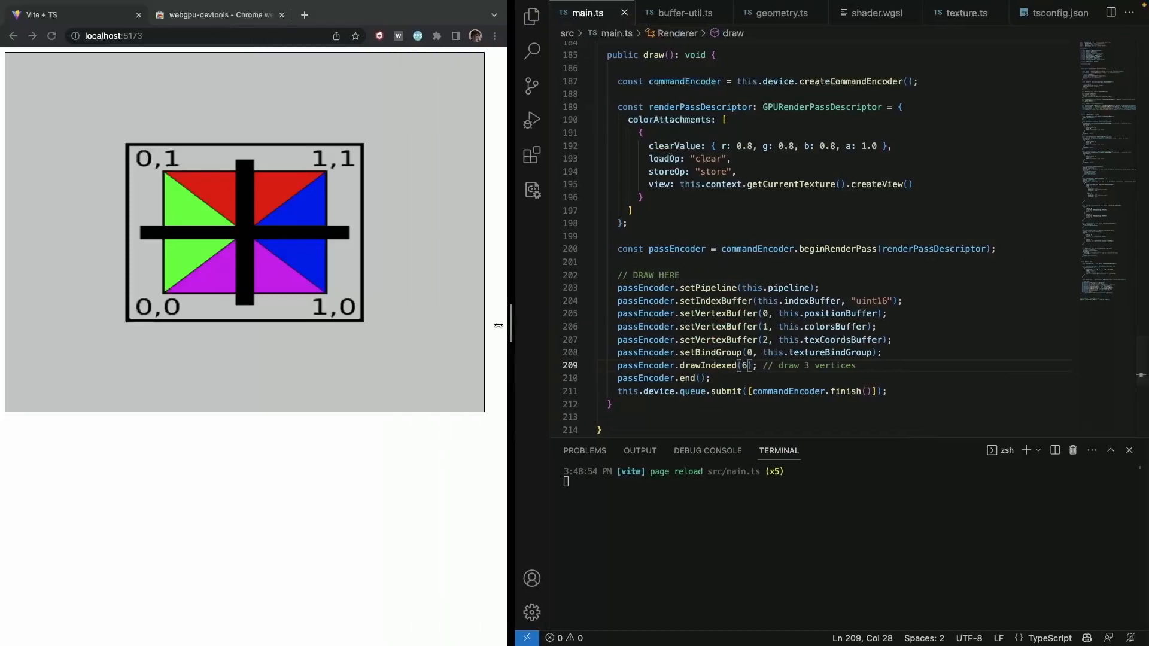
Step: Show the file list and review buffer-util.ts, then geometry.ts with its positions and indices
click(530, 14)
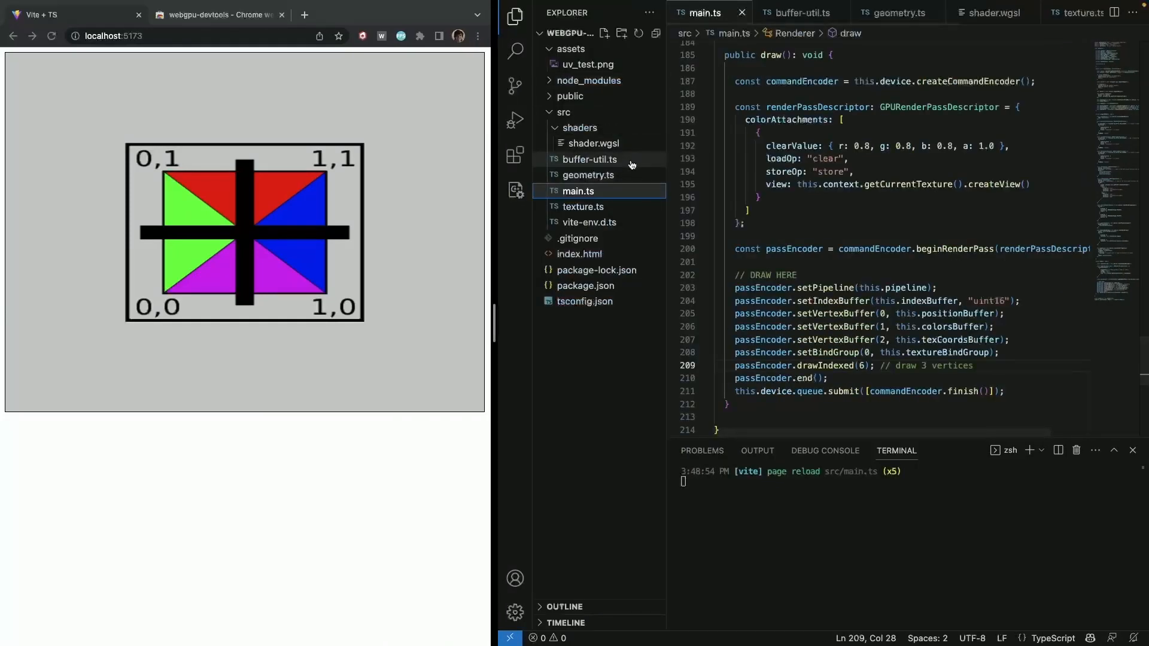
mouse_move(636, 164)
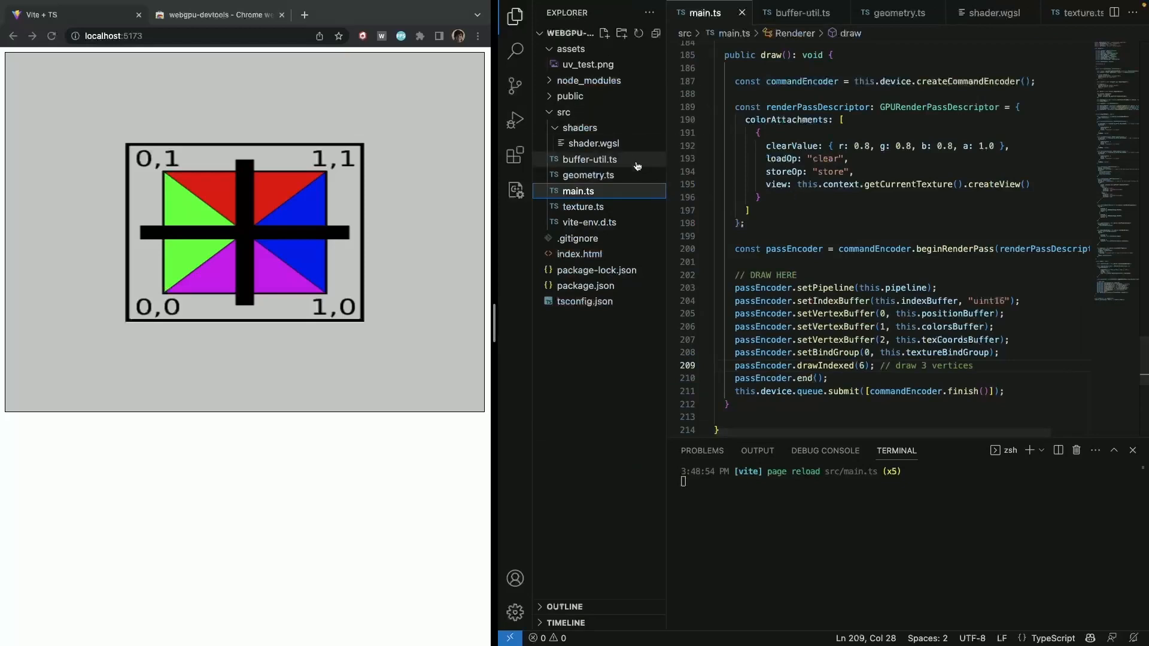
click(589, 159)
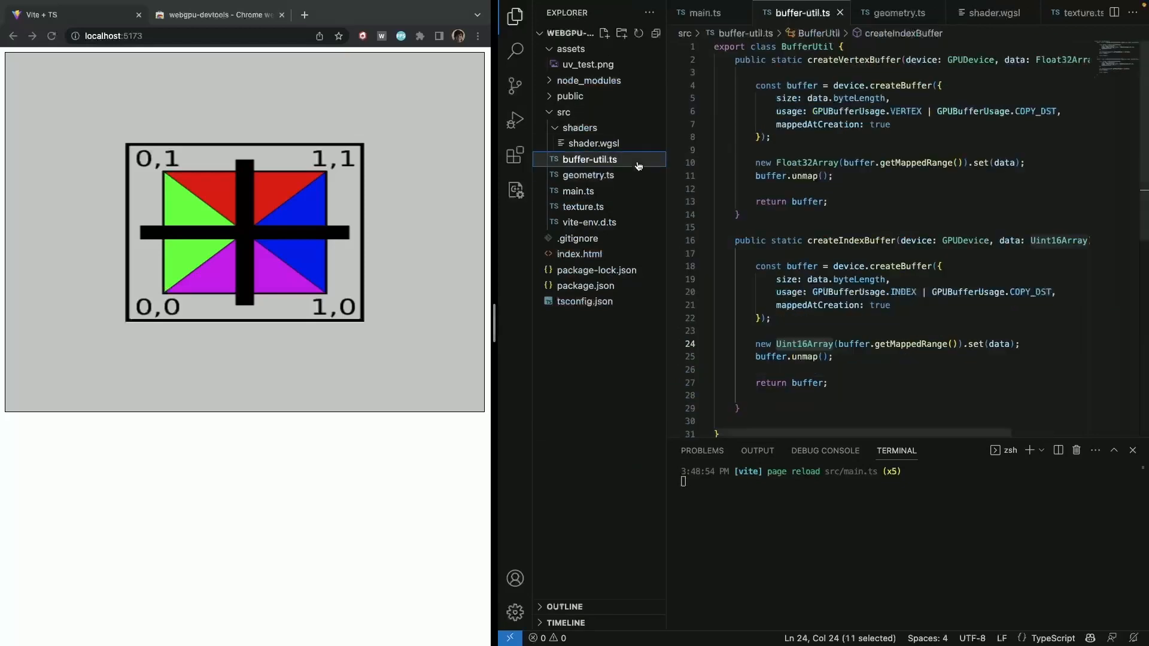
click(586, 174)
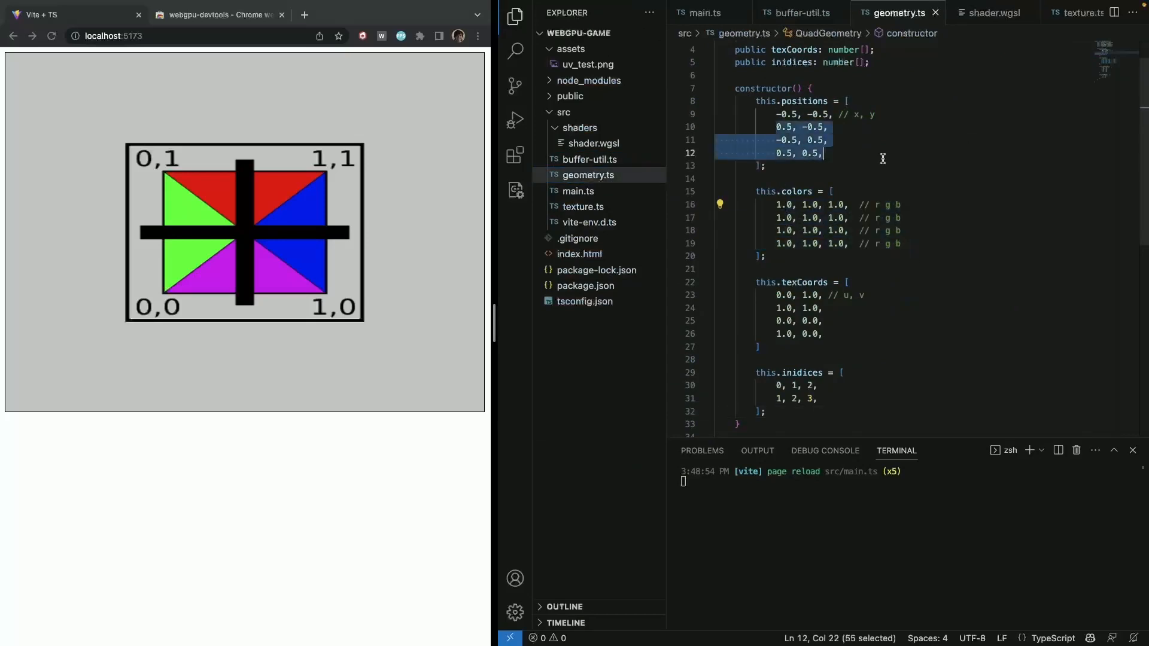
scroll(down, 3)
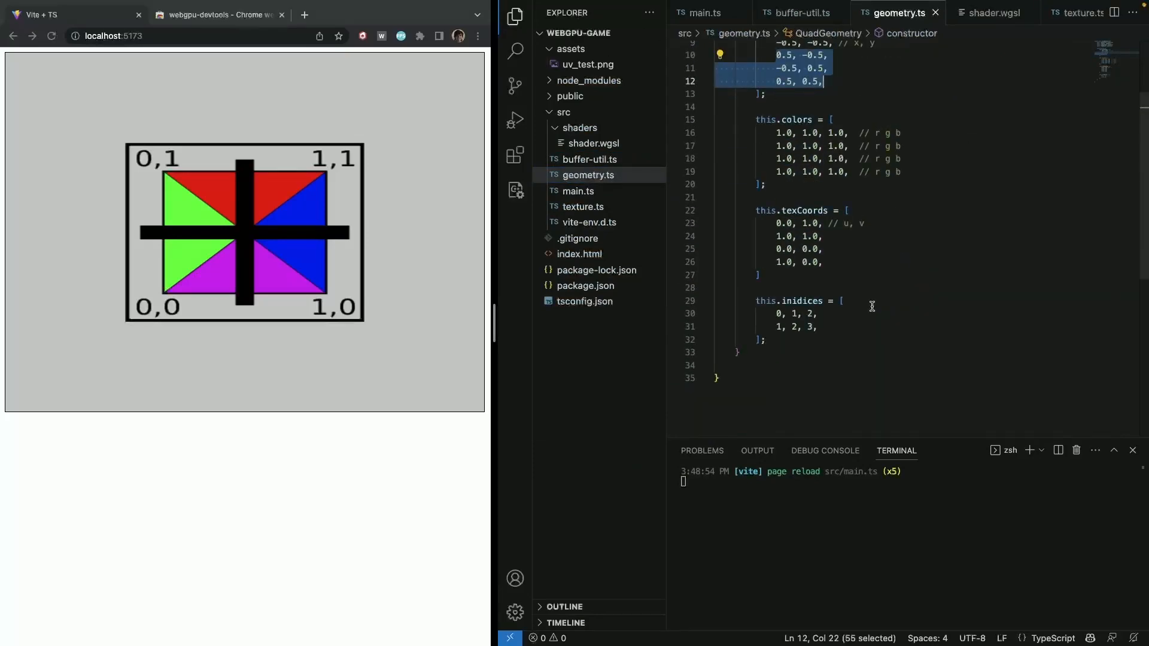
mouse_move(450, 270)
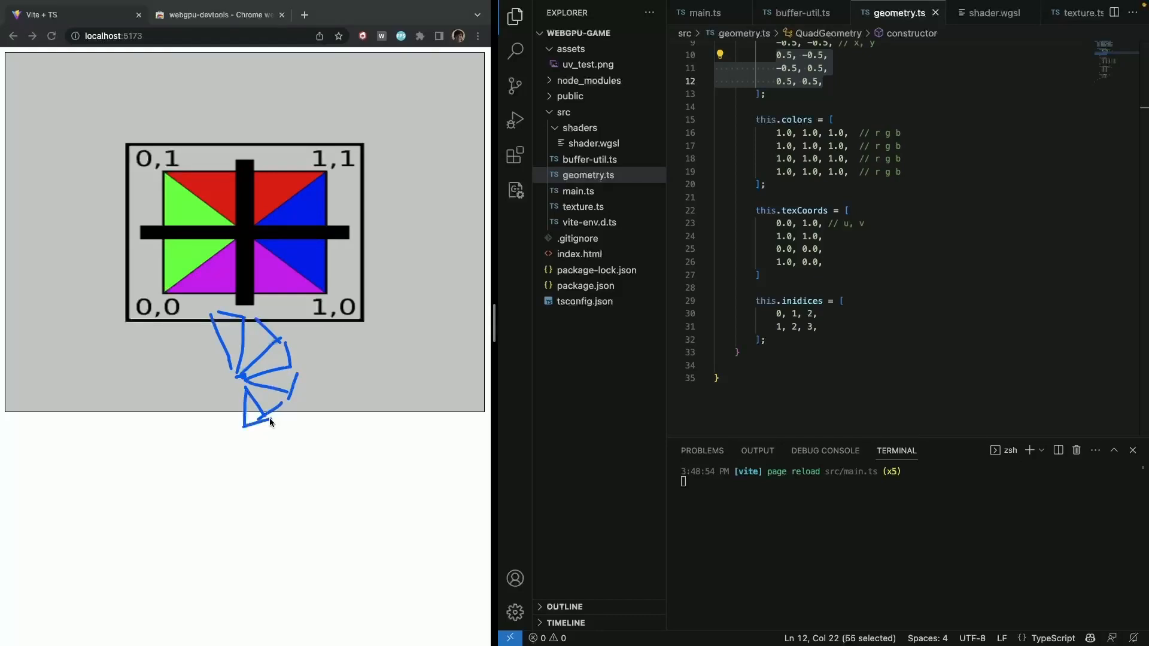
mouse_move(214, 409)
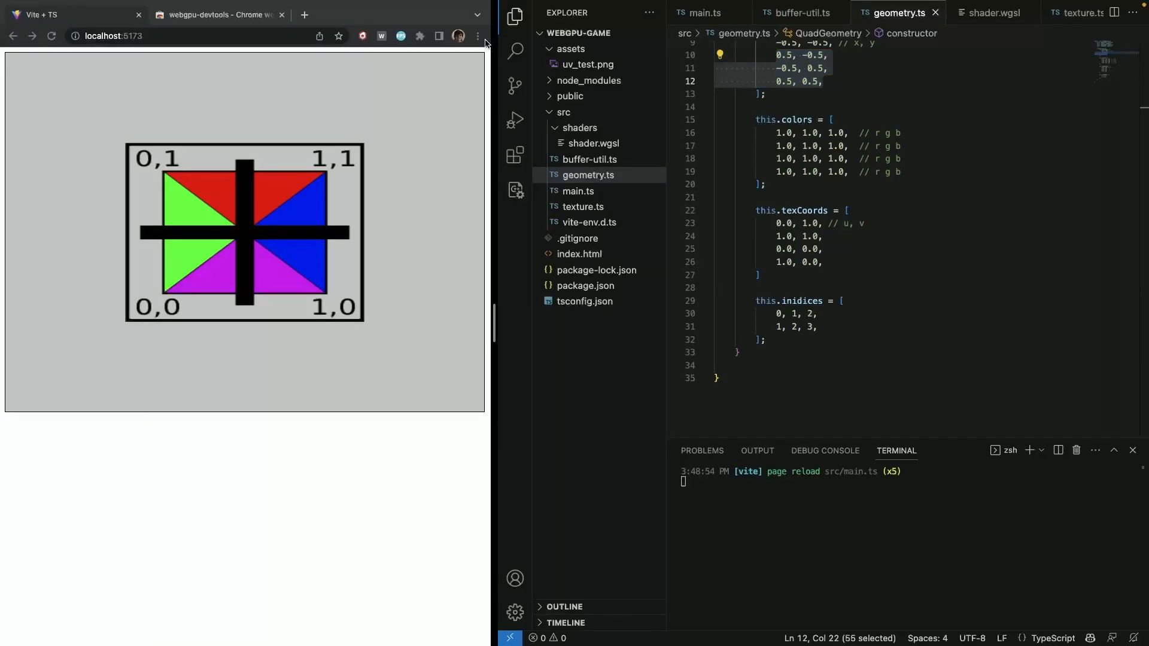
mouse_move(387, 379)
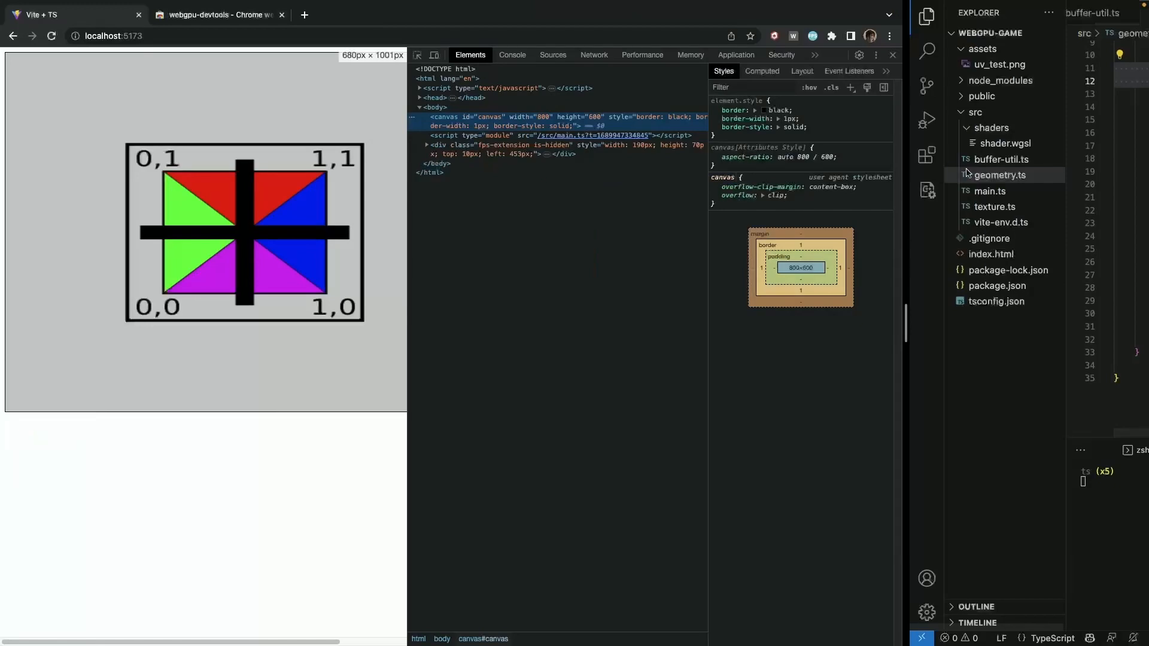
Step: Switch DevTools to the WebGPU panel via the overflow list of hidden panels
click(814, 54)
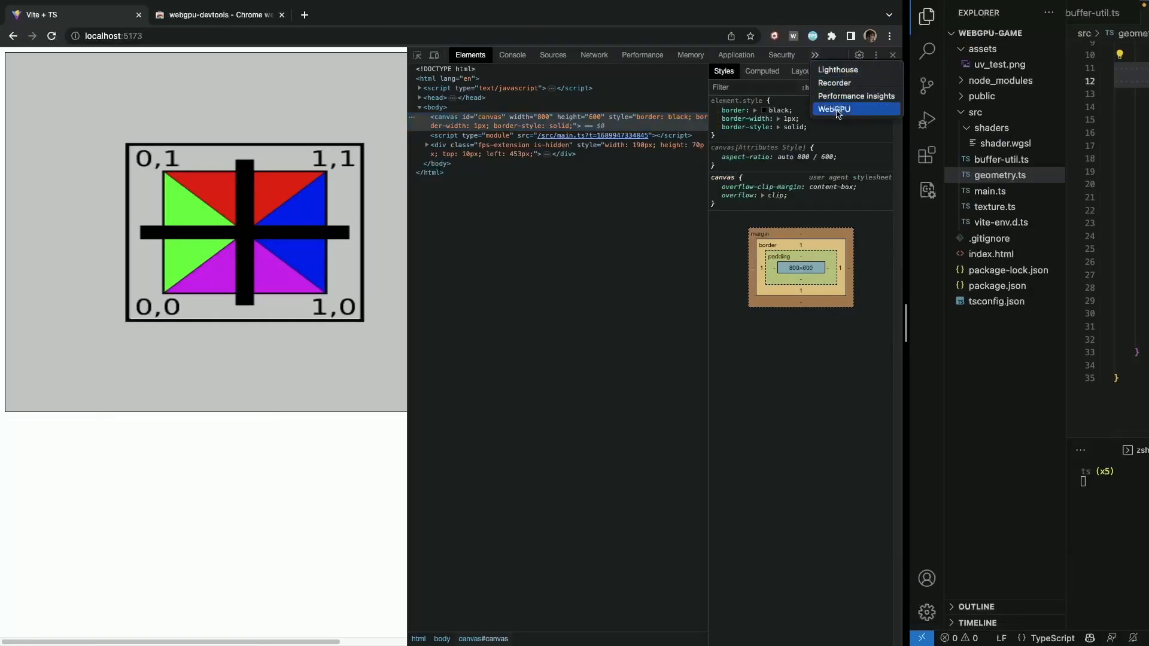
mouse_move(874, 113)
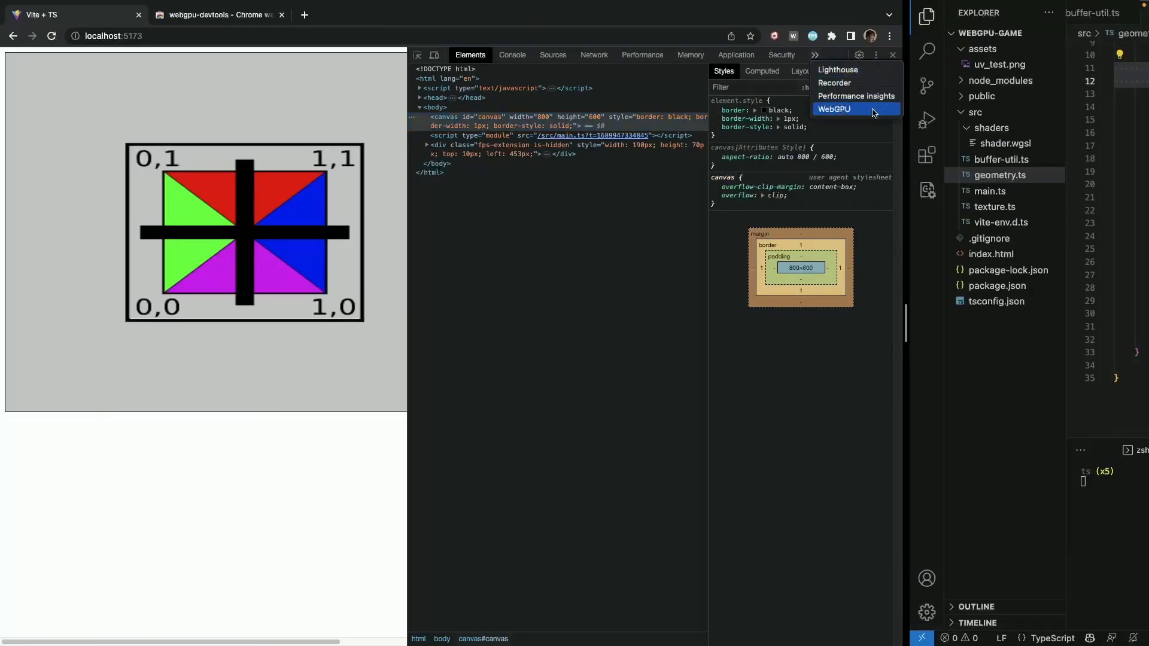
click(835, 109)
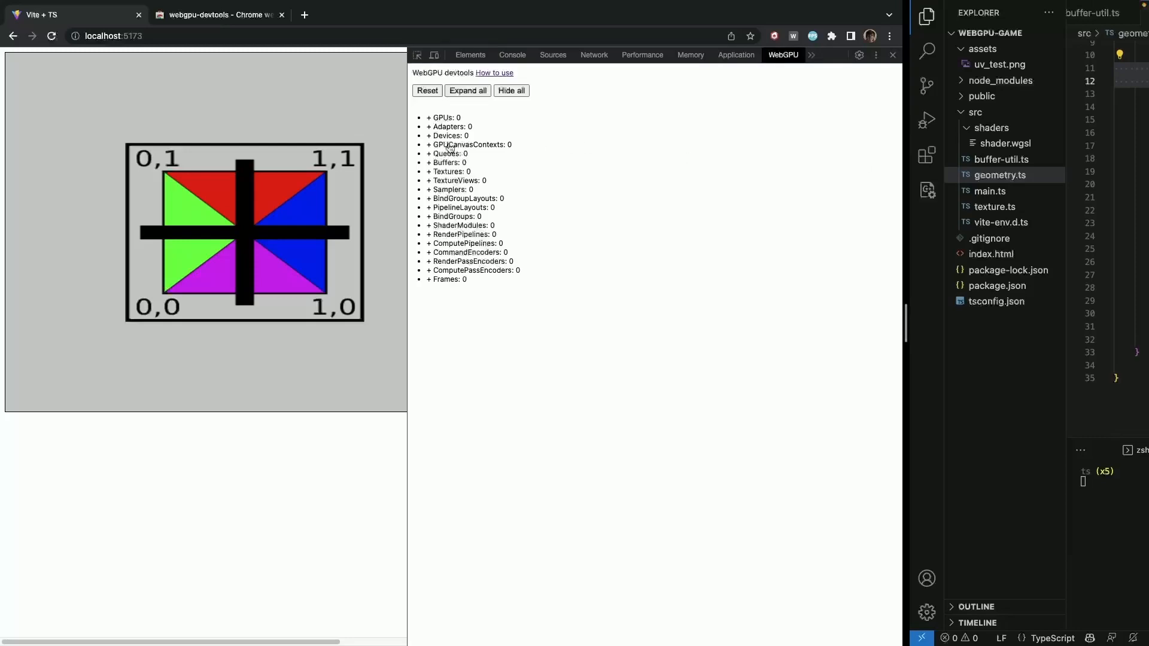
mouse_move(408, 171)
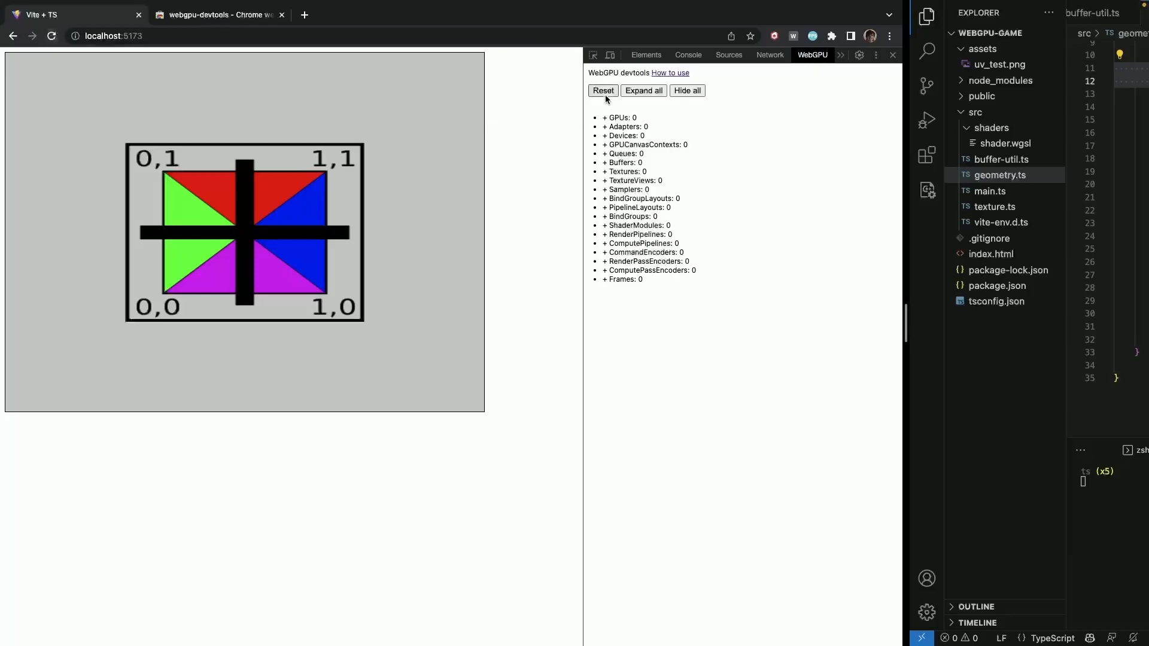
Step: Reset to capture the page's WebGPU objects and expand the Buffers list and the first buffer
click(606, 117)
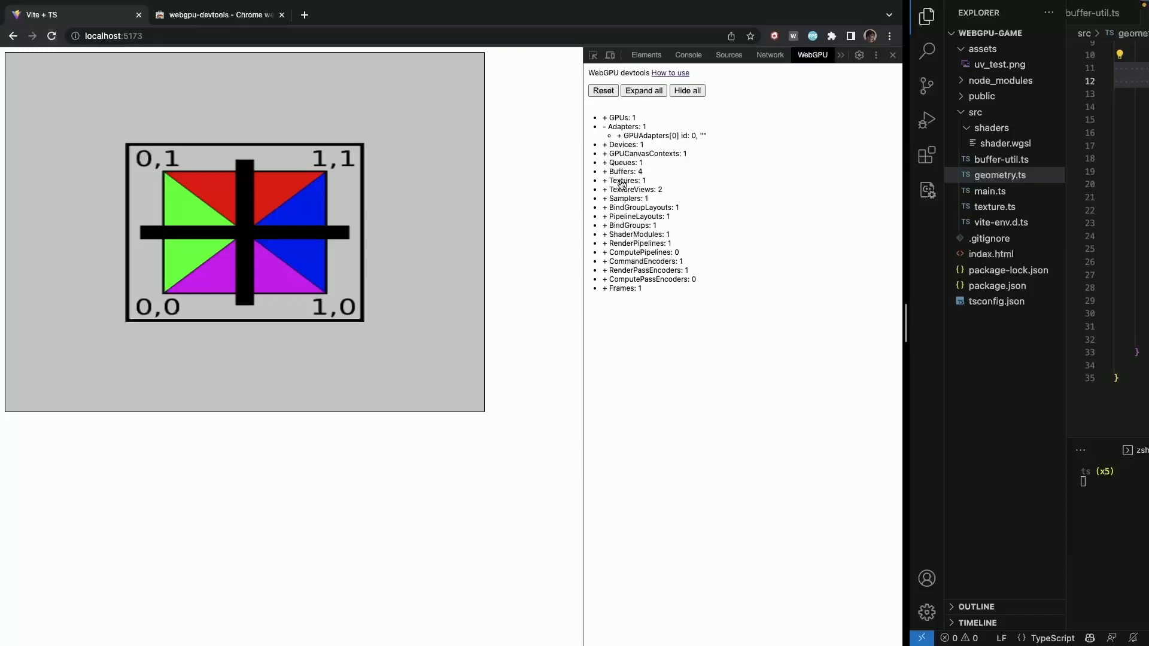
mouse_move(578, 168)
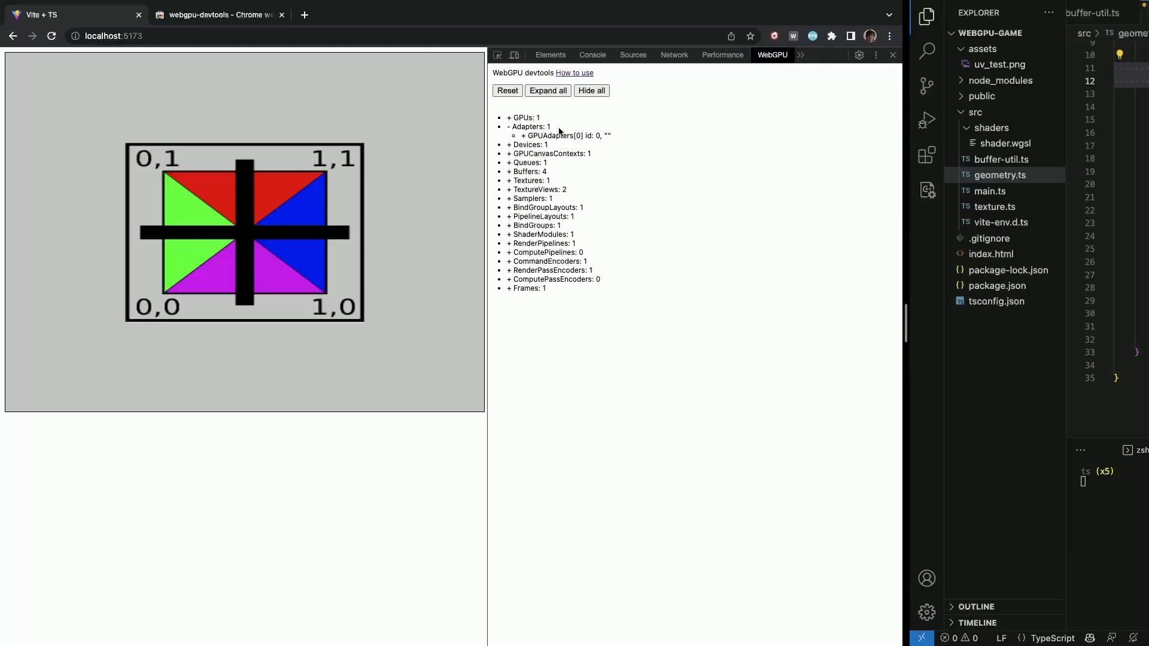
mouse_move(622, 160)
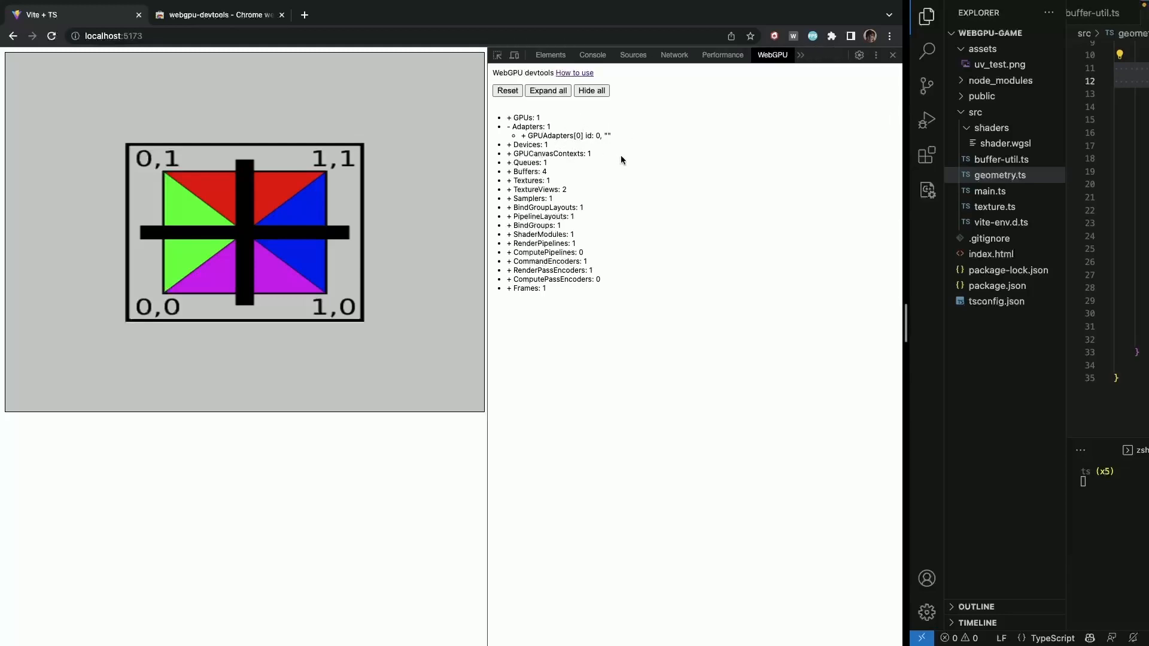
click(509, 171)
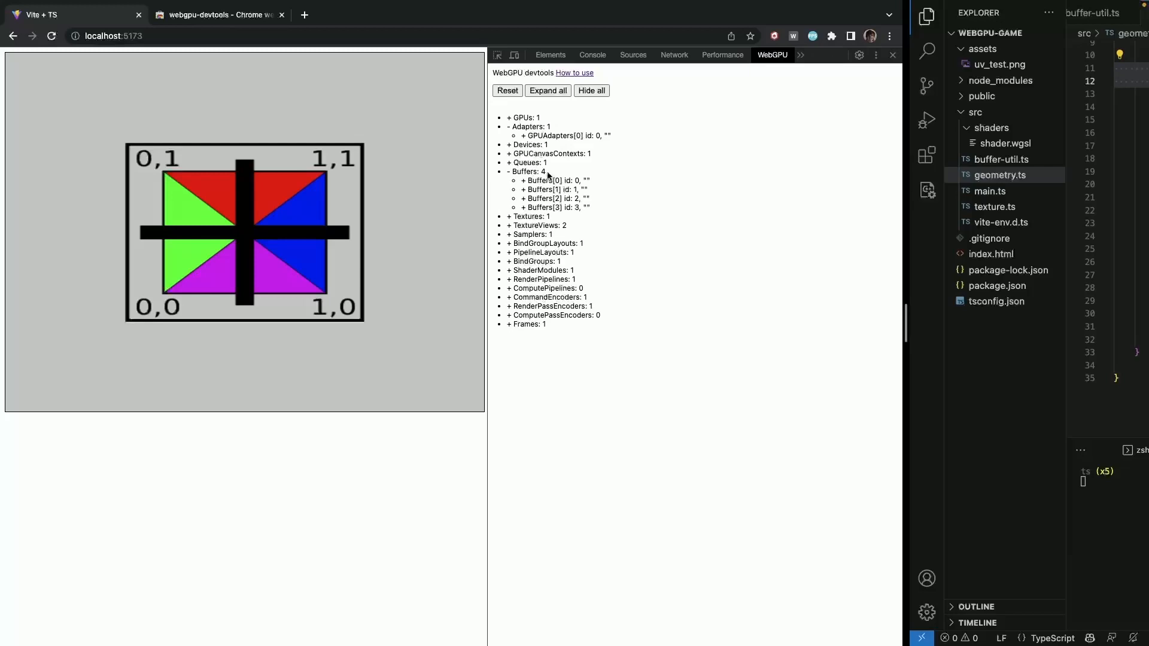
click(520, 181)
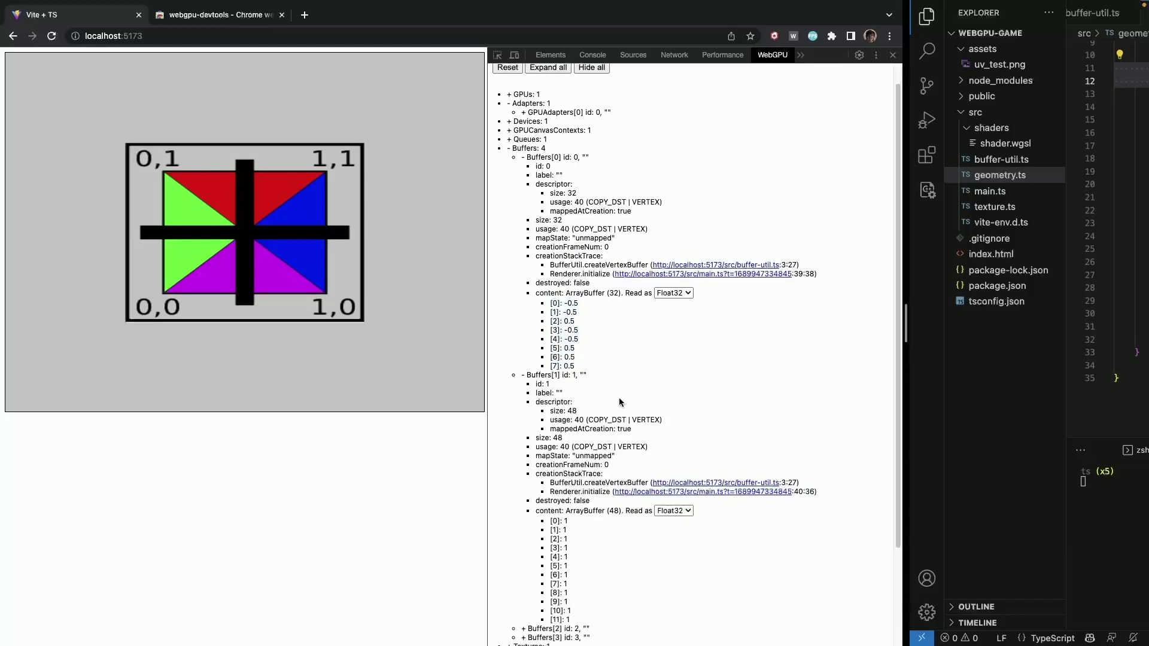
scroll(down, 3)
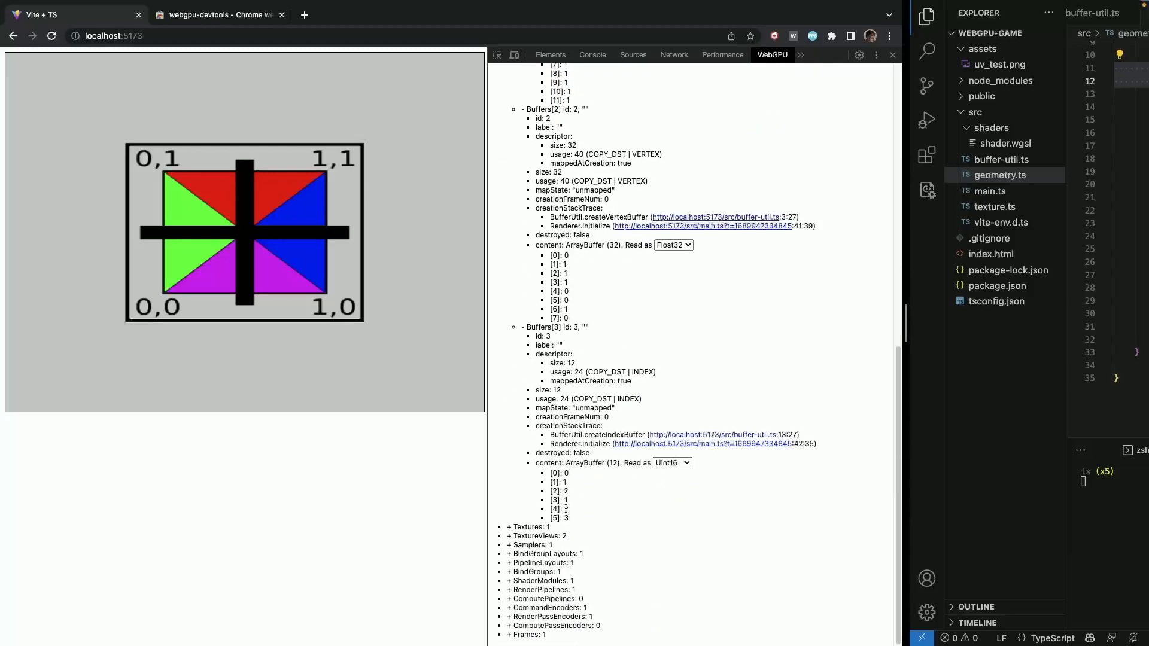
Step: Expand the texture and shader module details and scroll down through the frames
click(510, 527)
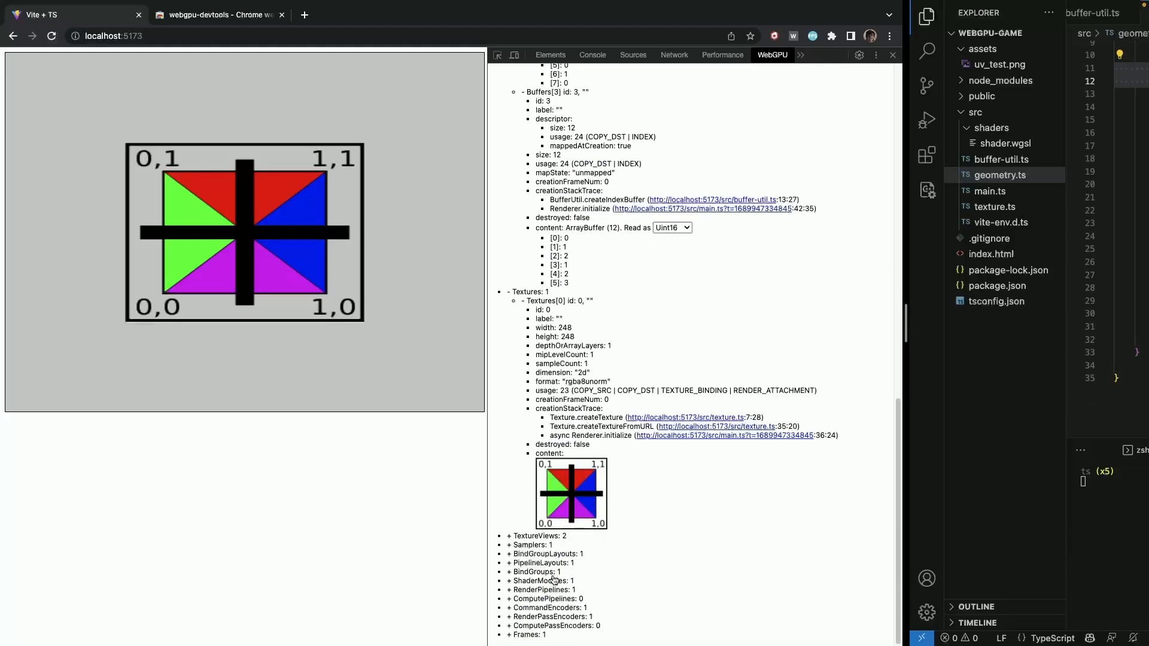
click(507, 582)
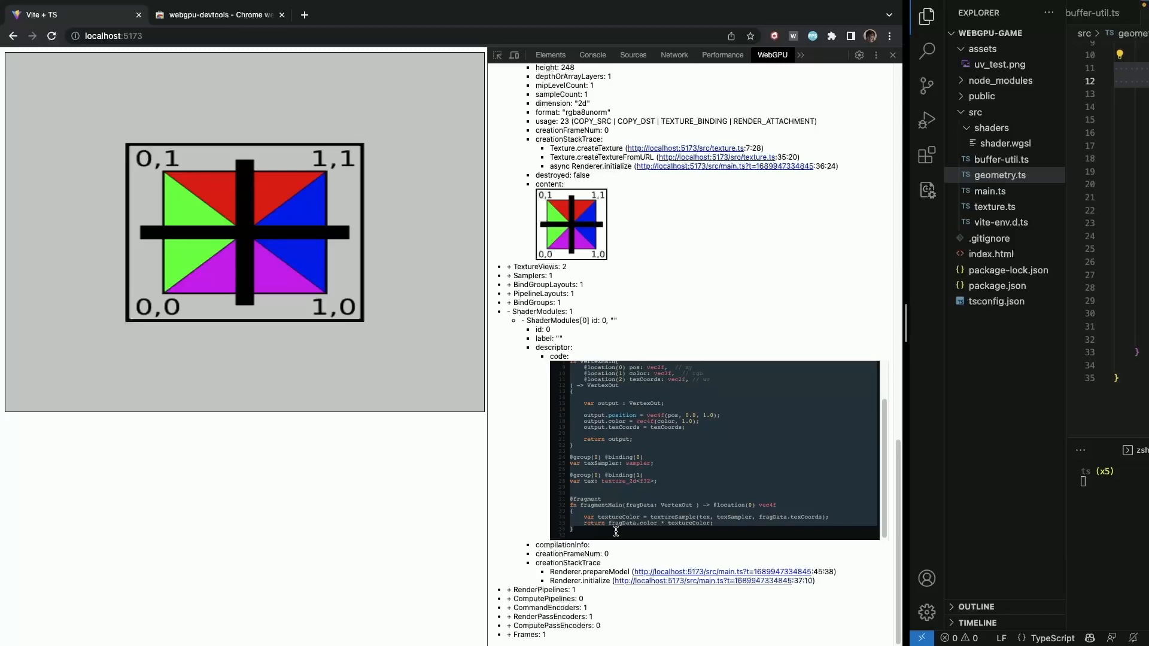
mouse_move(603, 610)
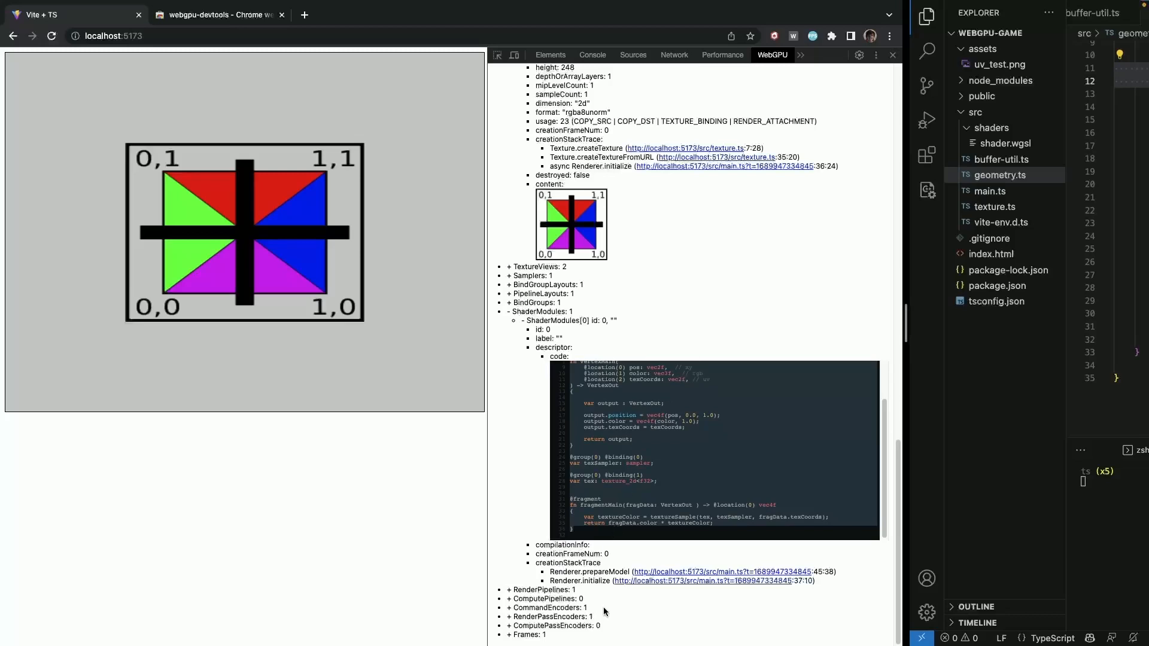
scroll(down, 3)
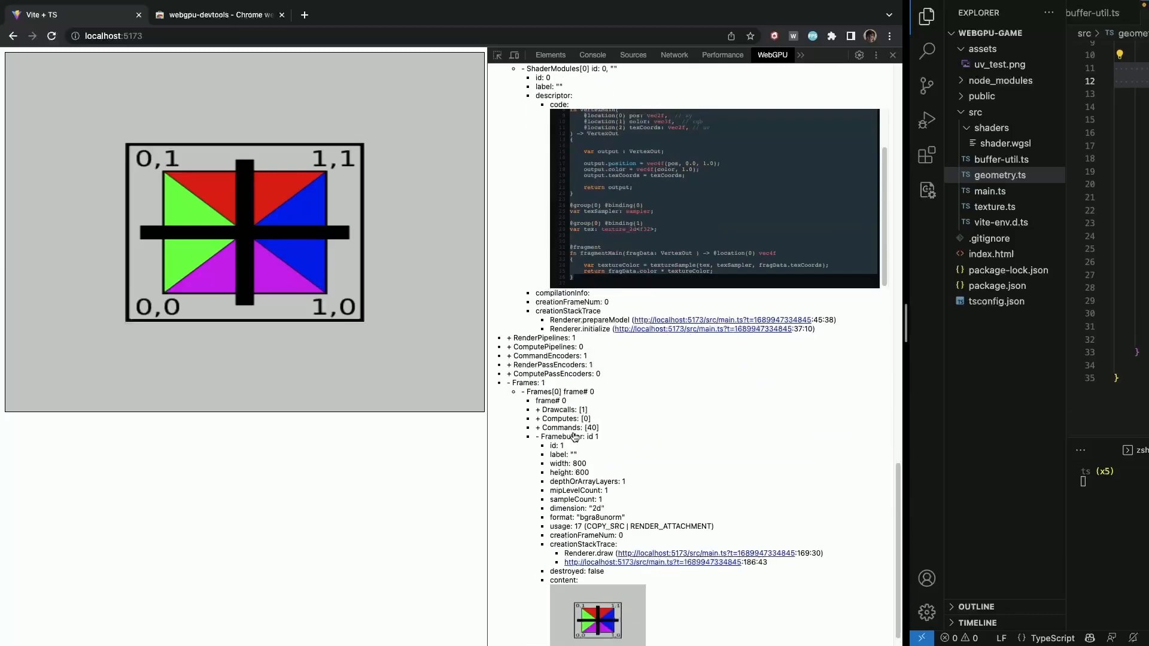
scroll(down, 3)
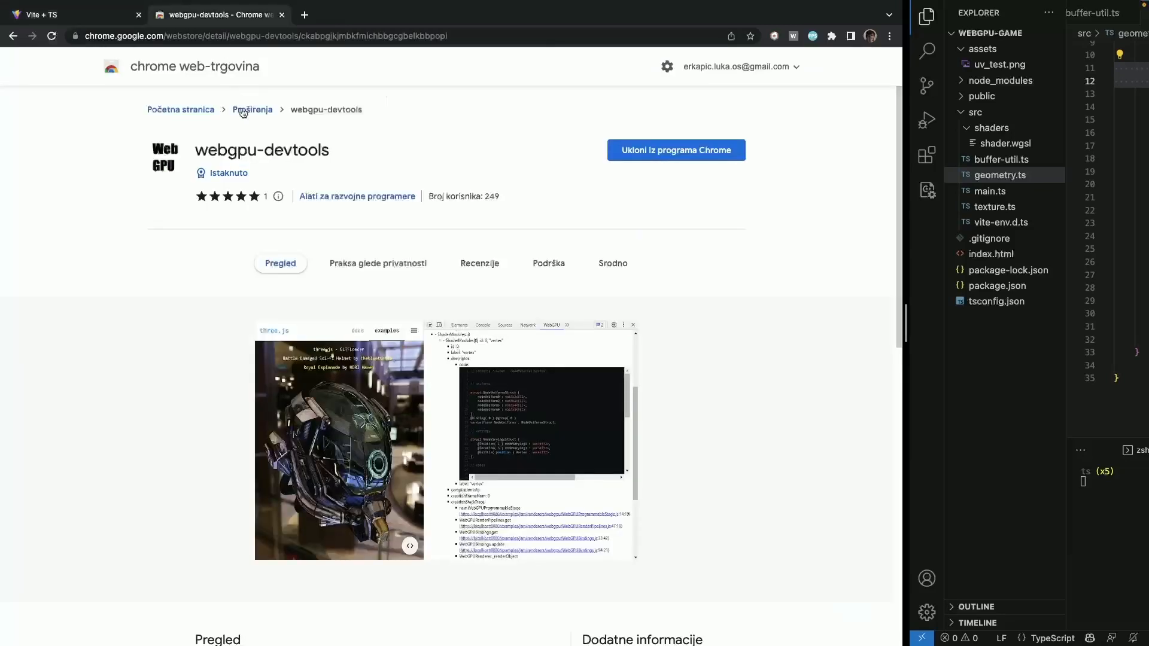
Step: Select the webgpu-devtools extension title and scroll through its store overview
double_click(261, 151)
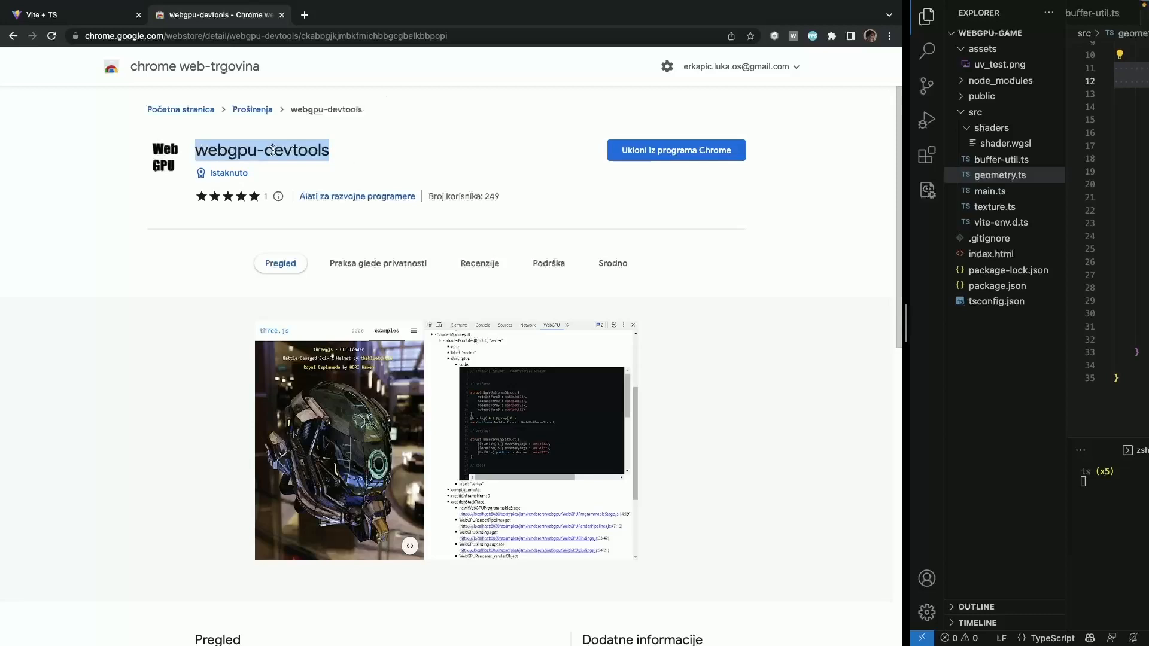
mouse_move(702, 239)
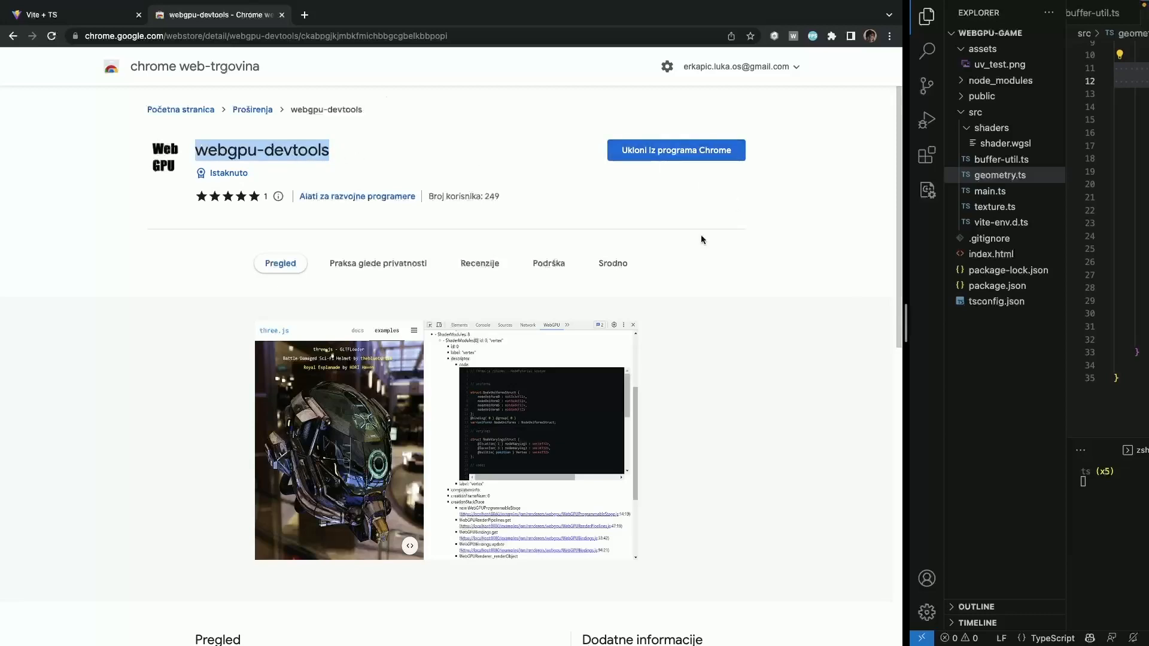
scroll(down, 3)
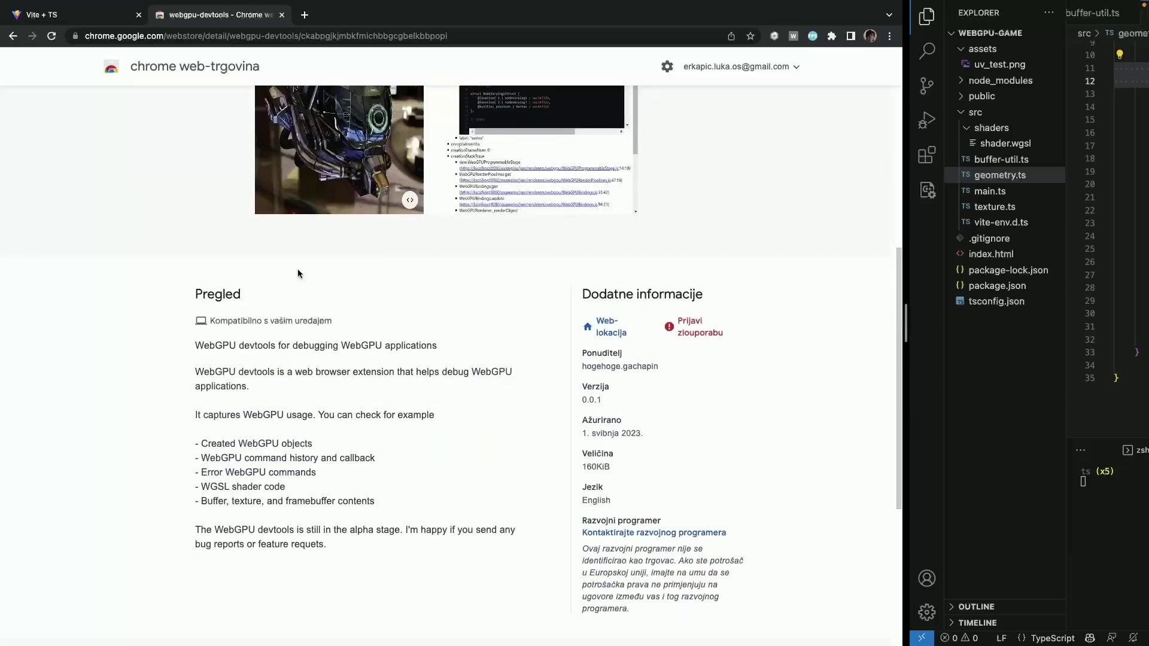
mouse_move(176, 253)
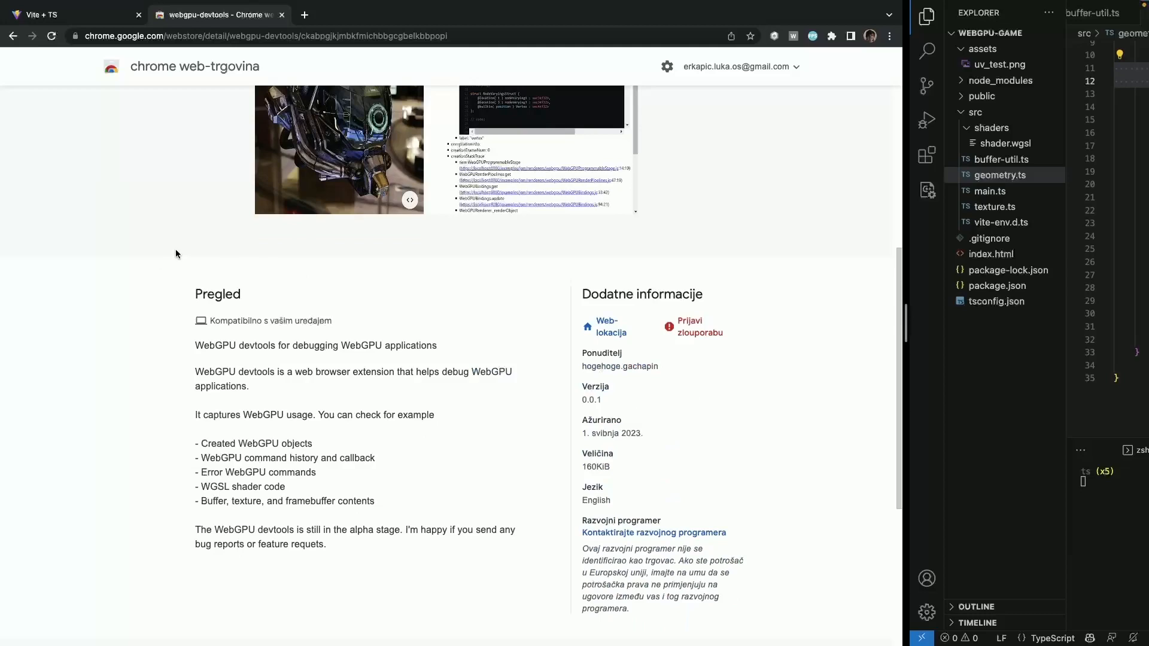
scroll(up, 3)
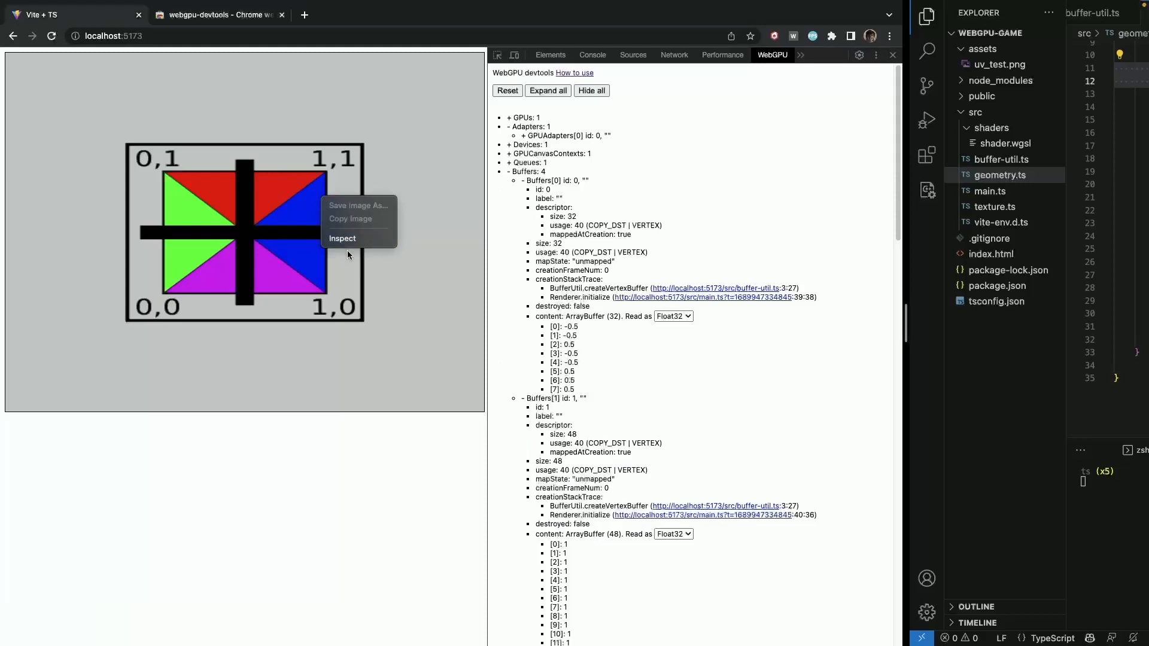
Step: Inspect the canvas element and switch DevTools back to the WebGPU panel
click(341, 238)
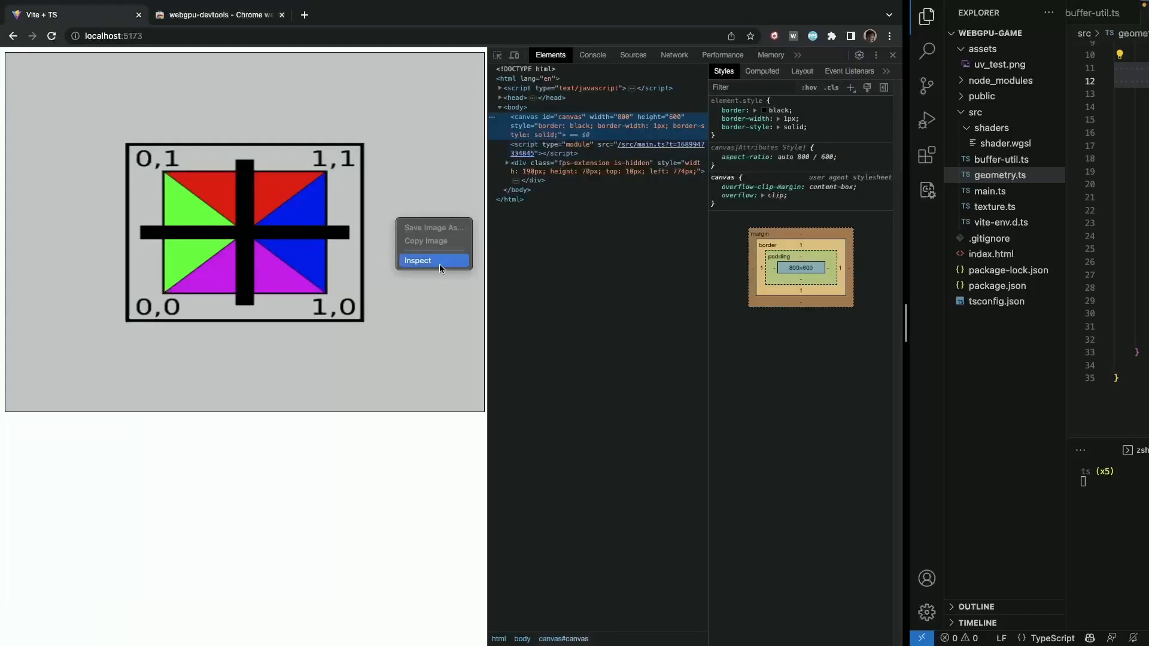
click(799, 59)
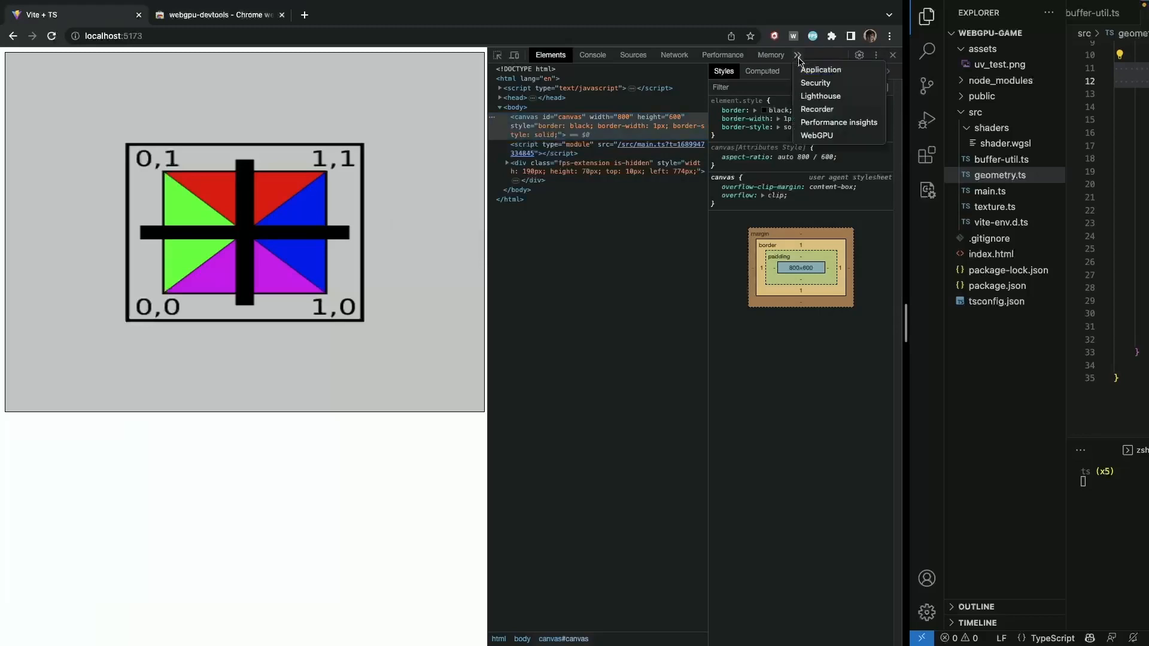
click(817, 135)
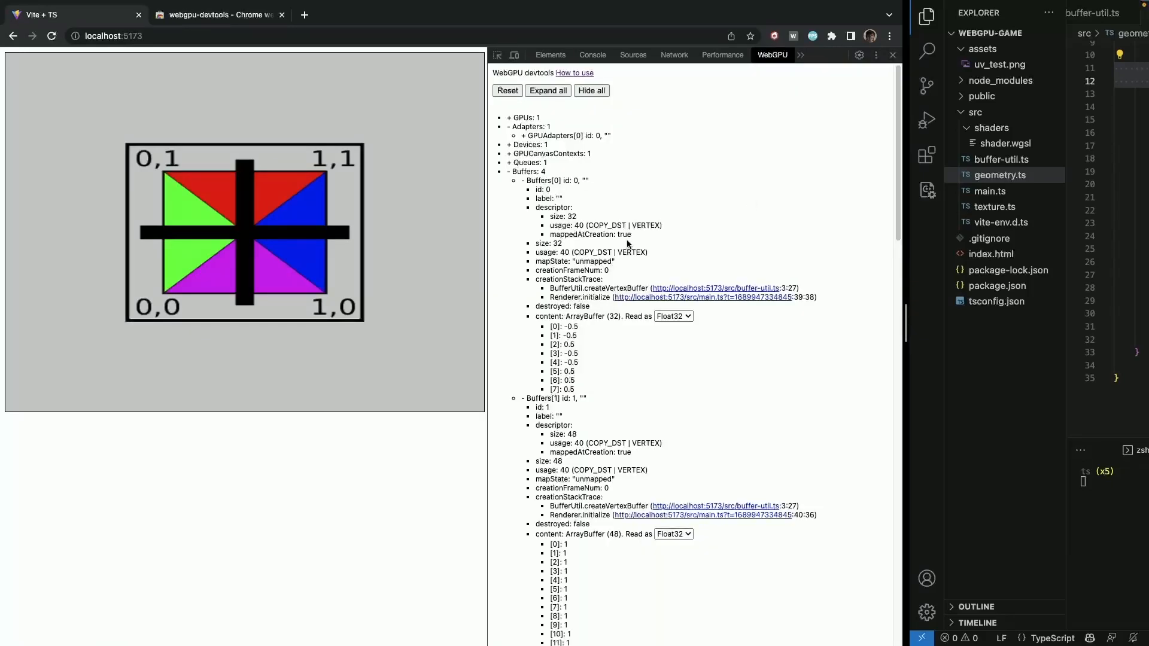
Step: Expand Devices and GPUDevices[0] to review the device limits and canvas context configuration
click(511, 145)
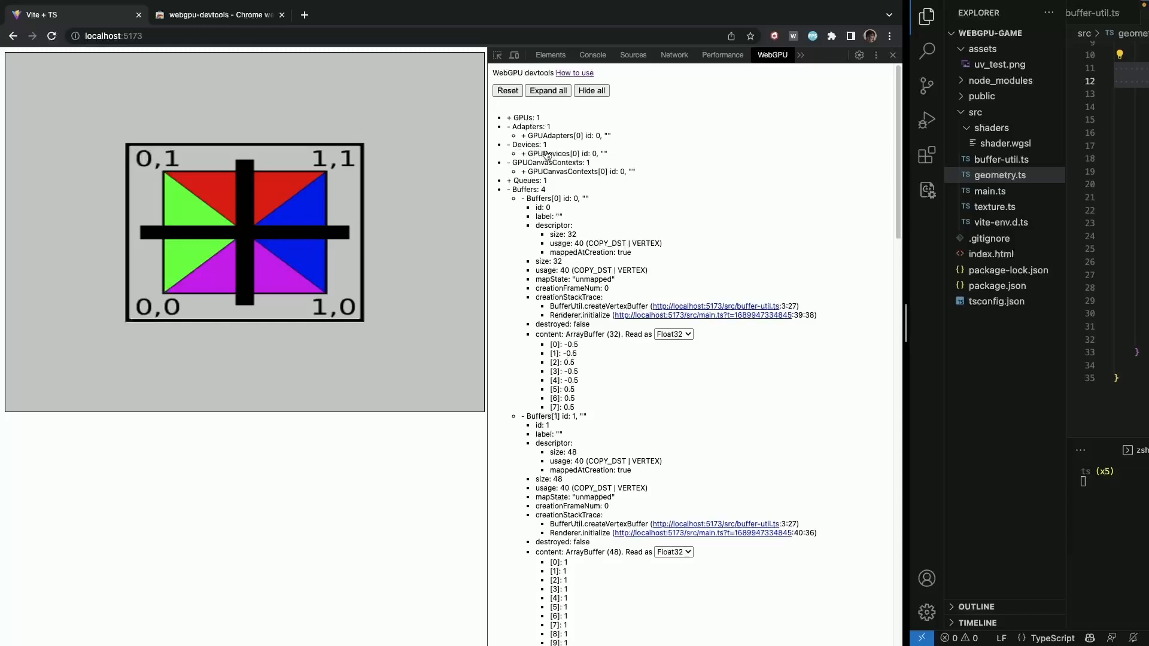
click(515, 153)
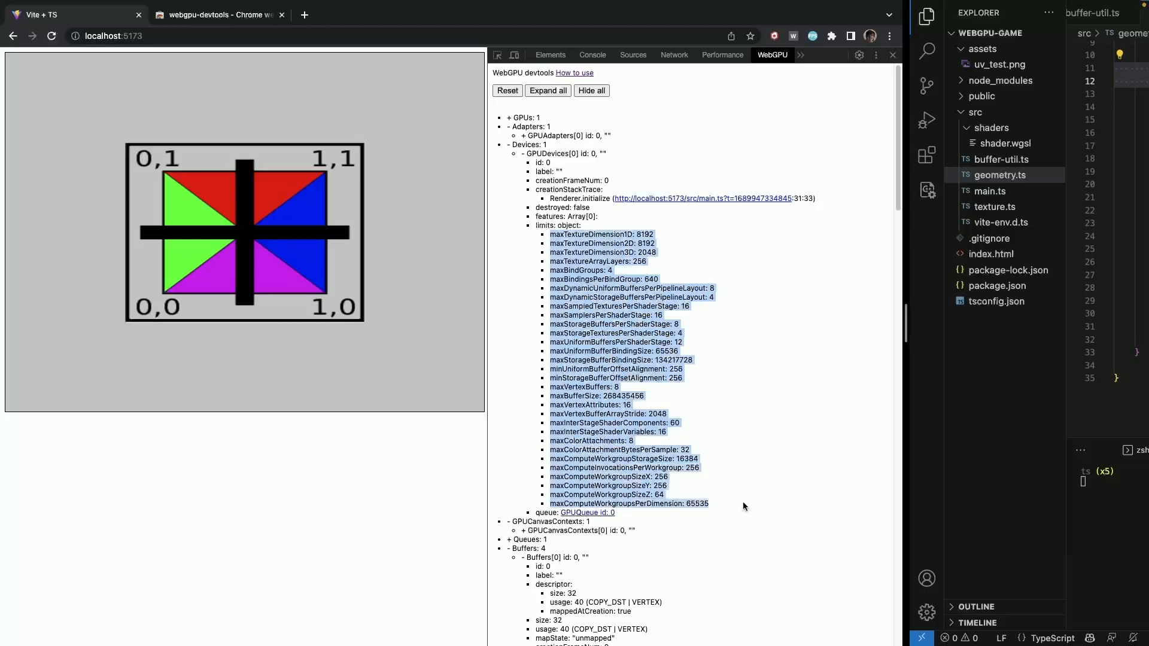
mouse_move(739, 373)
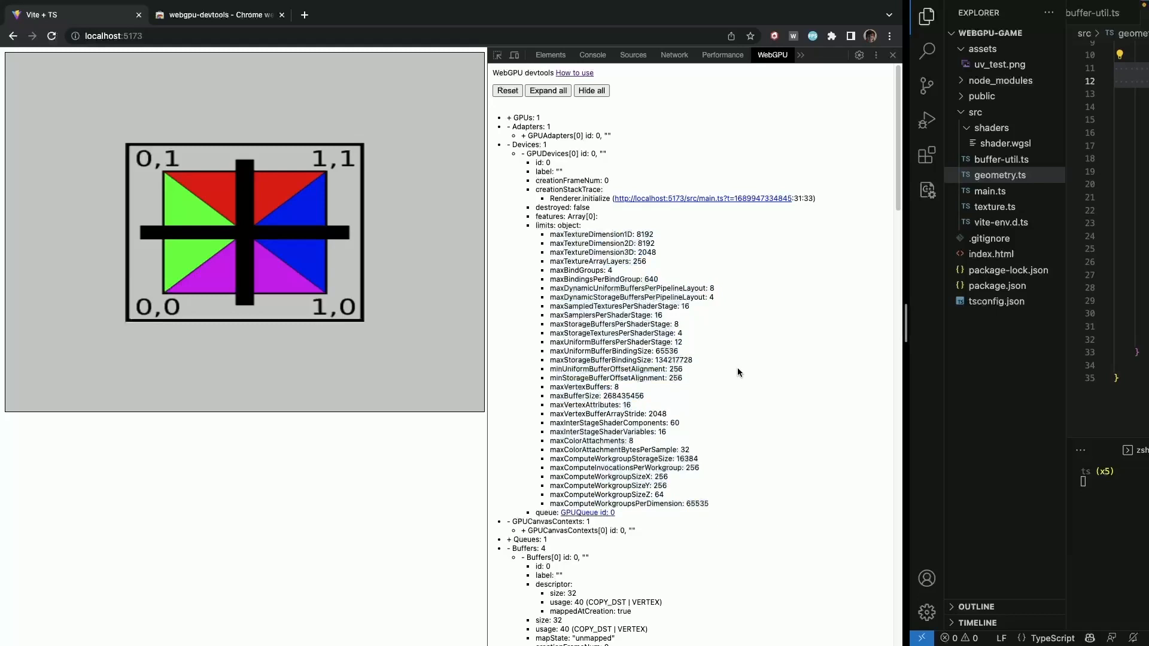
mouse_move(608, 277)
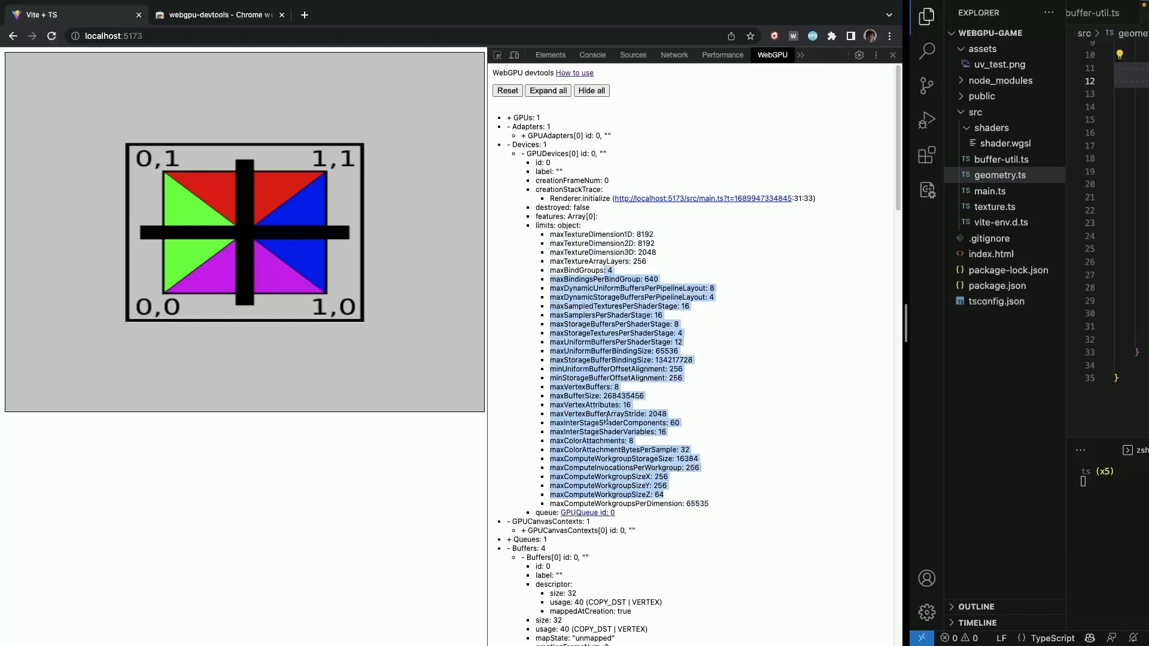
scroll(up, 3)
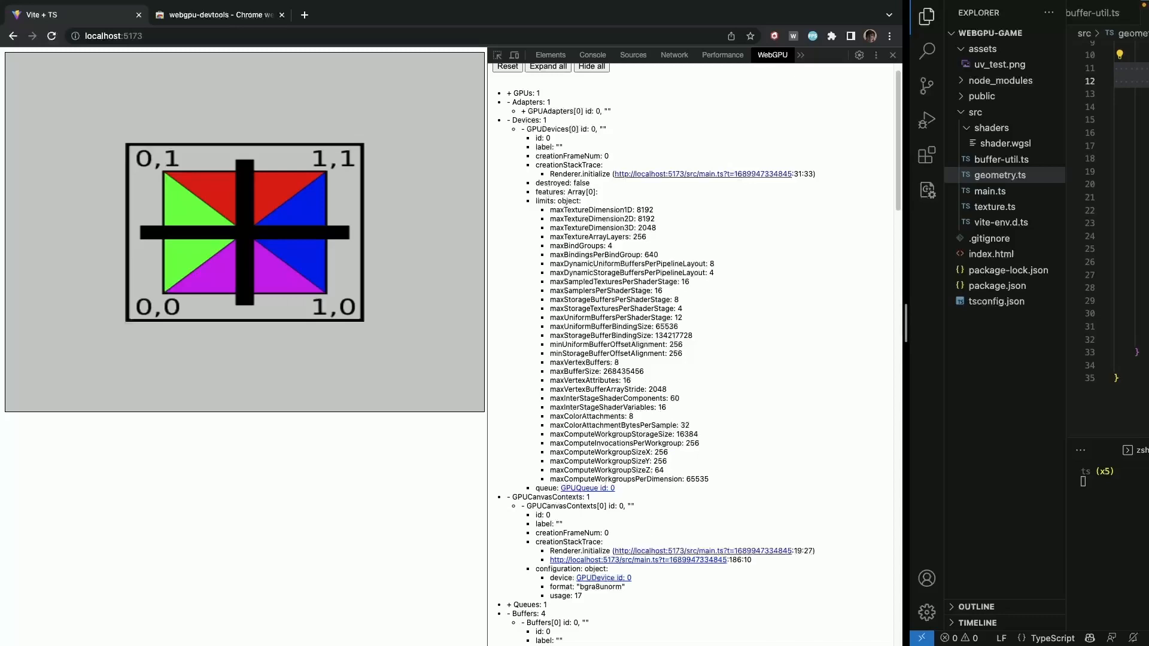
mouse_move(900, 258)
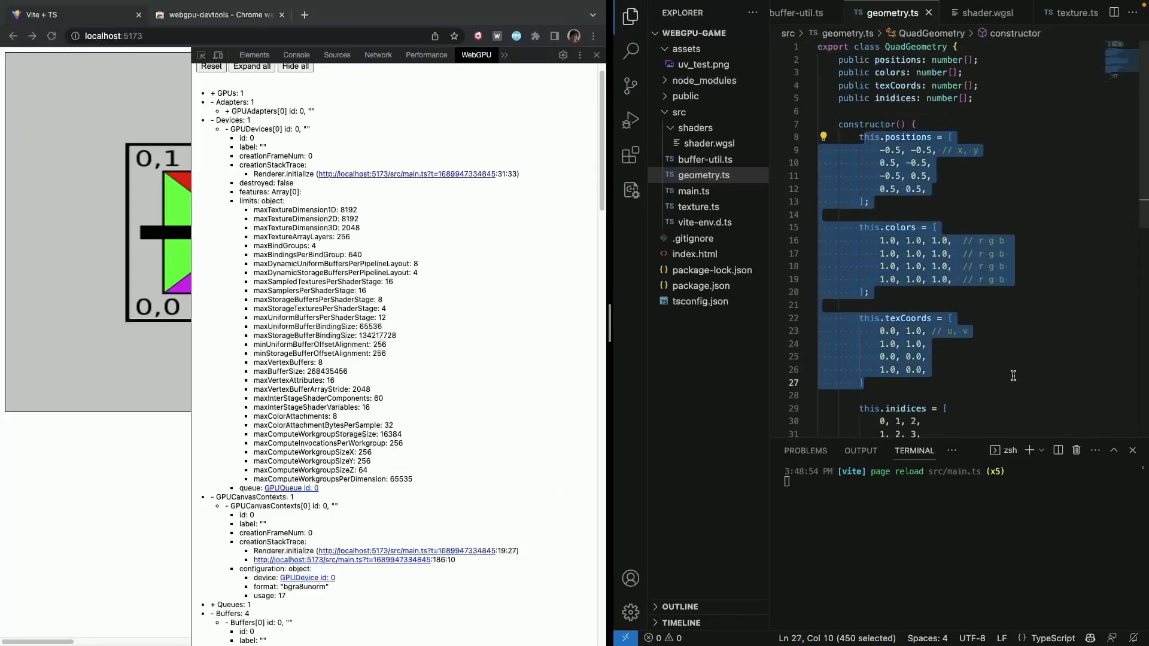
mouse_move(1014, 374)
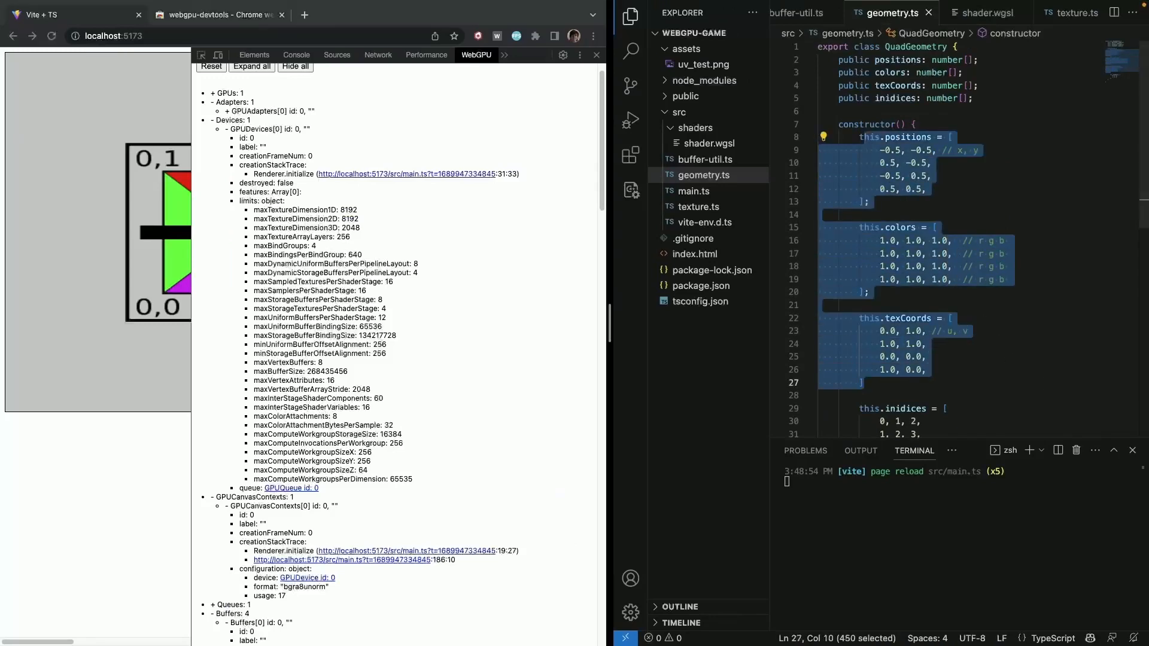